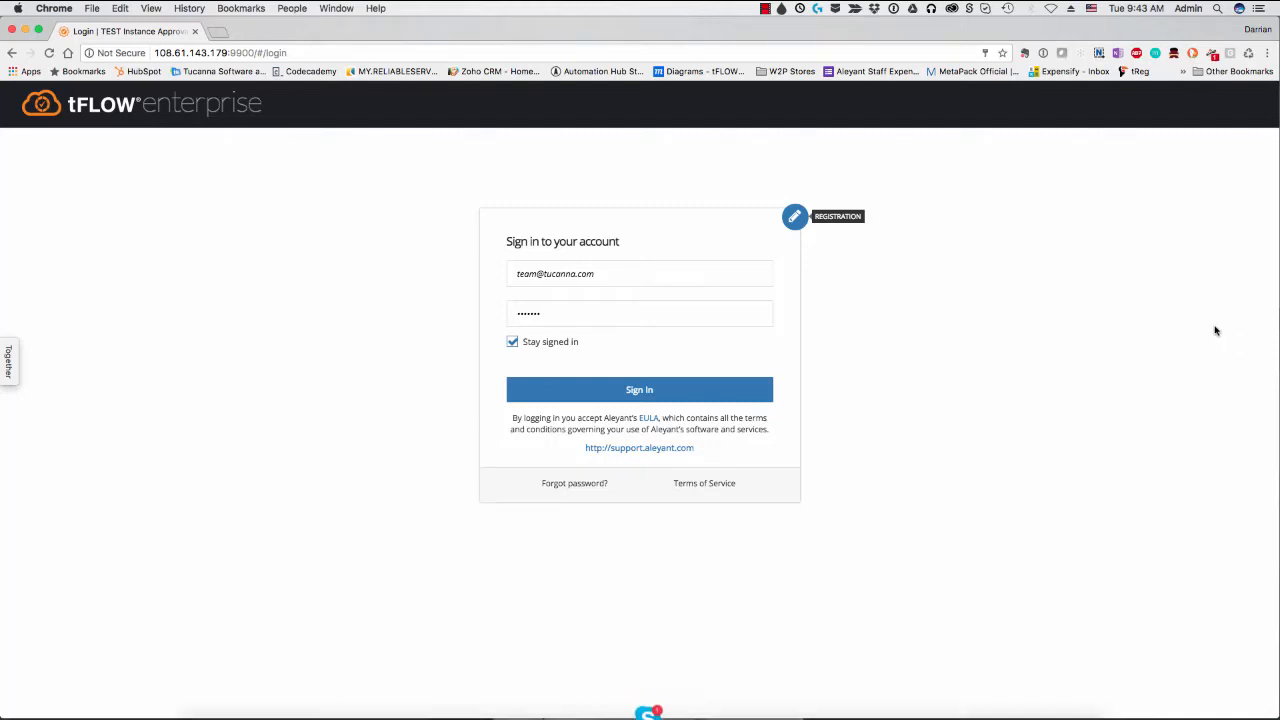
mouse_move(1030, 308)
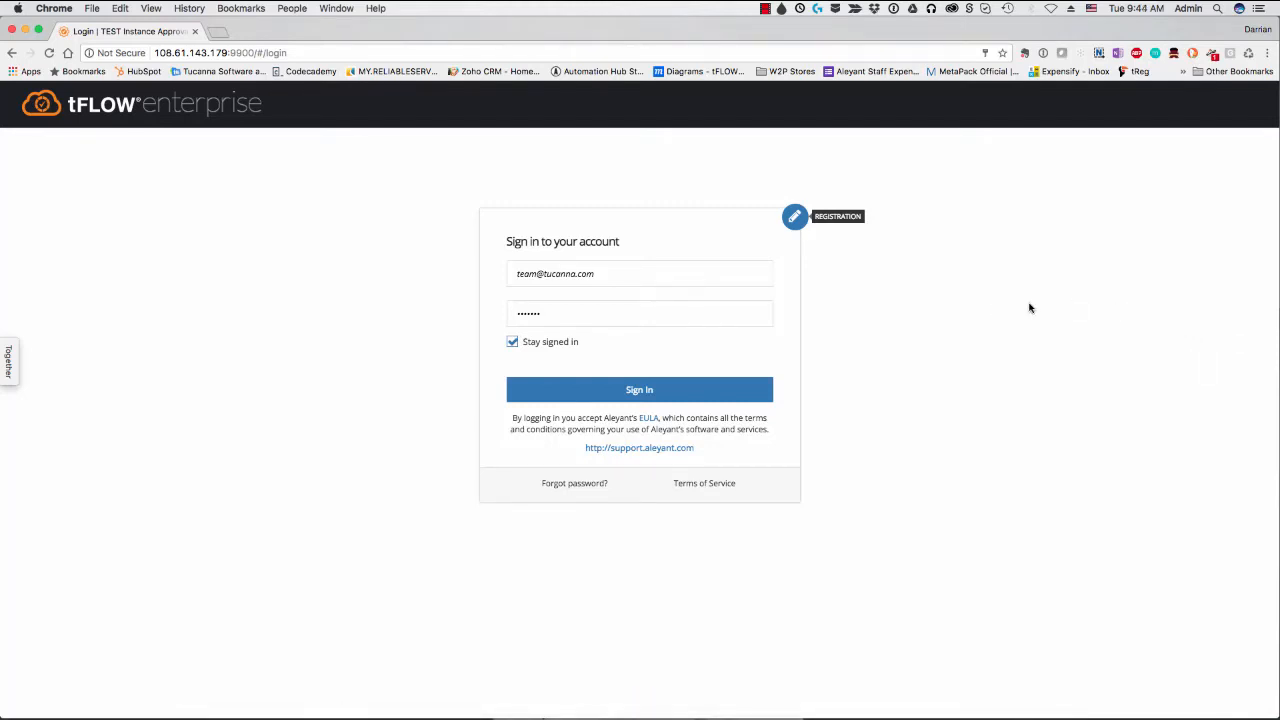
Sign in to tFLOW enterprise and show the Orders list.
left_click(639, 389)
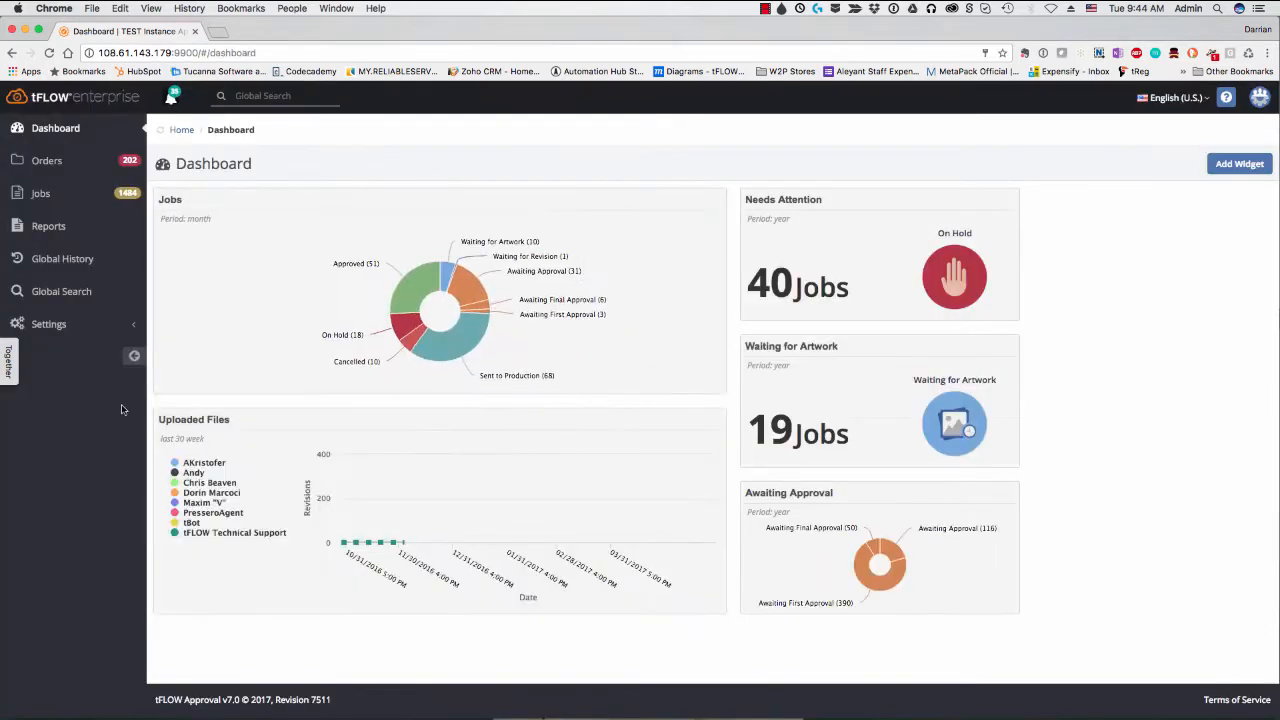
left_click(47, 160)
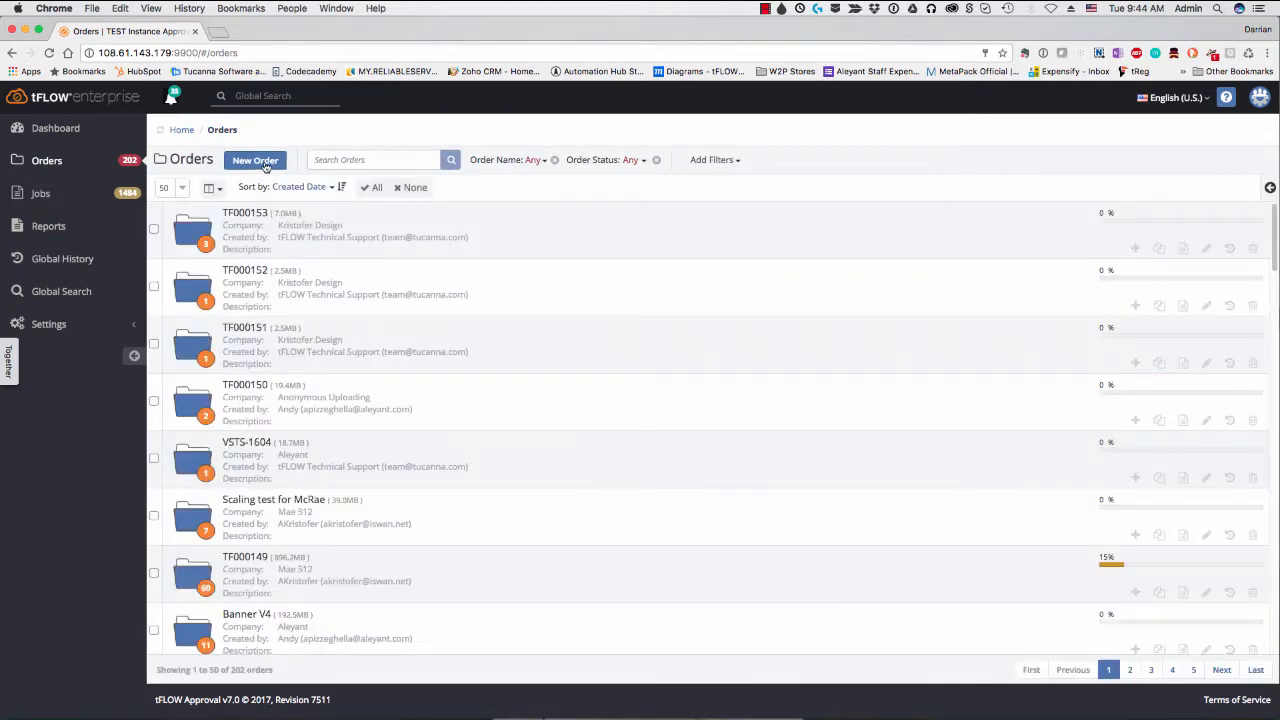
Start a new Aleyant order for Banner V4 using the One-step approval workflow.
left_click(255, 160)
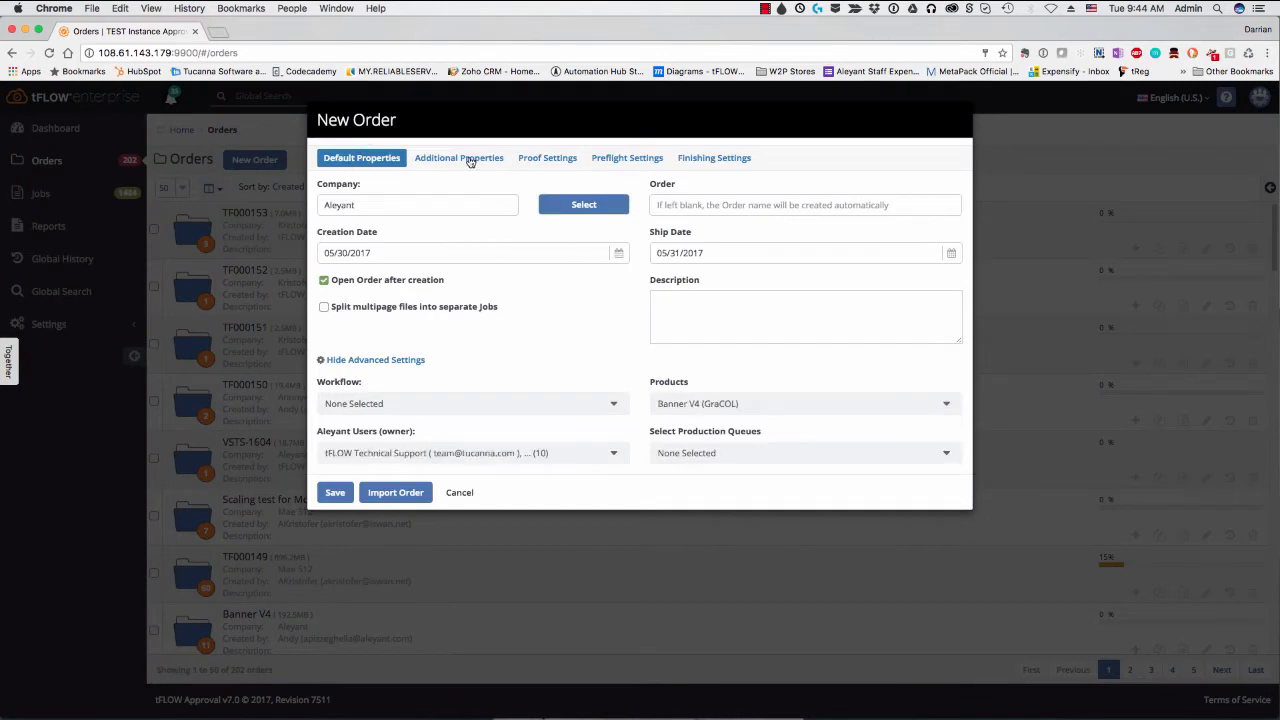
left_click(472, 403)
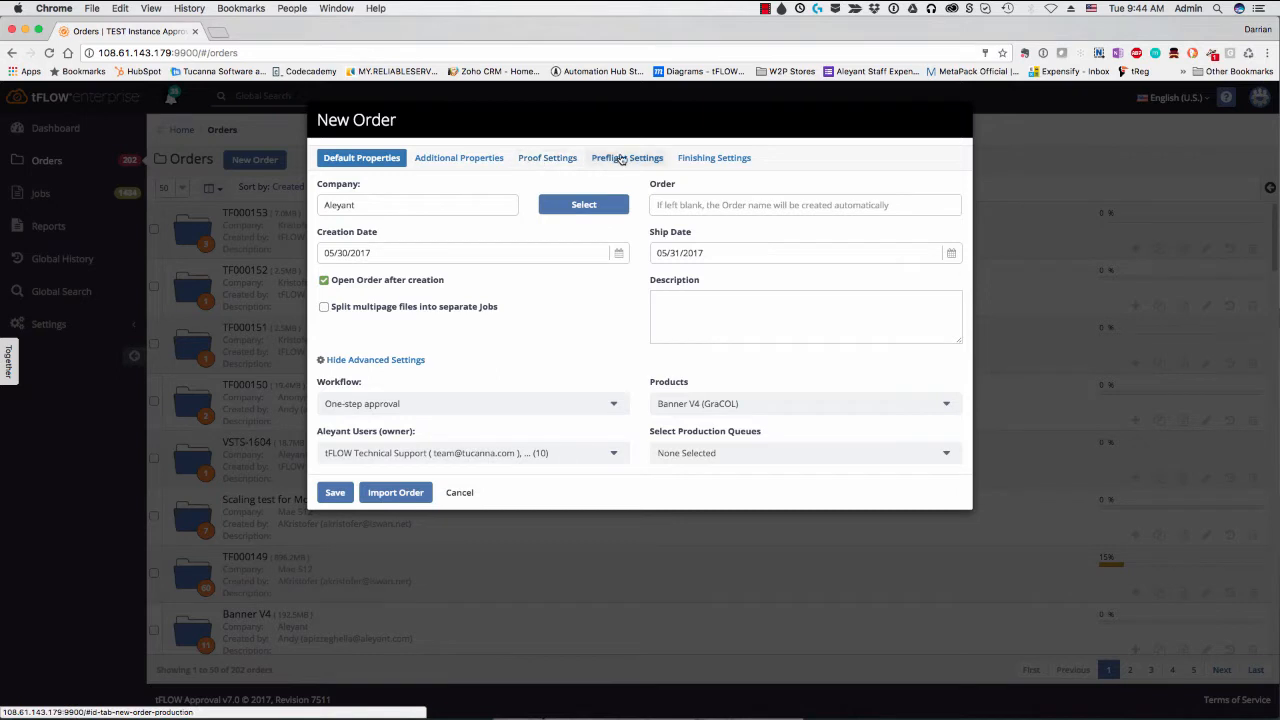
mouse_move(475, 360)
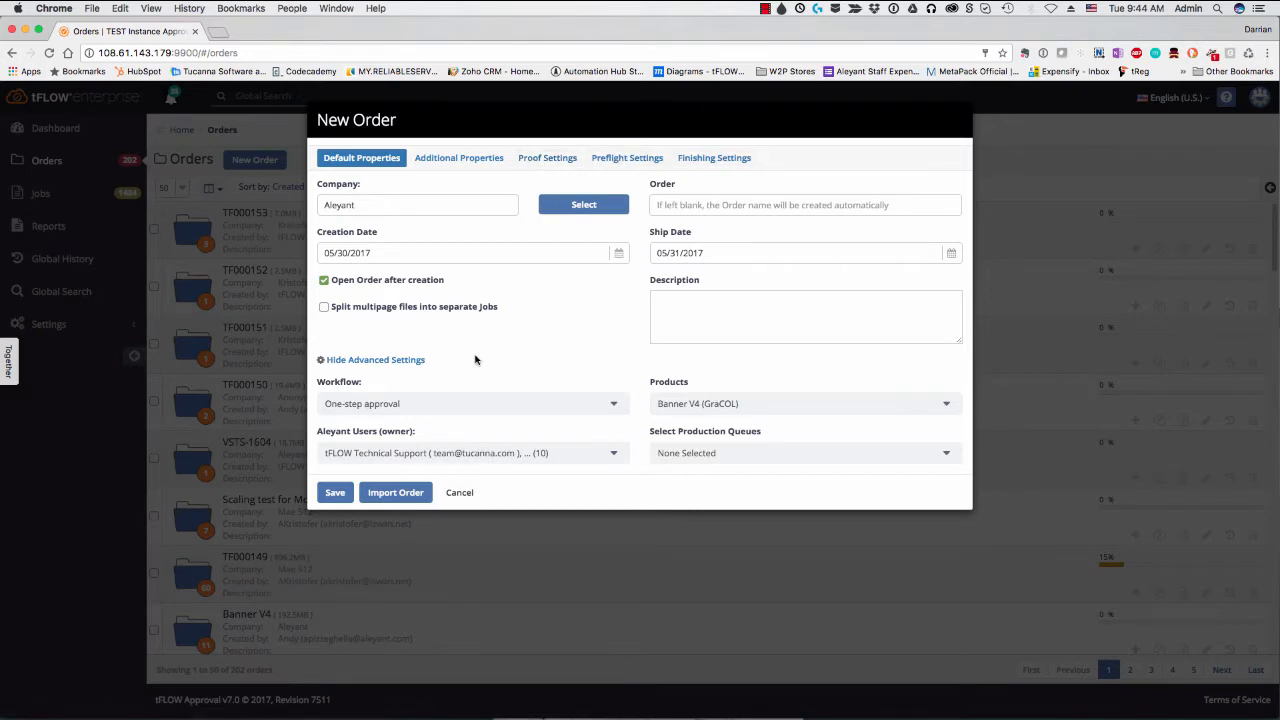
mouse_move(381, 225)
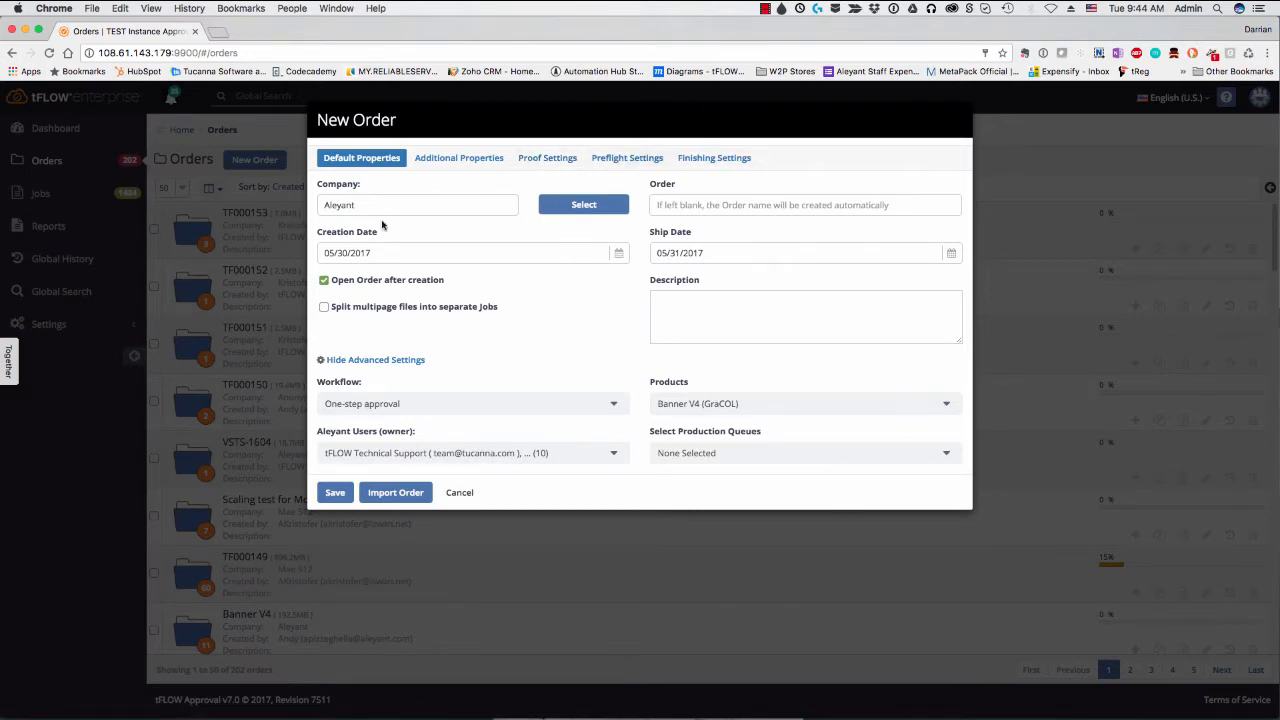
mouse_move(473, 343)
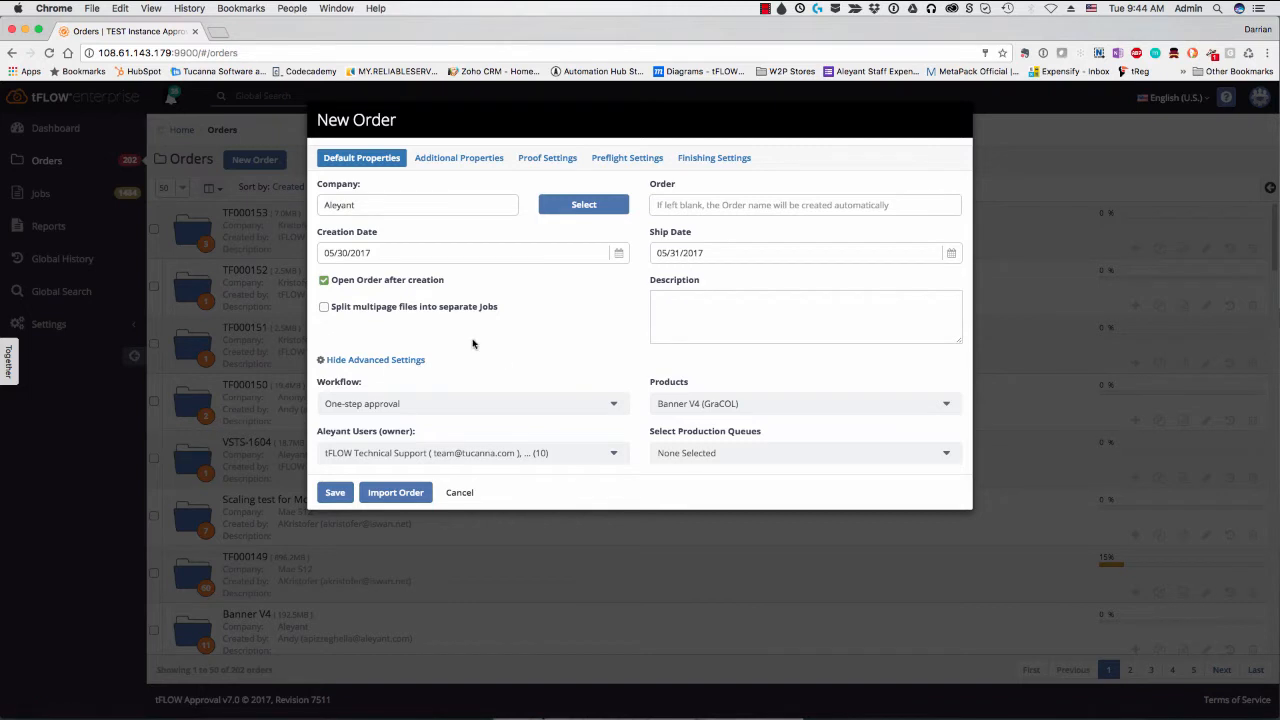
Set the order's proof quantity to 10 under script custom_proof_tucanna2, then view preflight settings.
left_click(547, 157)
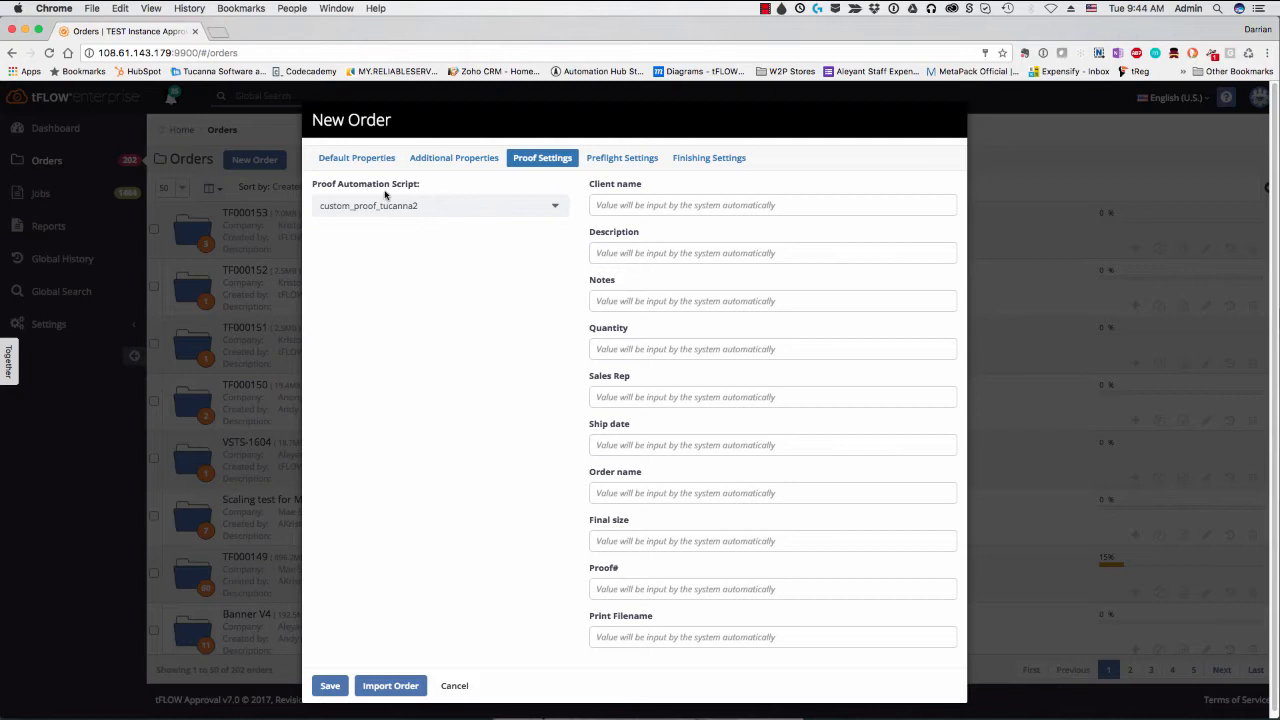
mouse_move(640, 231)
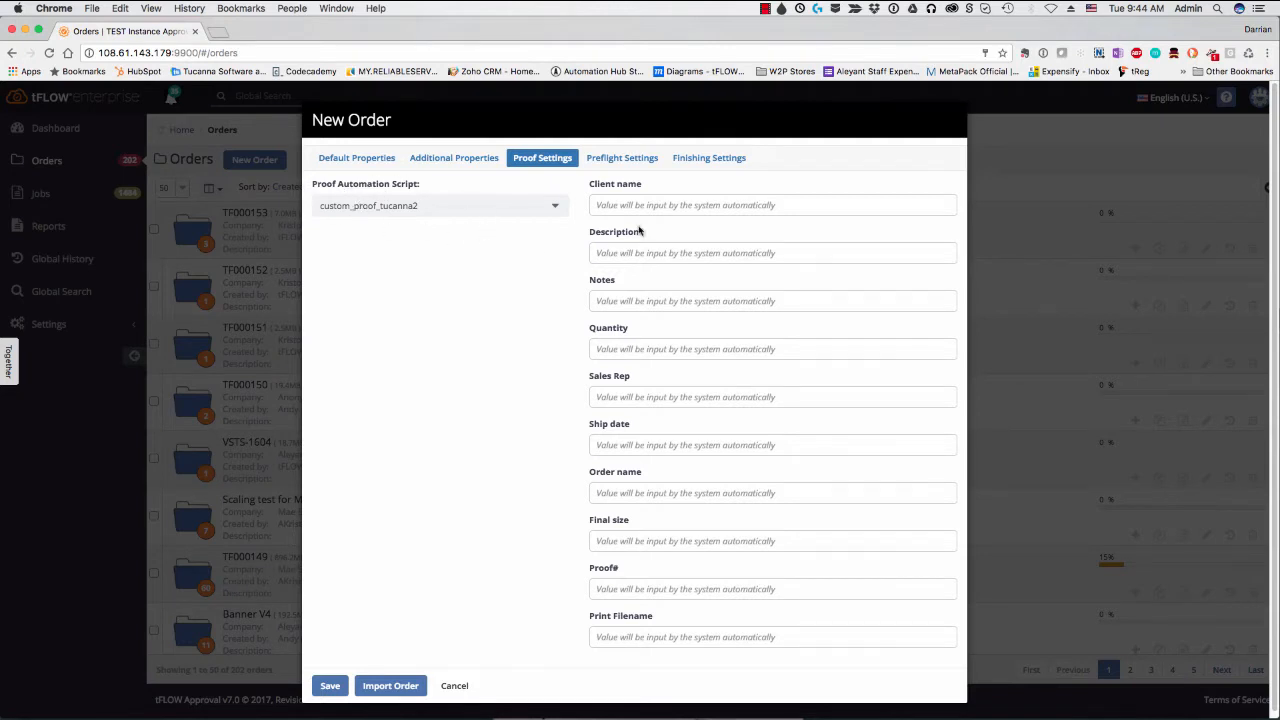
mouse_move(632, 232)
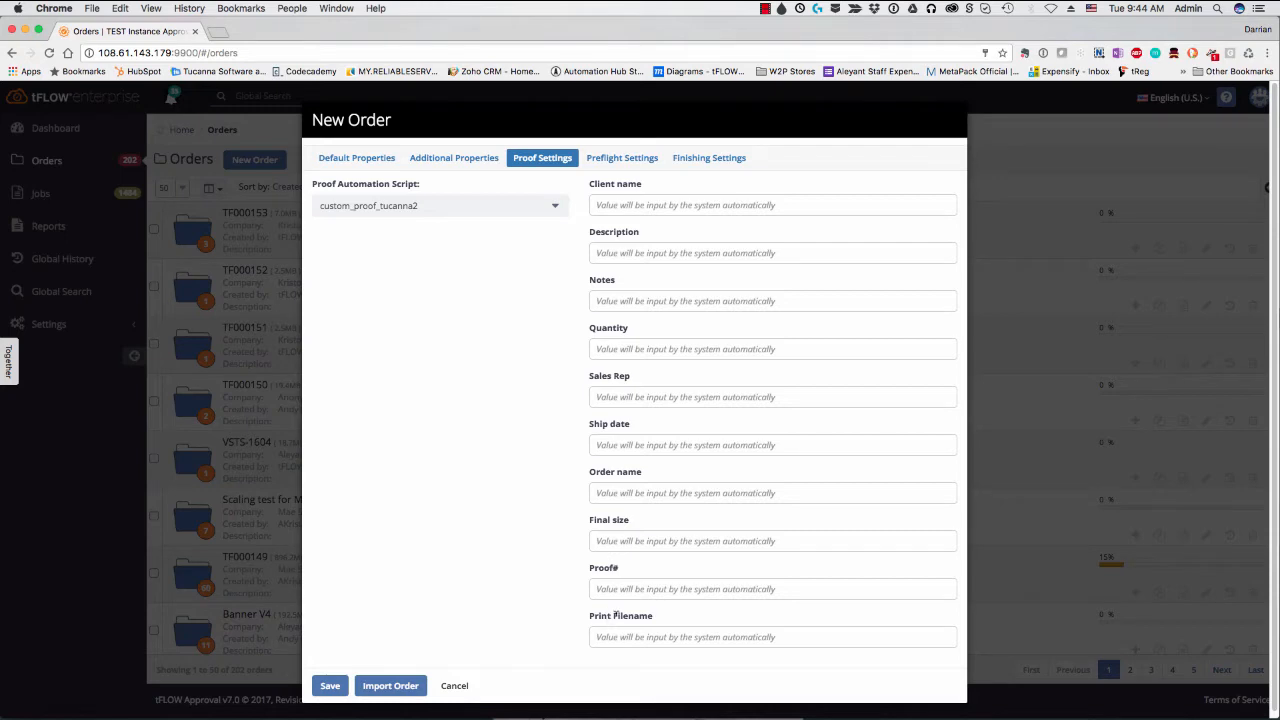
mouse_move(622, 521)
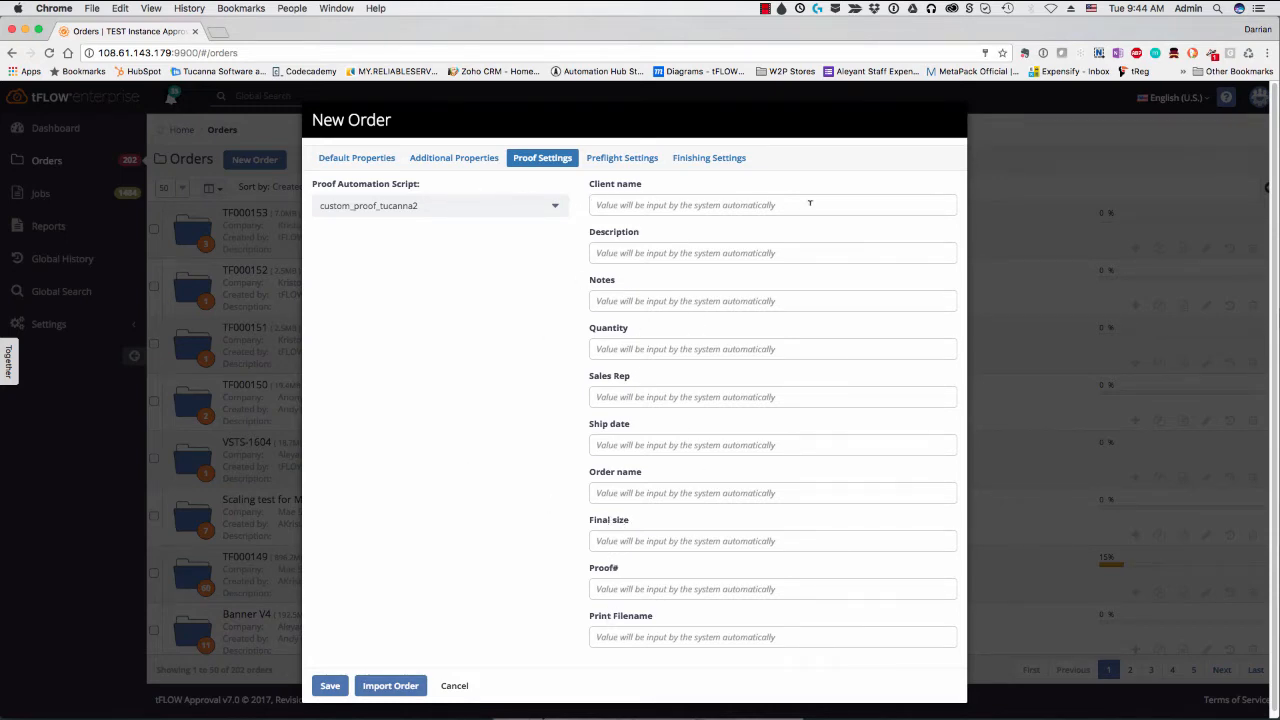
mouse_move(600, 205)
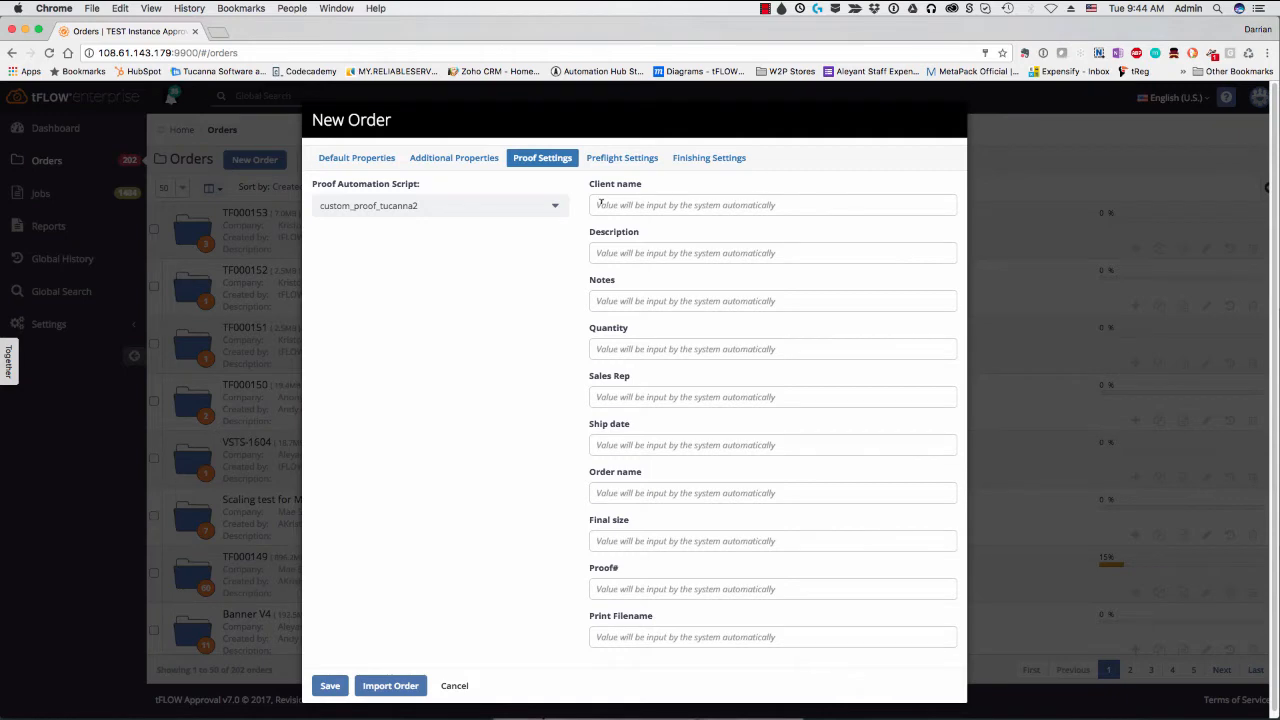
mouse_move(600, 348)
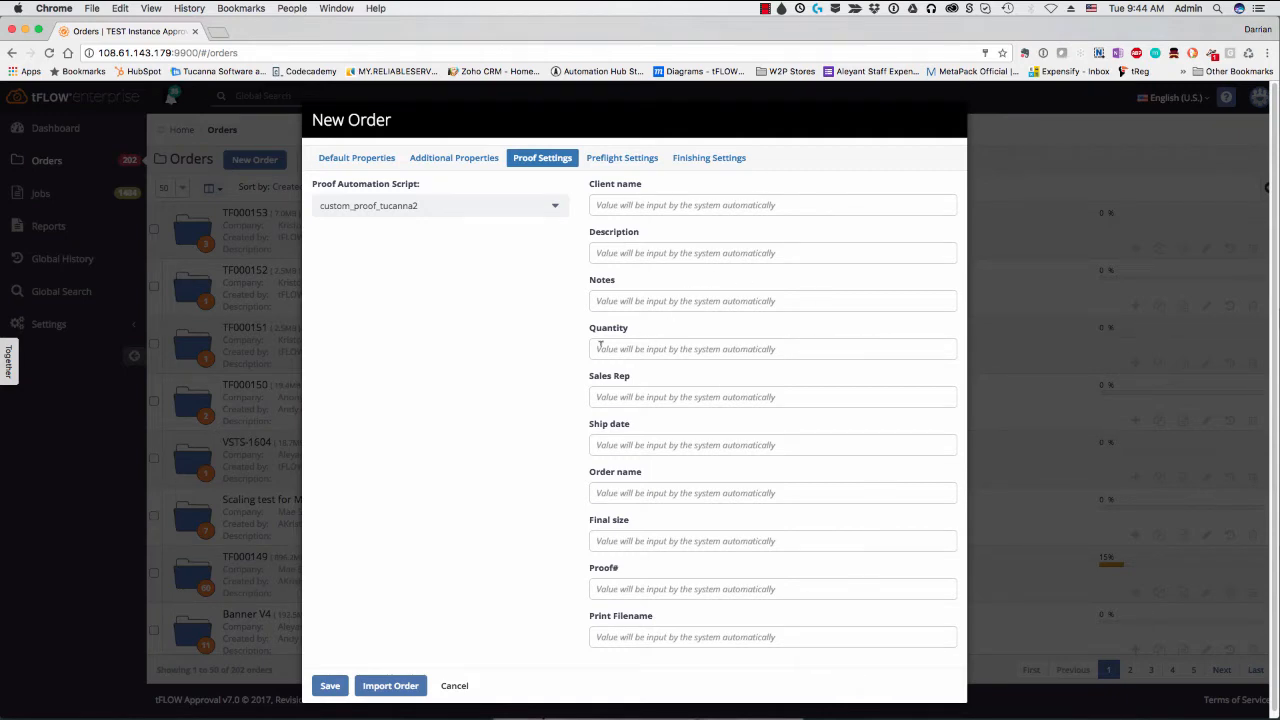
type("10")
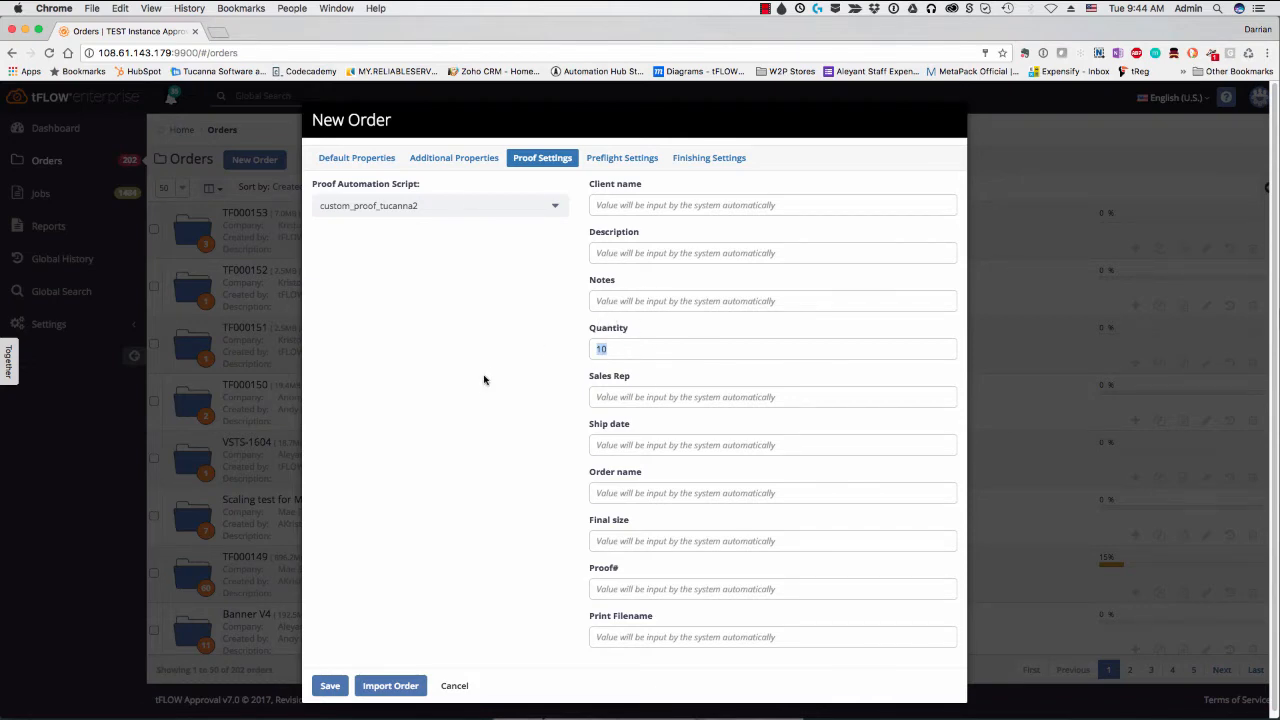
left_click(621, 157)
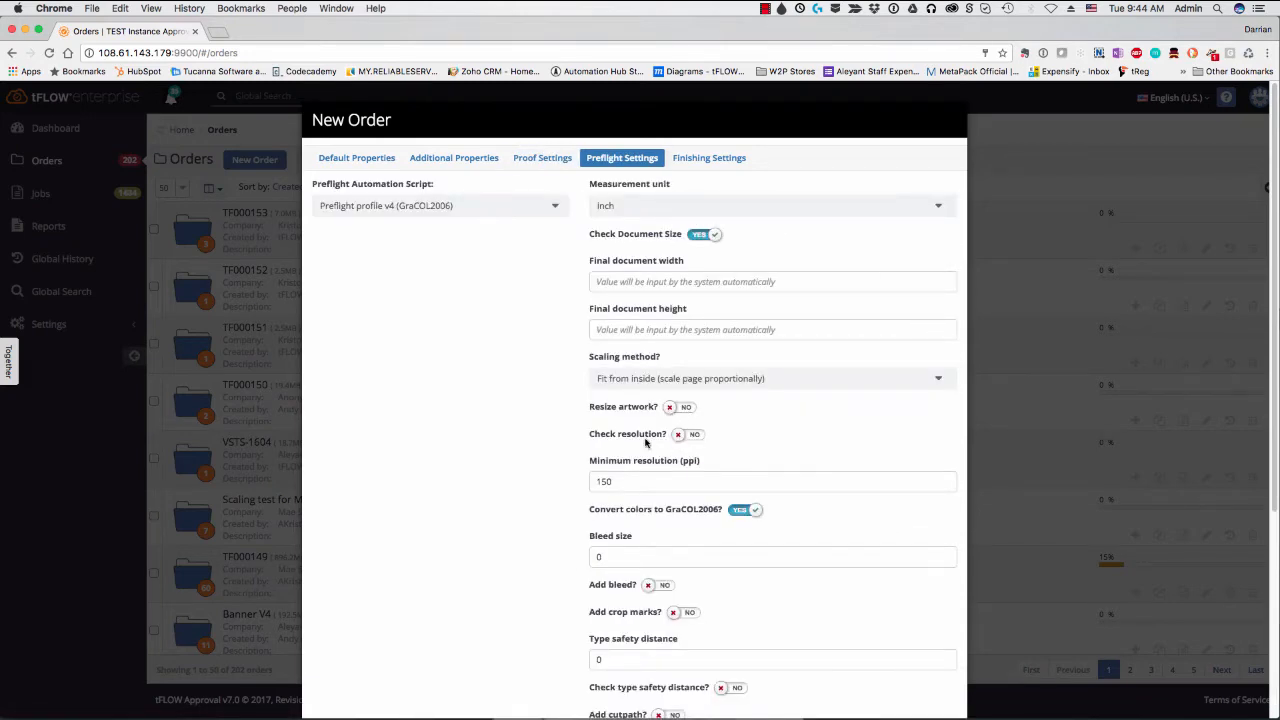
Switch Check resolution to YES at 150 ppi minimum and browse the preflight automation scripts.
left_click(685, 434)
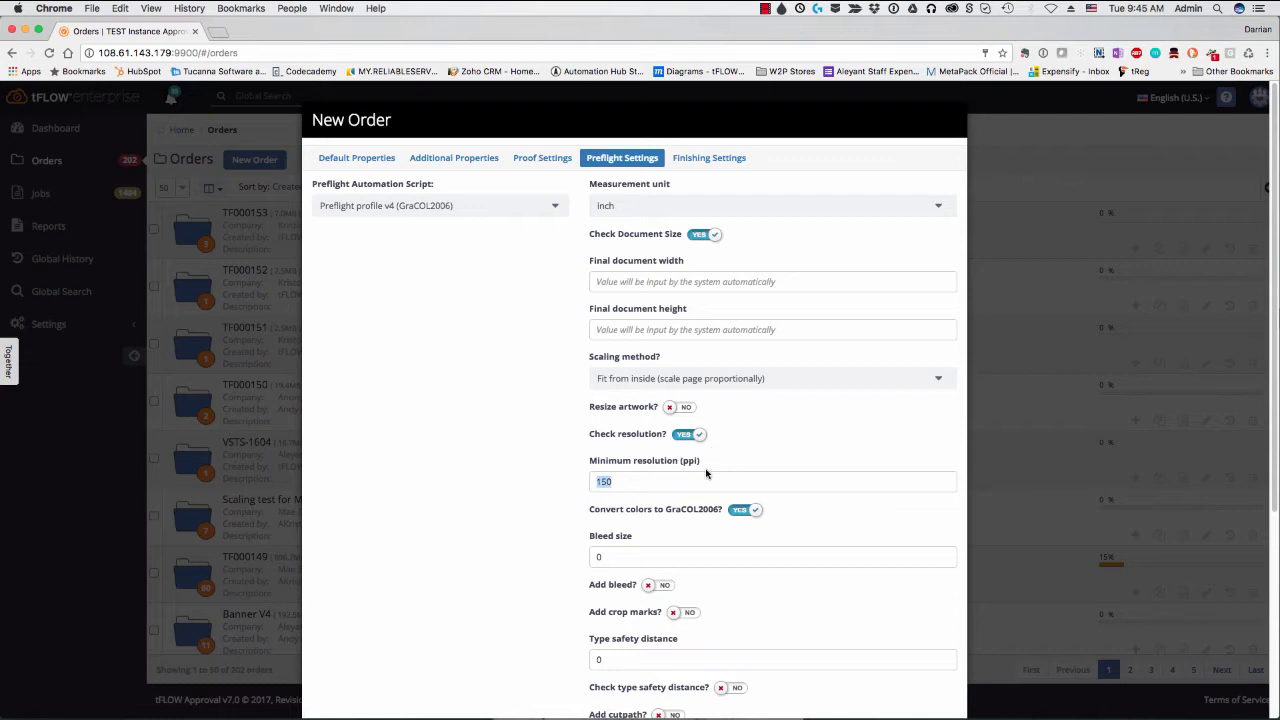
scroll("down", 3)
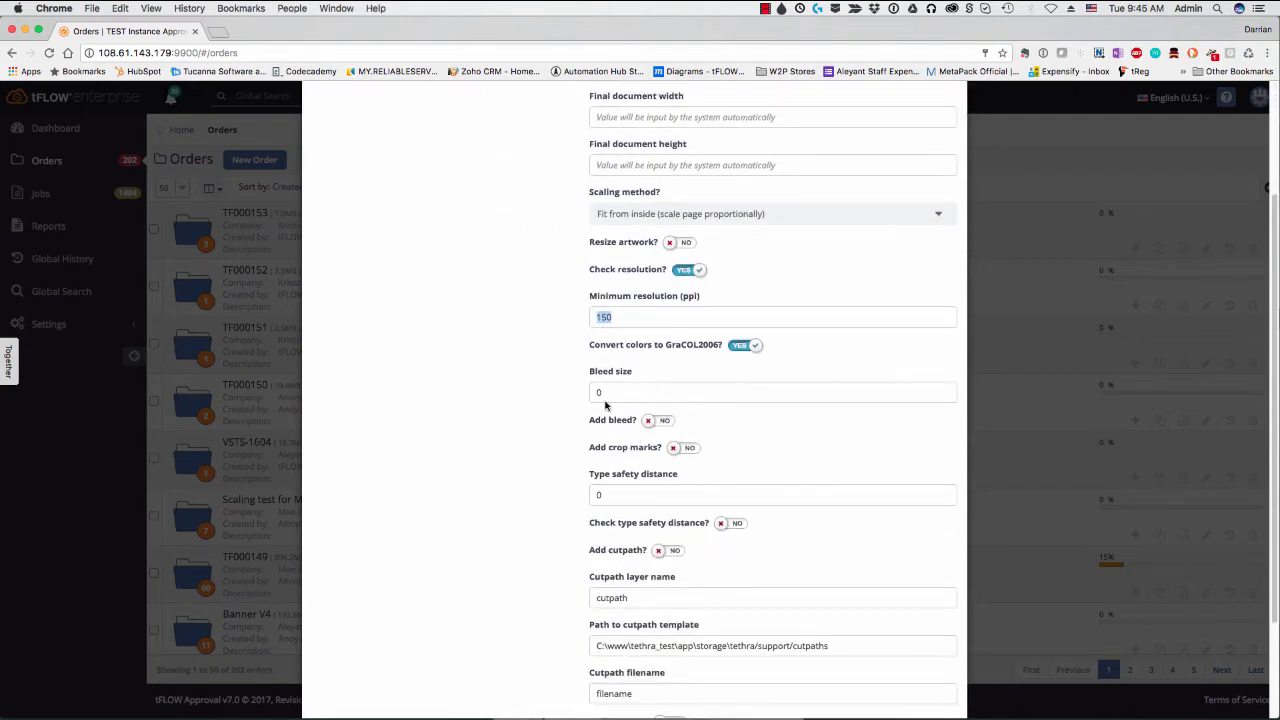
scroll("down", 3)
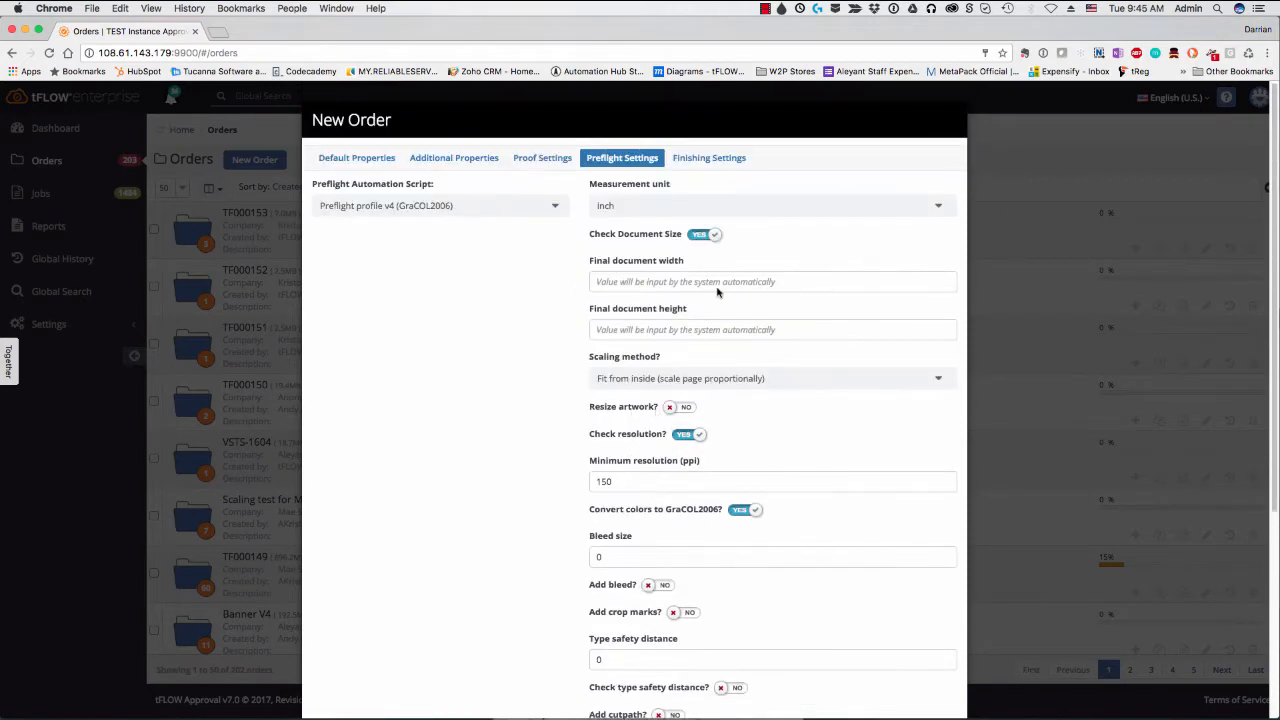
mouse_move(503, 213)
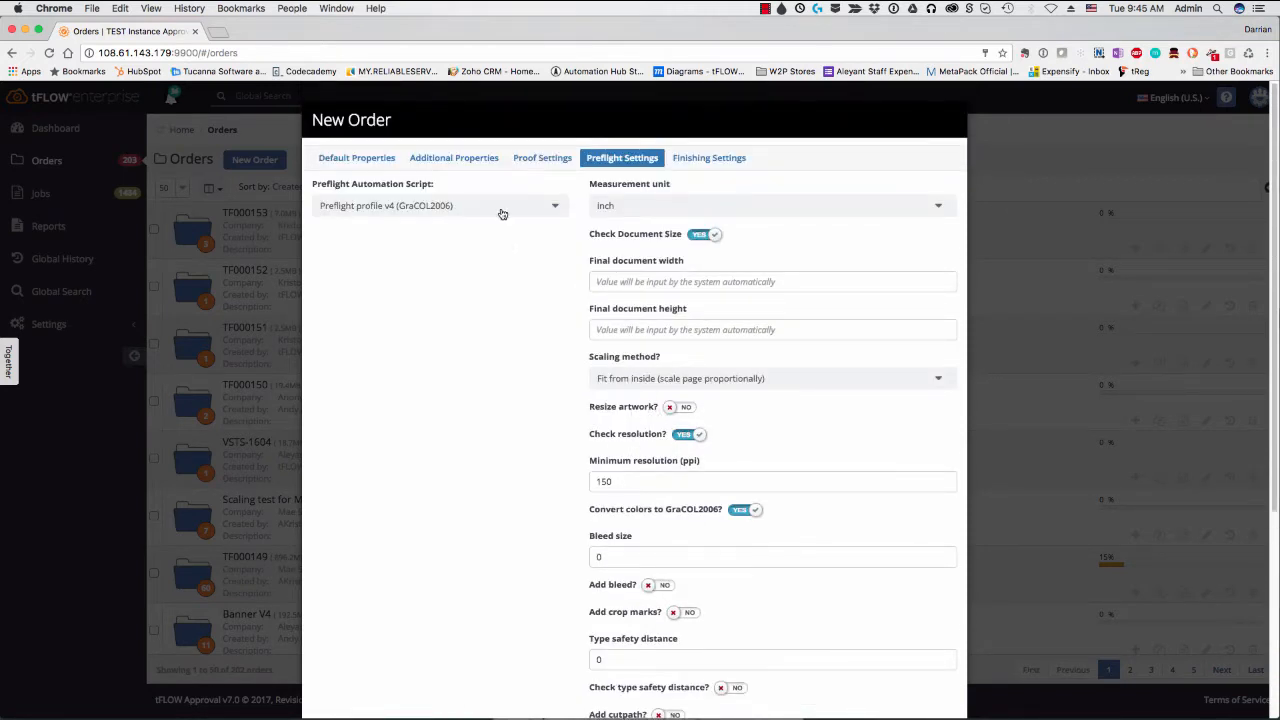
left_click(437, 205)
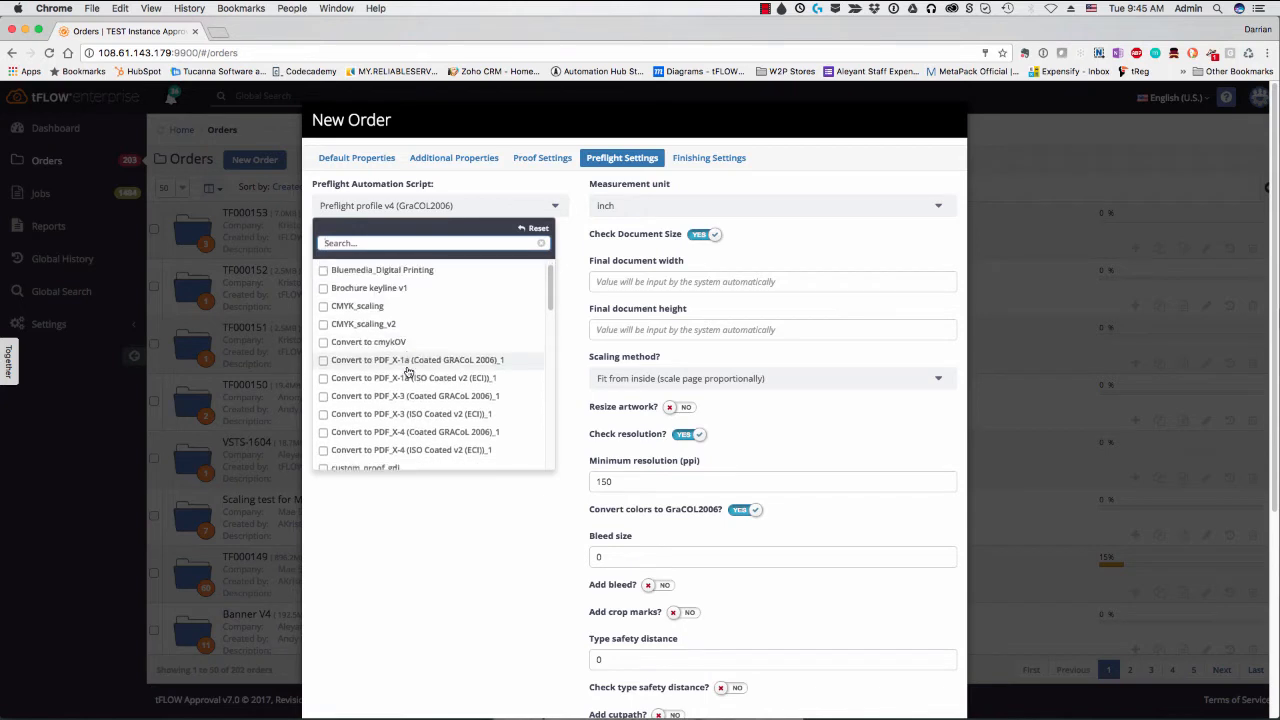
scroll("down", 3)
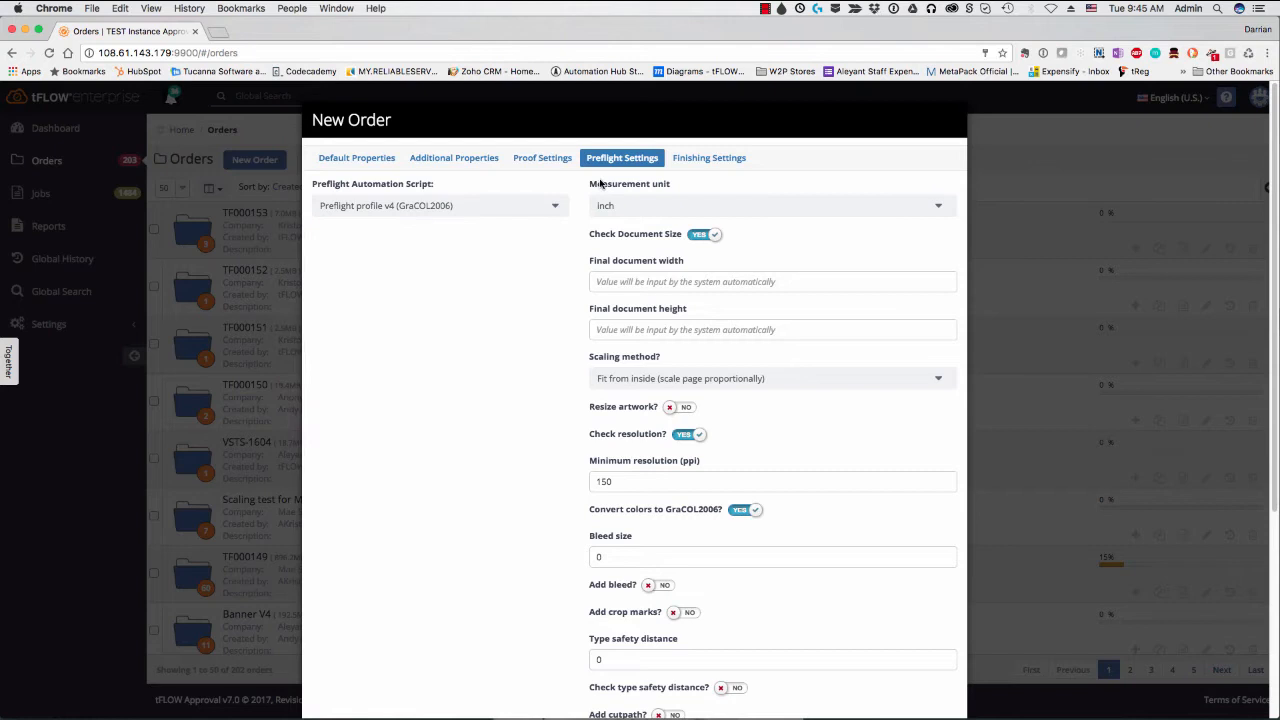
Review the order's mirror bleed, white space and grommet finishing options, with grommets off.
left_click(709, 157)
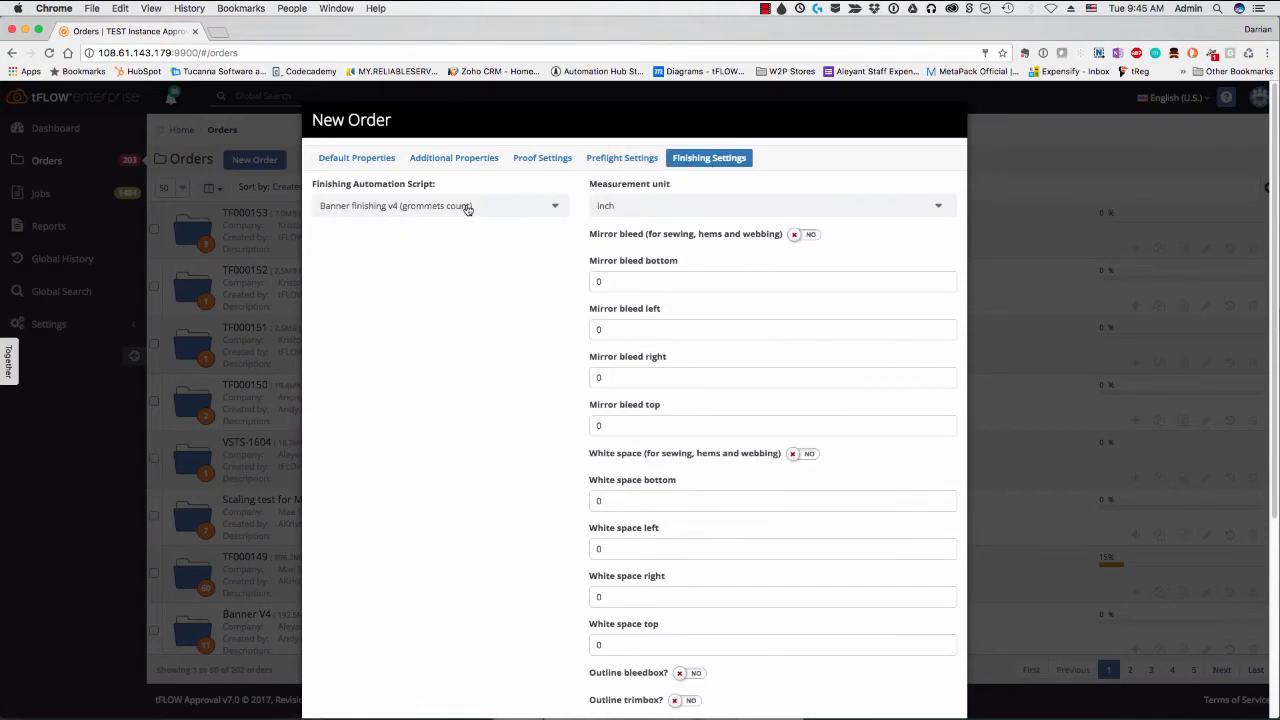
mouse_move(700, 298)
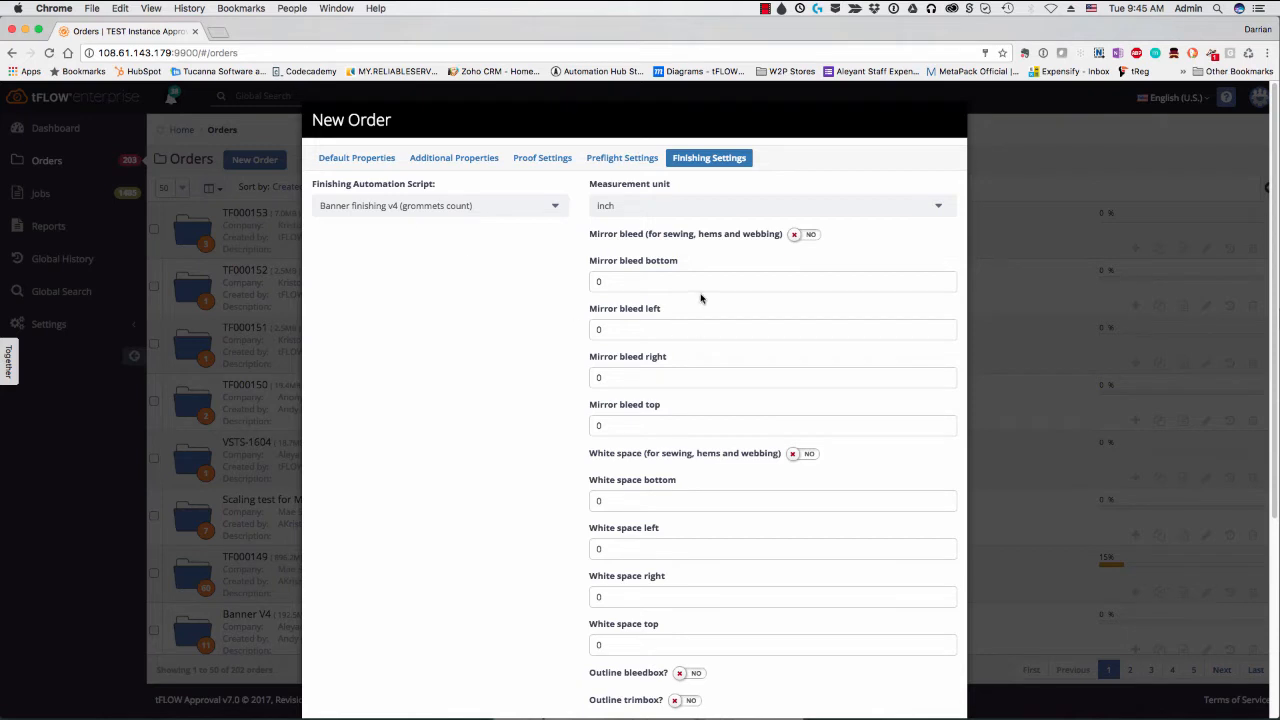
scroll("down", 3)
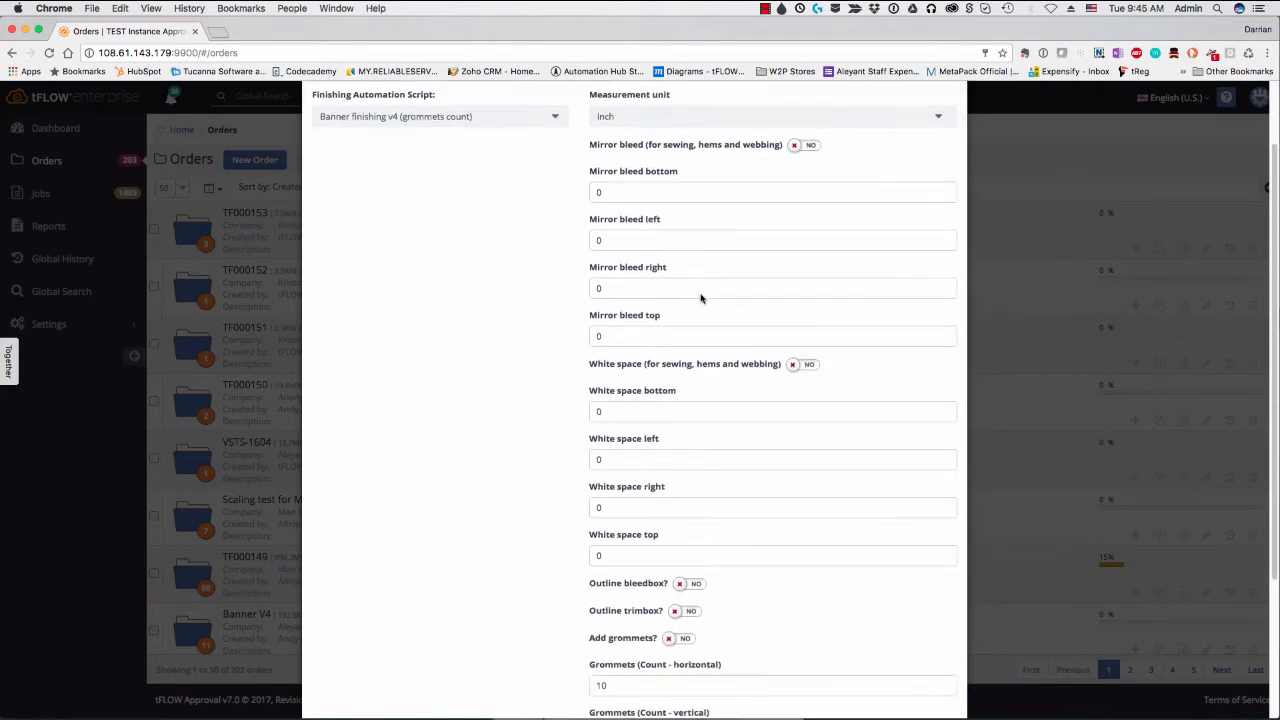
scroll("down", 3)
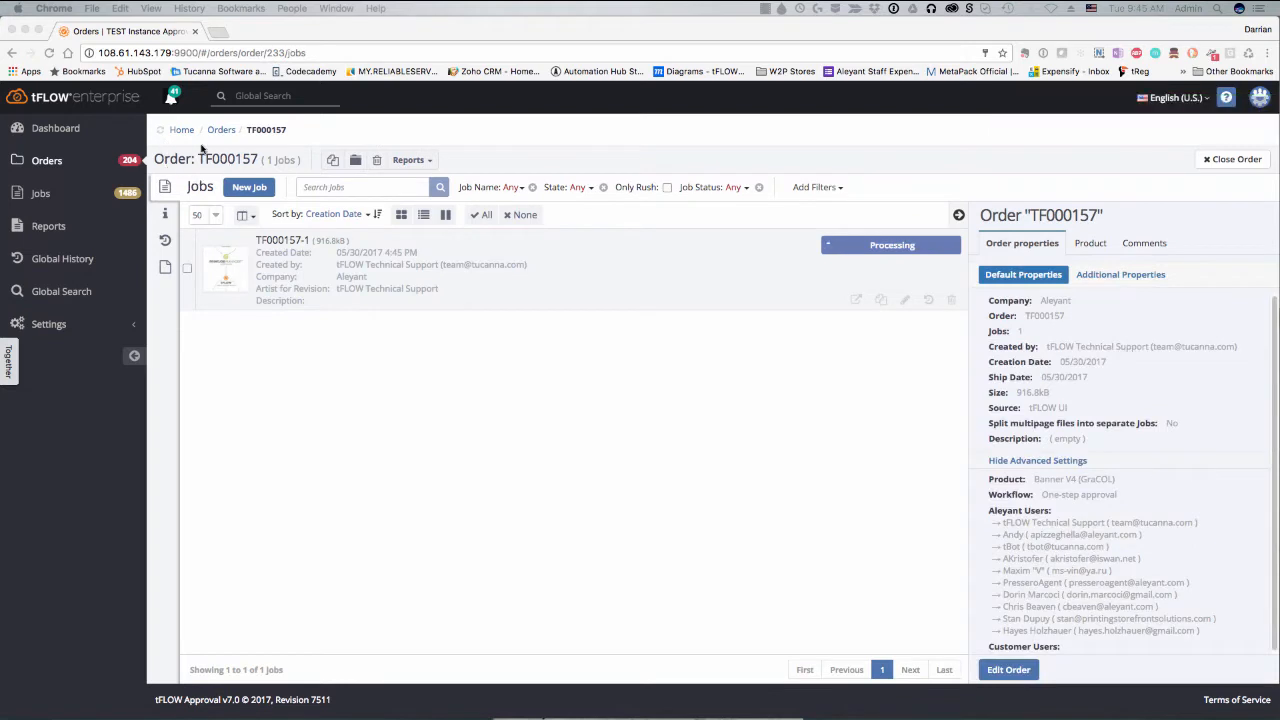
mouse_move(456, 159)
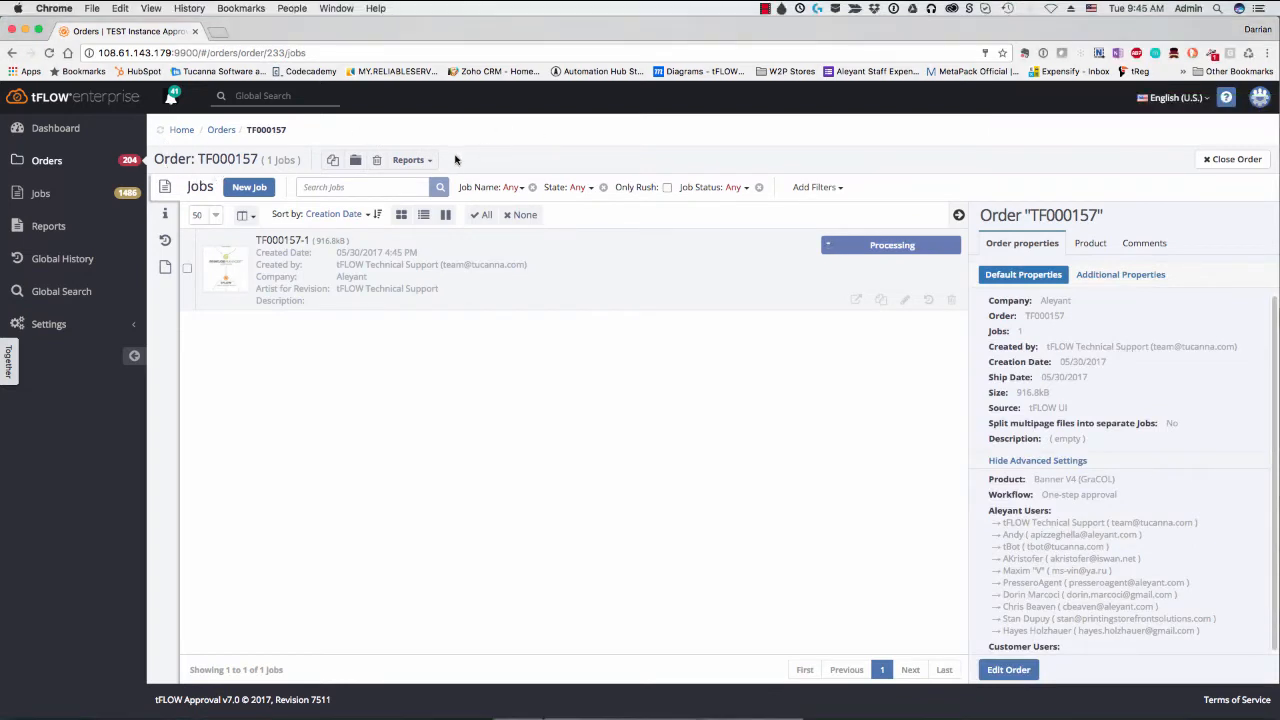
mouse_move(425, 327)
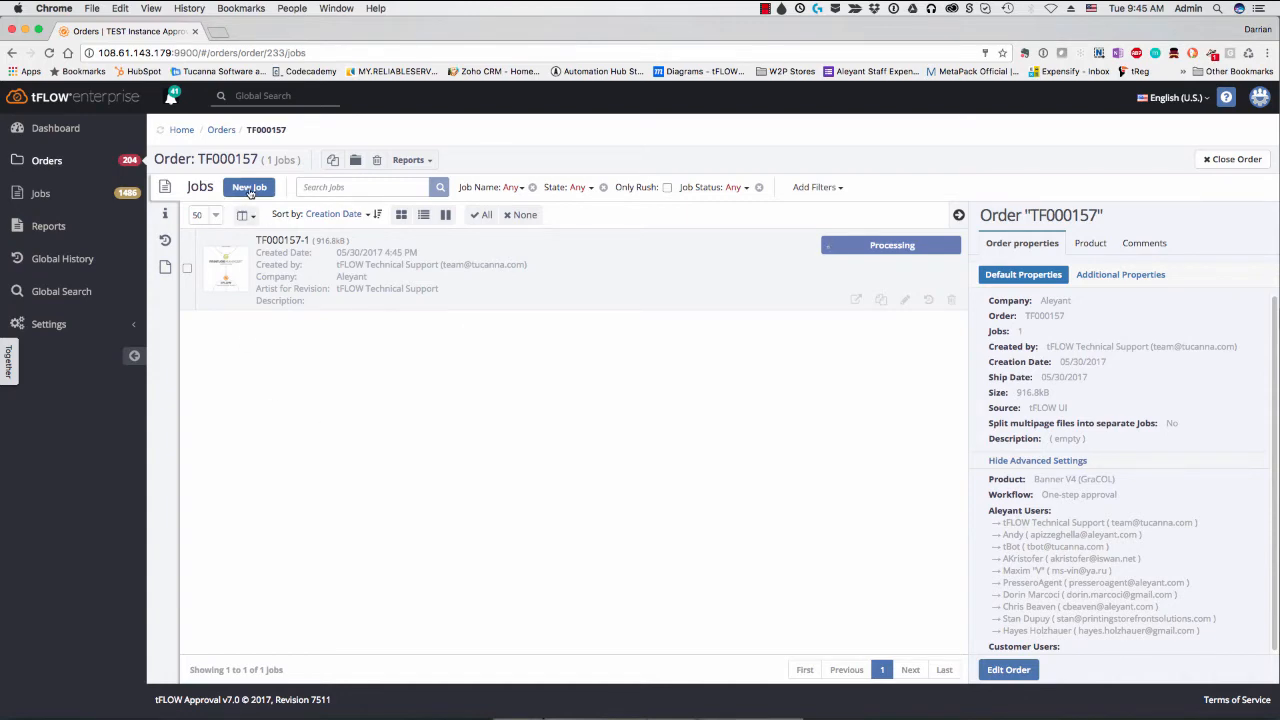
Start a new job in TF000157 and review its proof (quantity 10) and preflight settings.
left_click(249, 187)
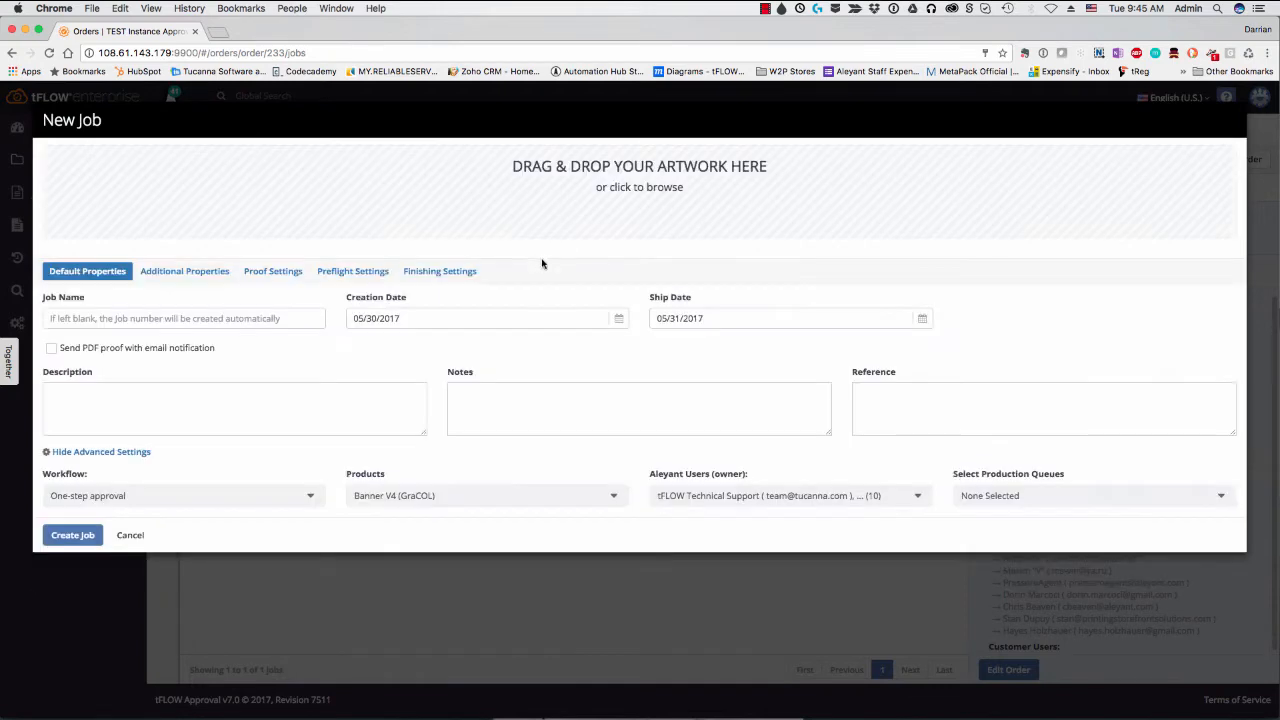
left_click(273, 271)
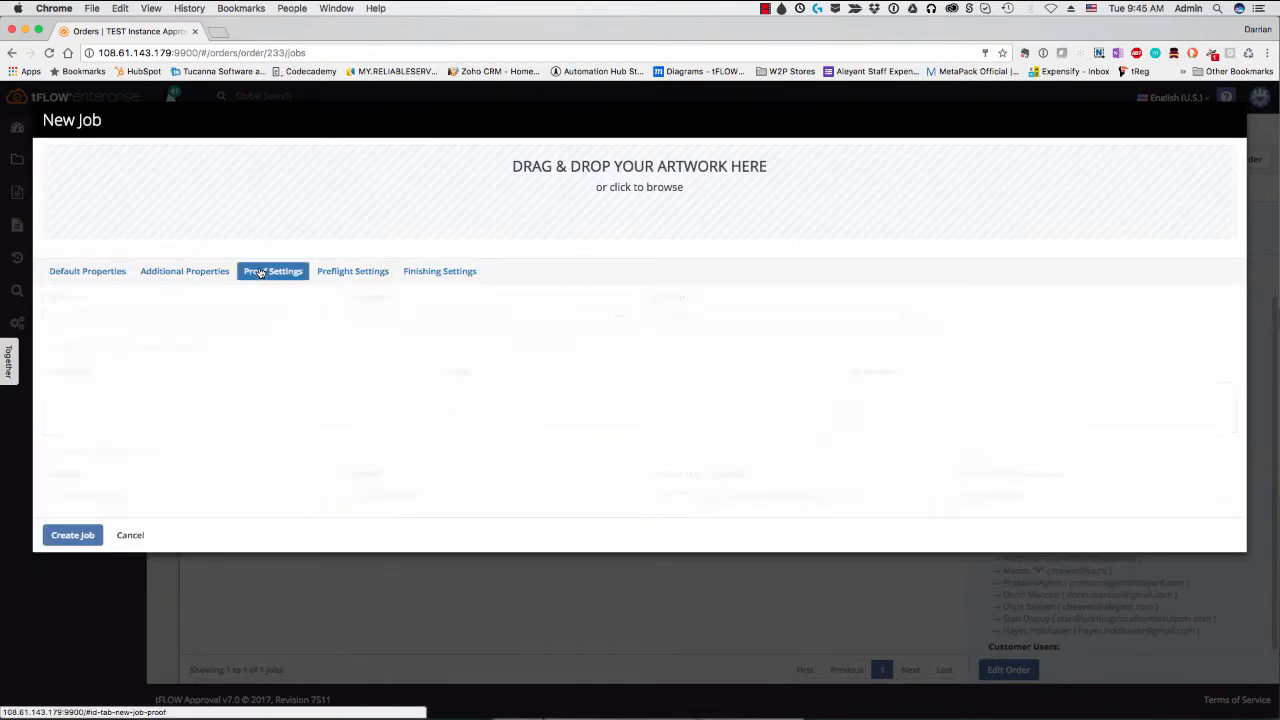
left_click(272, 271)
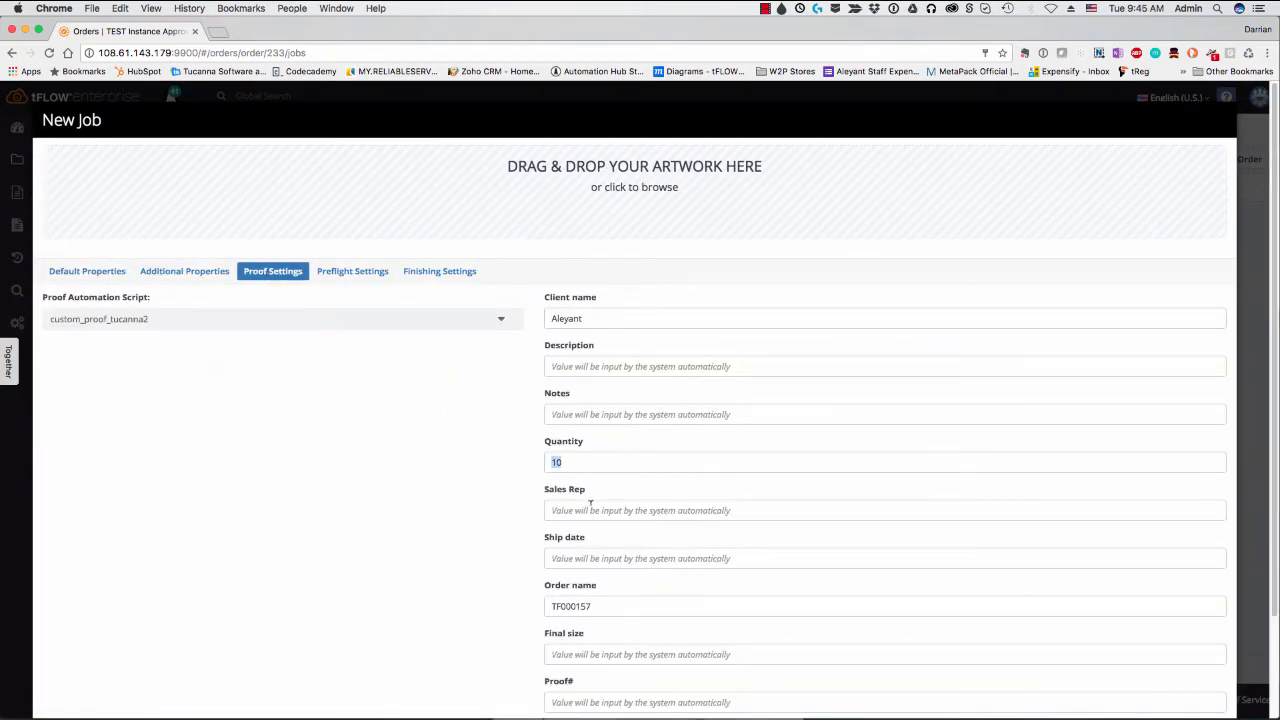
left_click(352, 271)
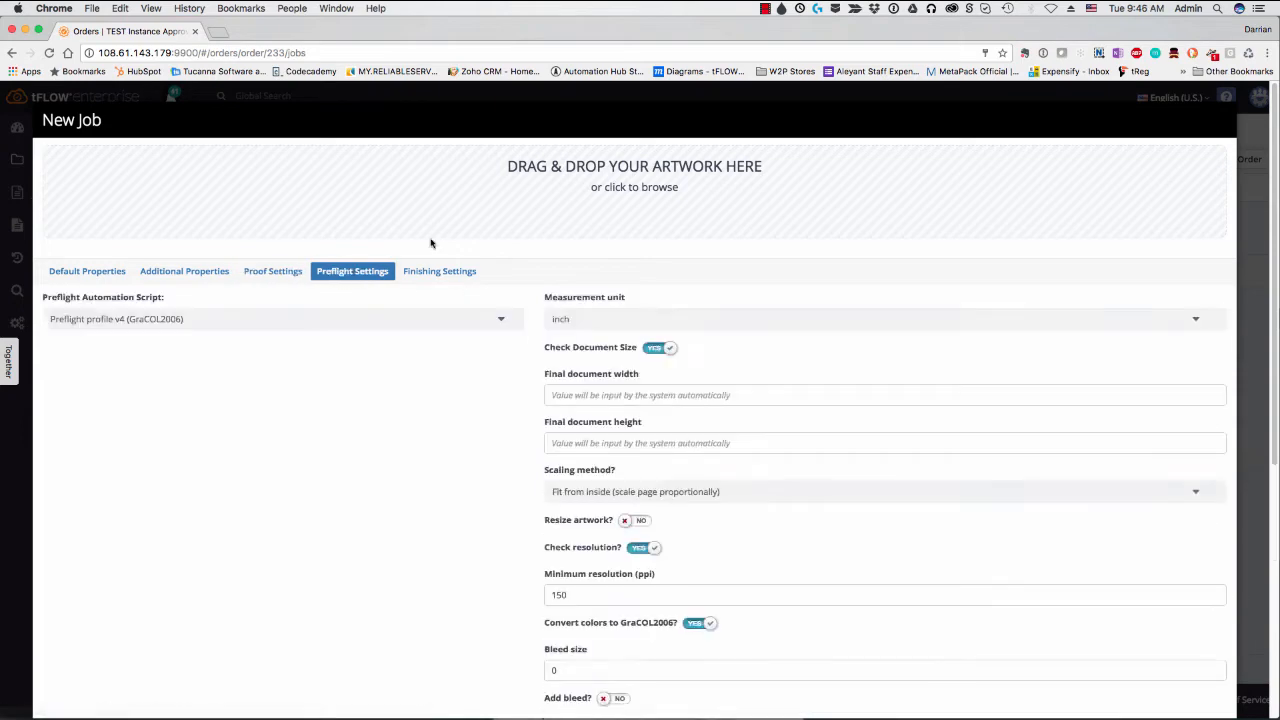
scroll("down", 3)
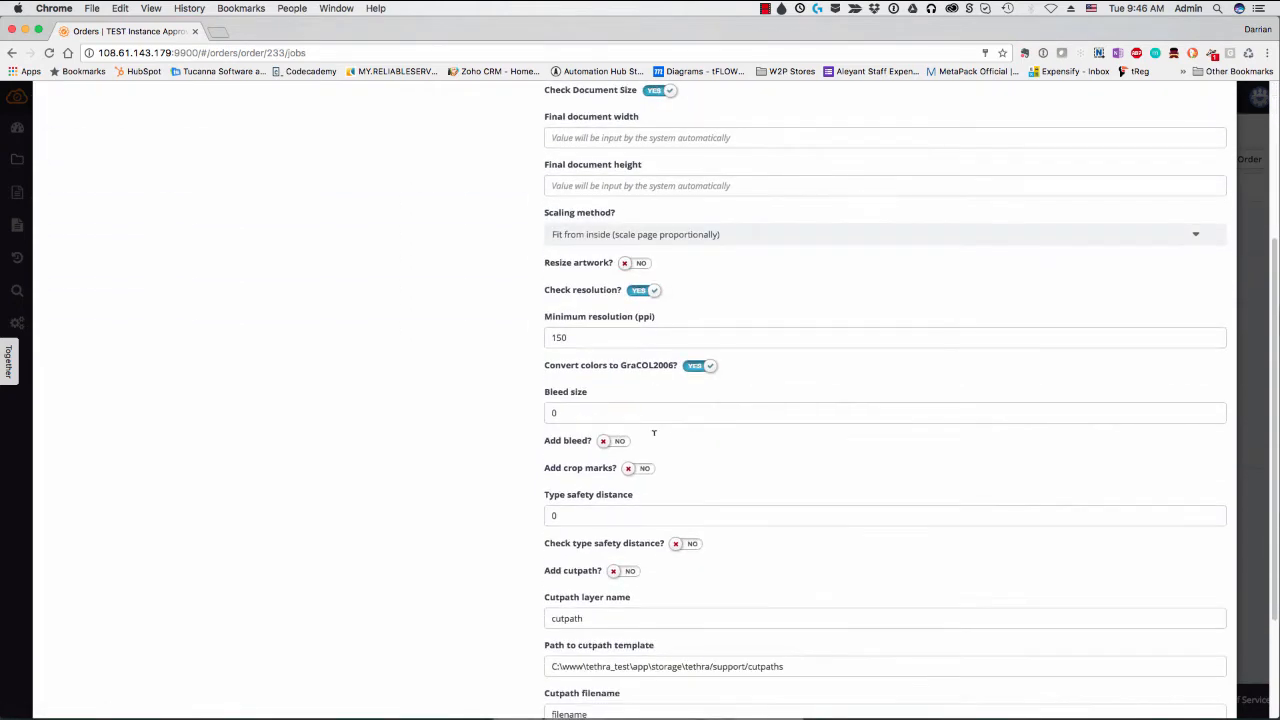
scroll("down", 3)
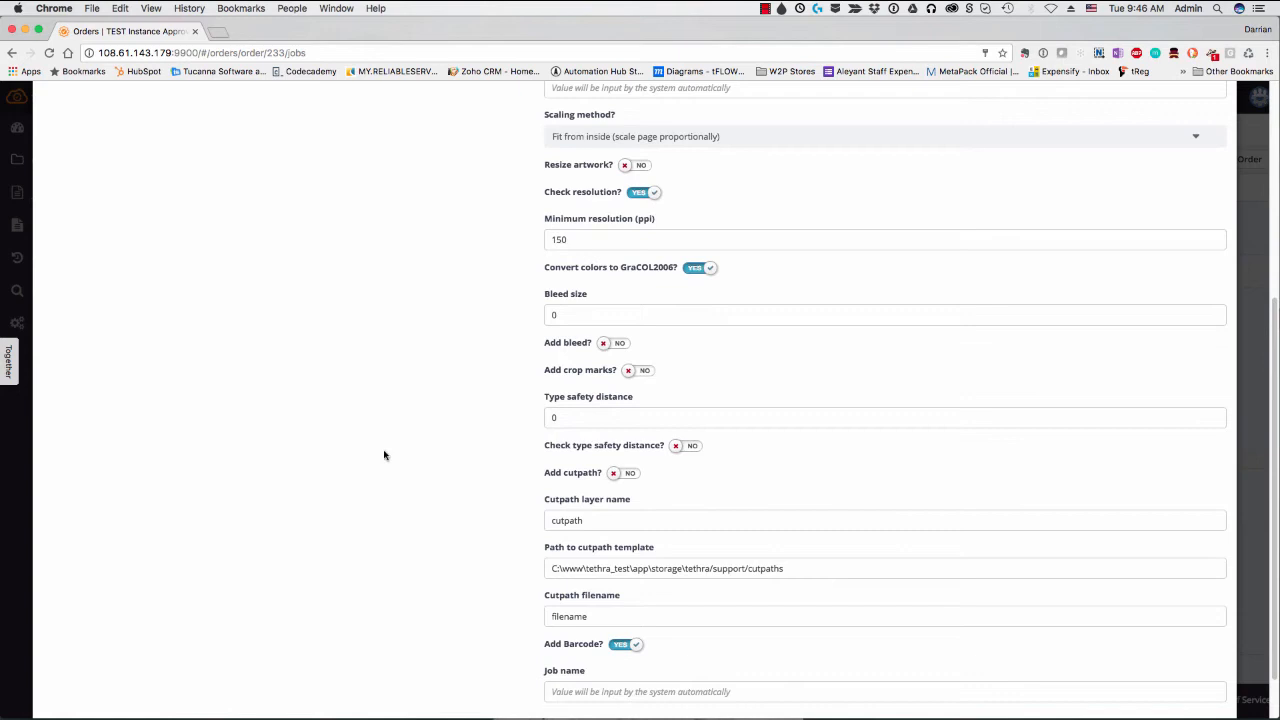
left_click(620, 643)
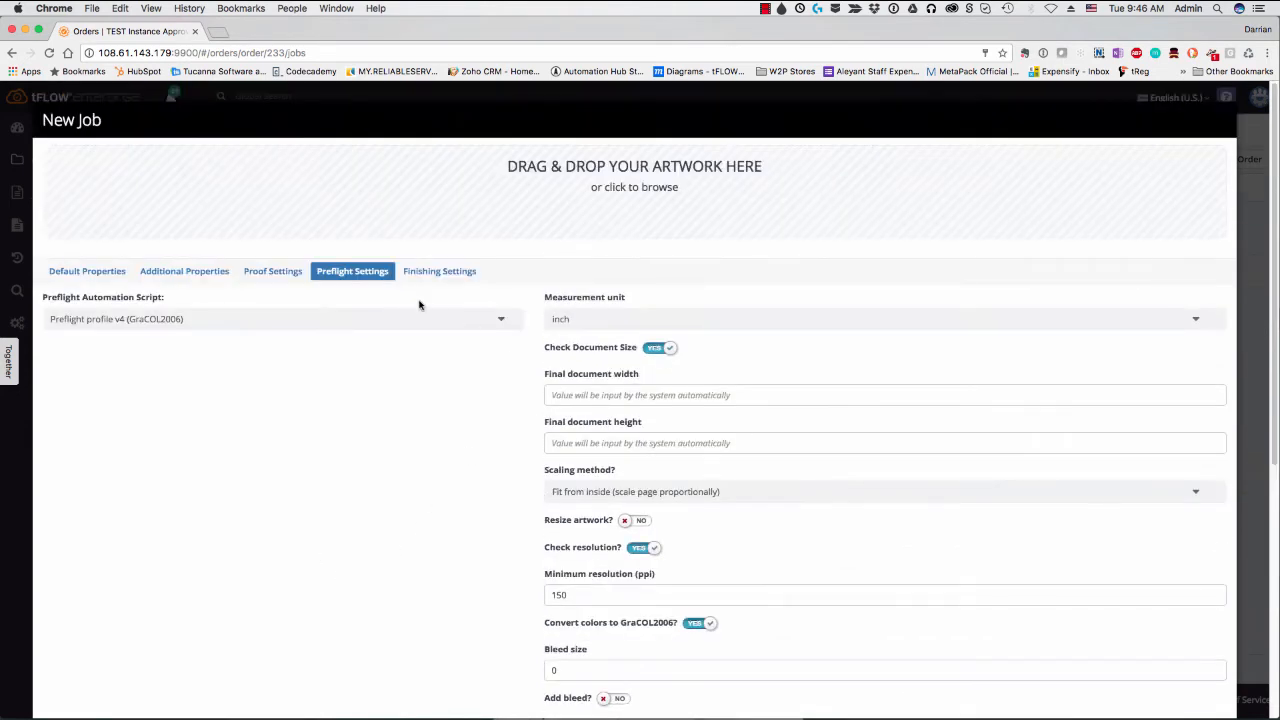
Enable white space and 3 by 5 grommets in finishing, then create job TF000157-2.
left_click(439, 271)
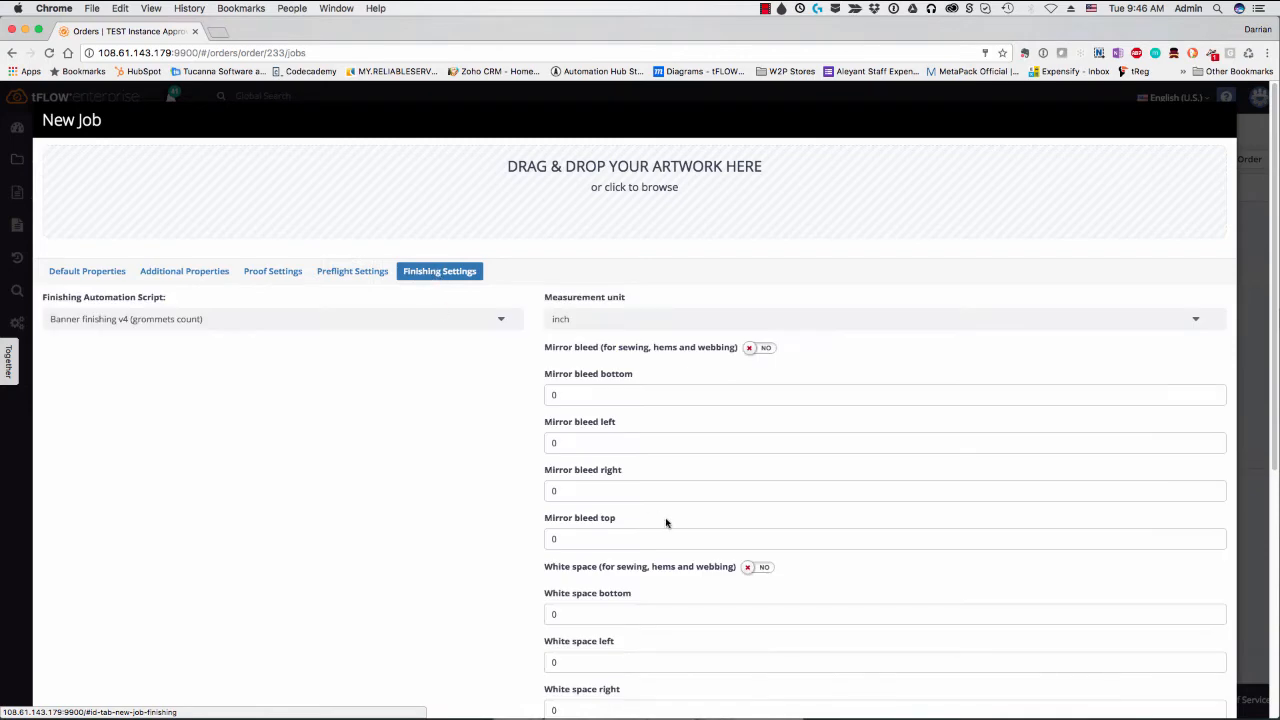
scroll("down", 3)
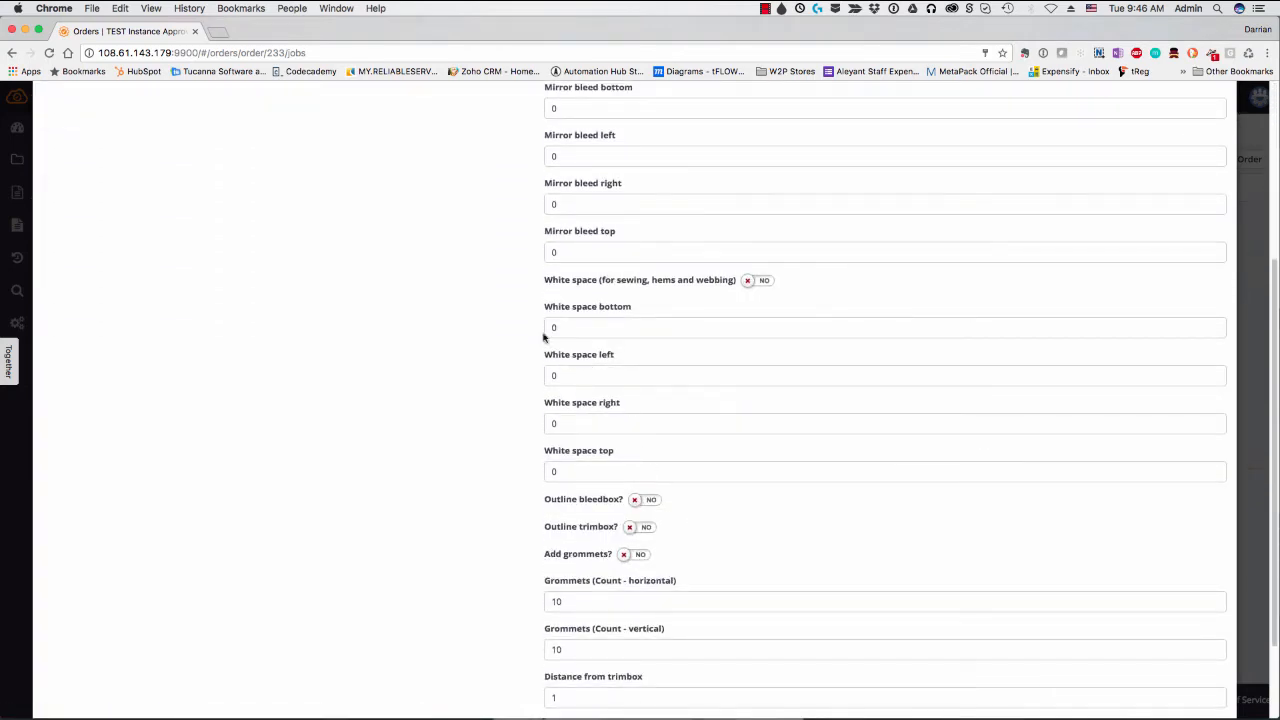
left_click(757, 280)
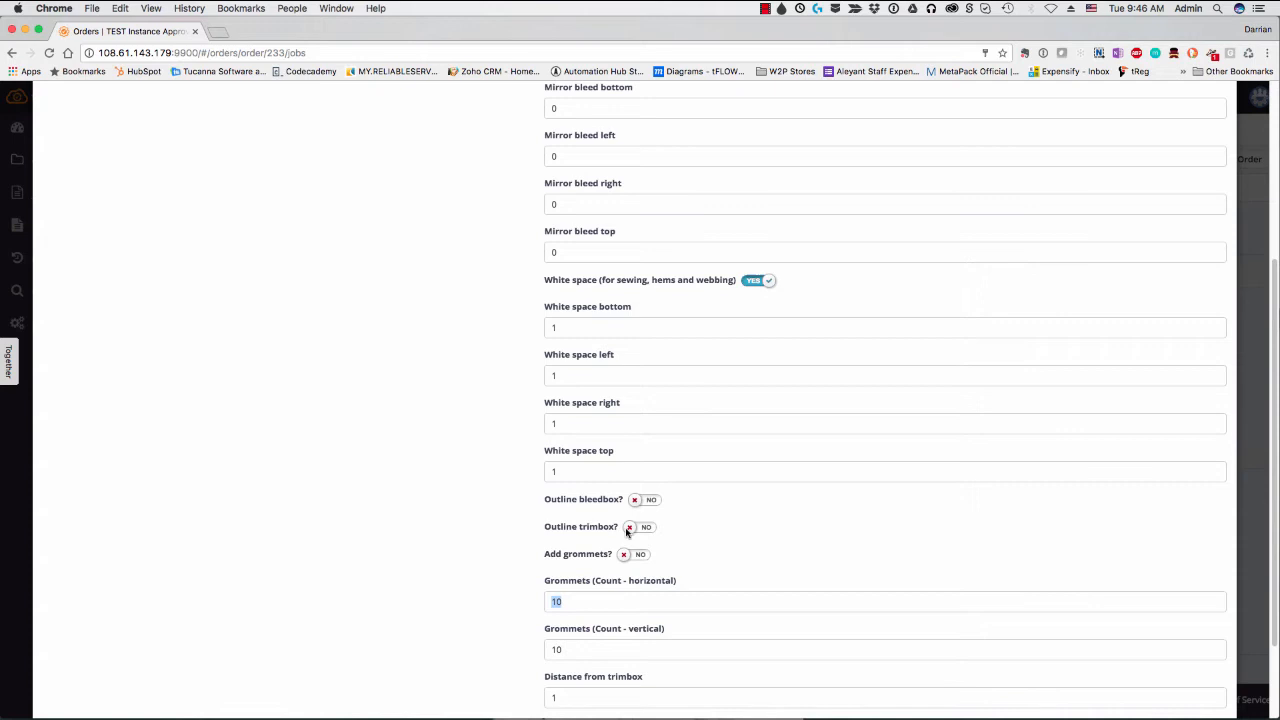
left_click(624, 554)
type("3")
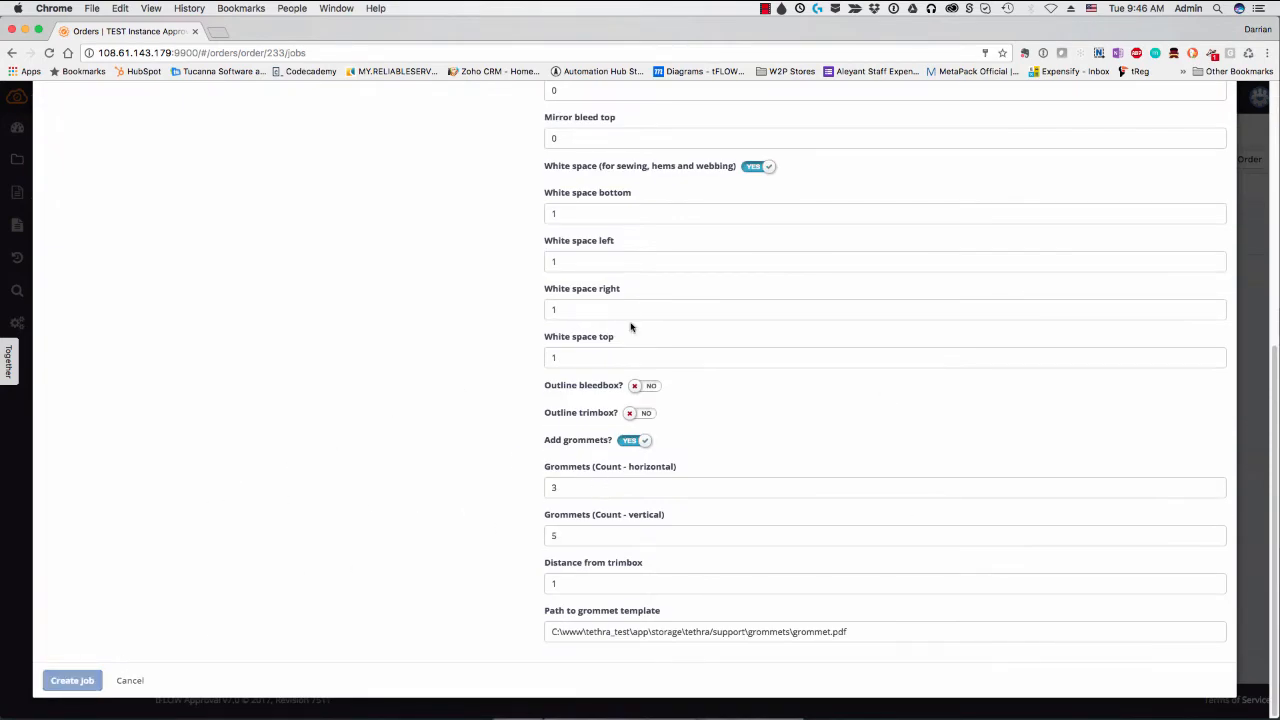
left_click(71, 680)
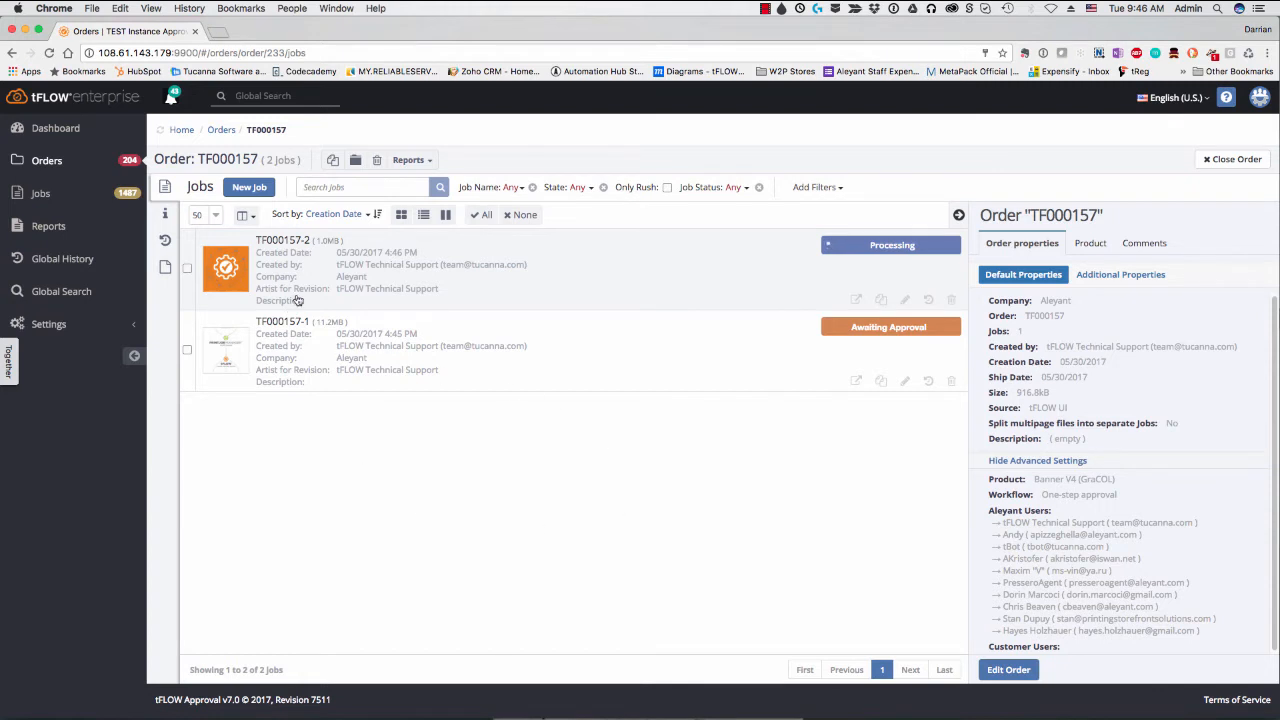
mouse_move(238, 373)
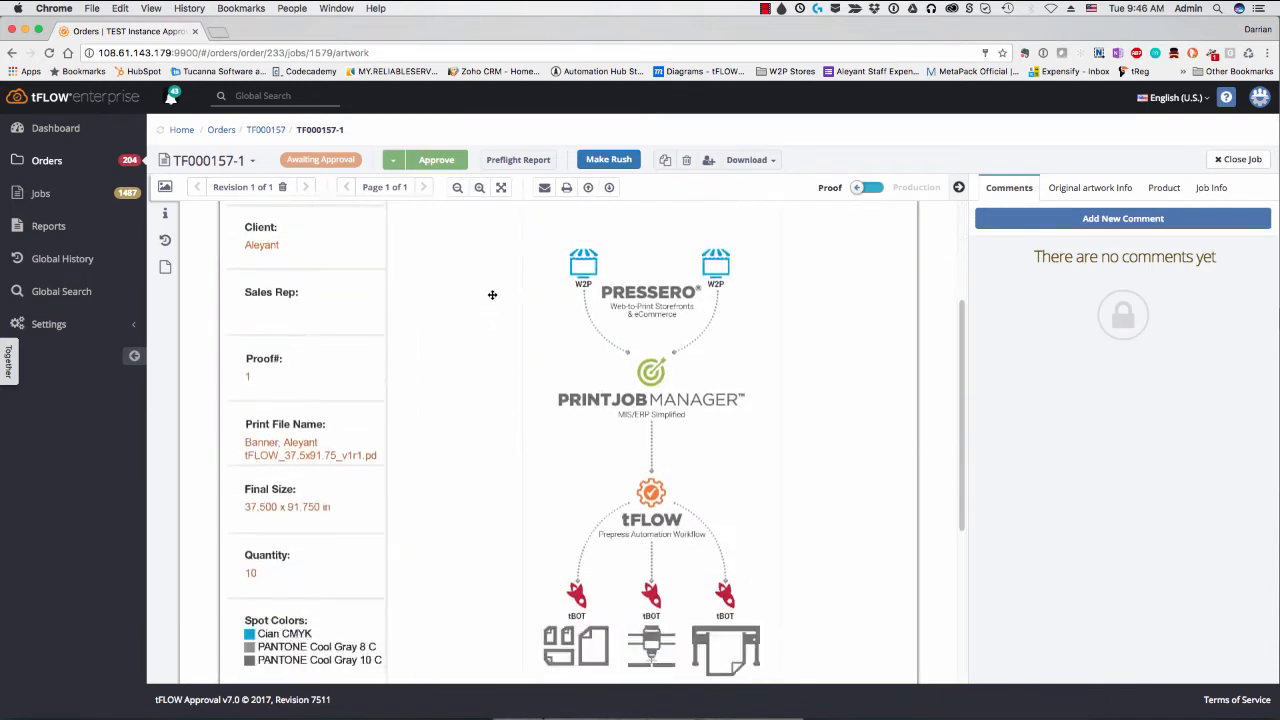
Scroll through job TF000157-1's production banner artwork and open its finishing product settings.
scroll("down", 3)
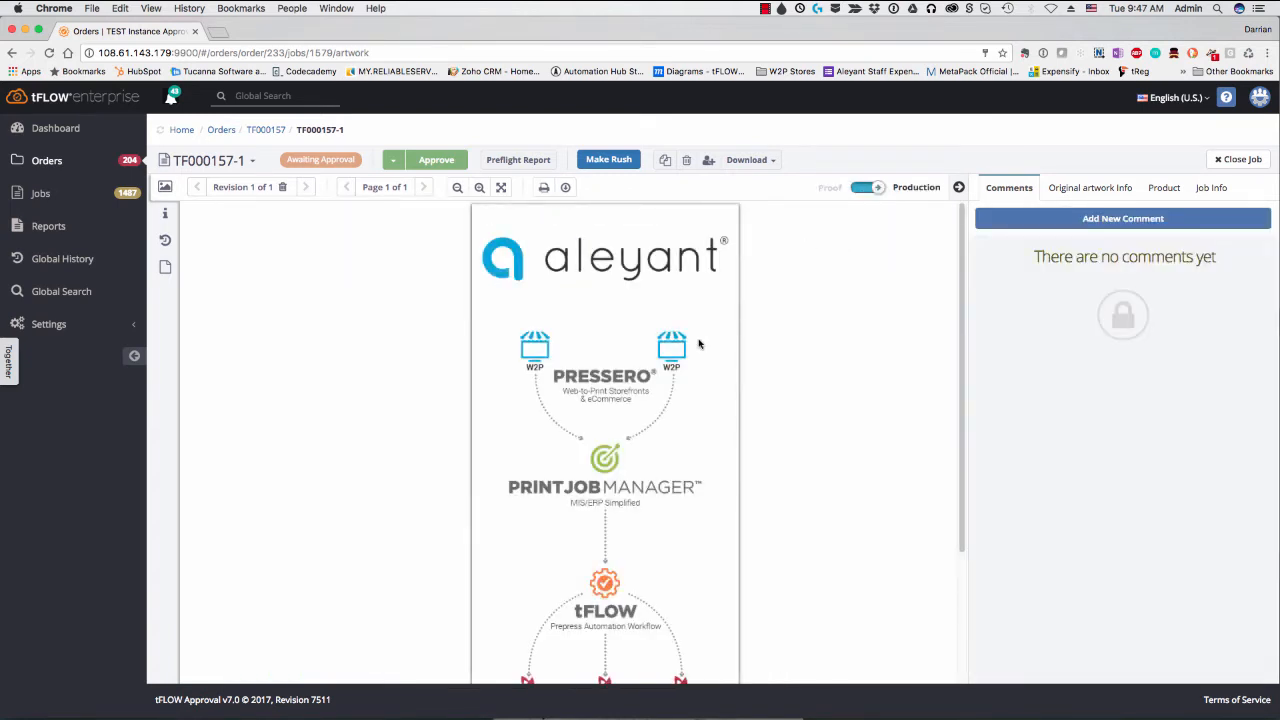
scroll("down", 3)
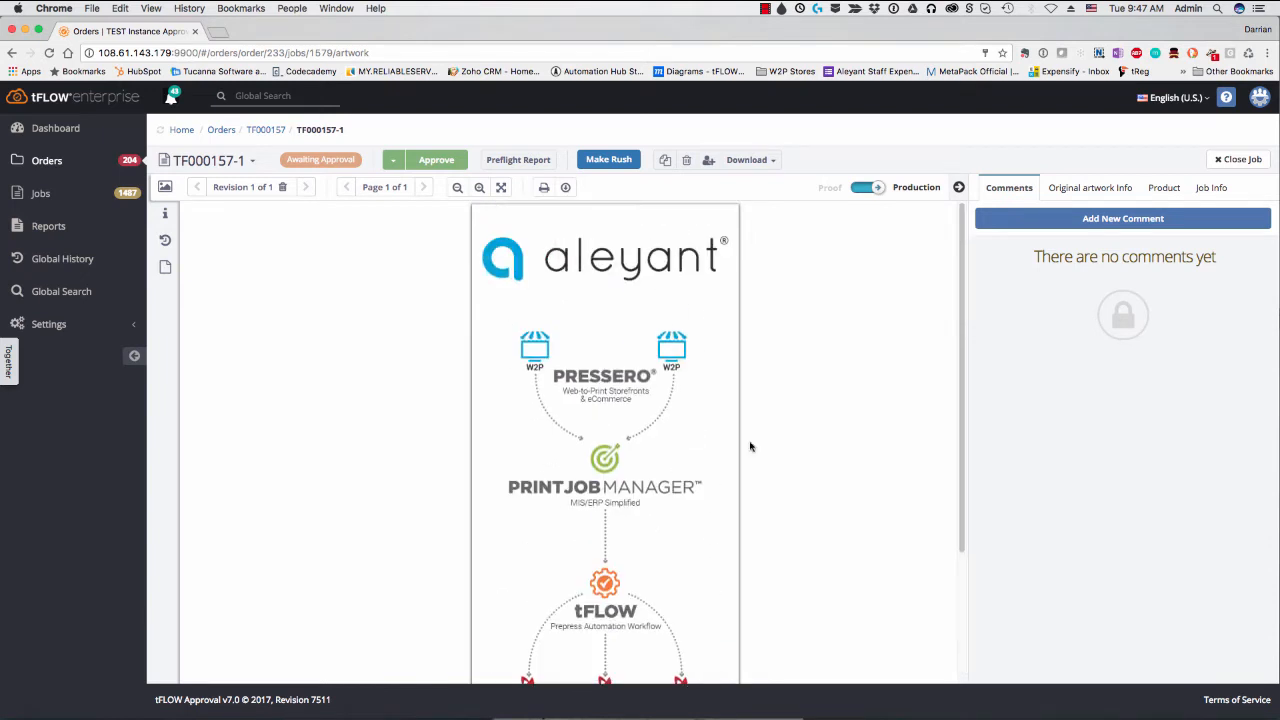
mouse_move(462, 343)
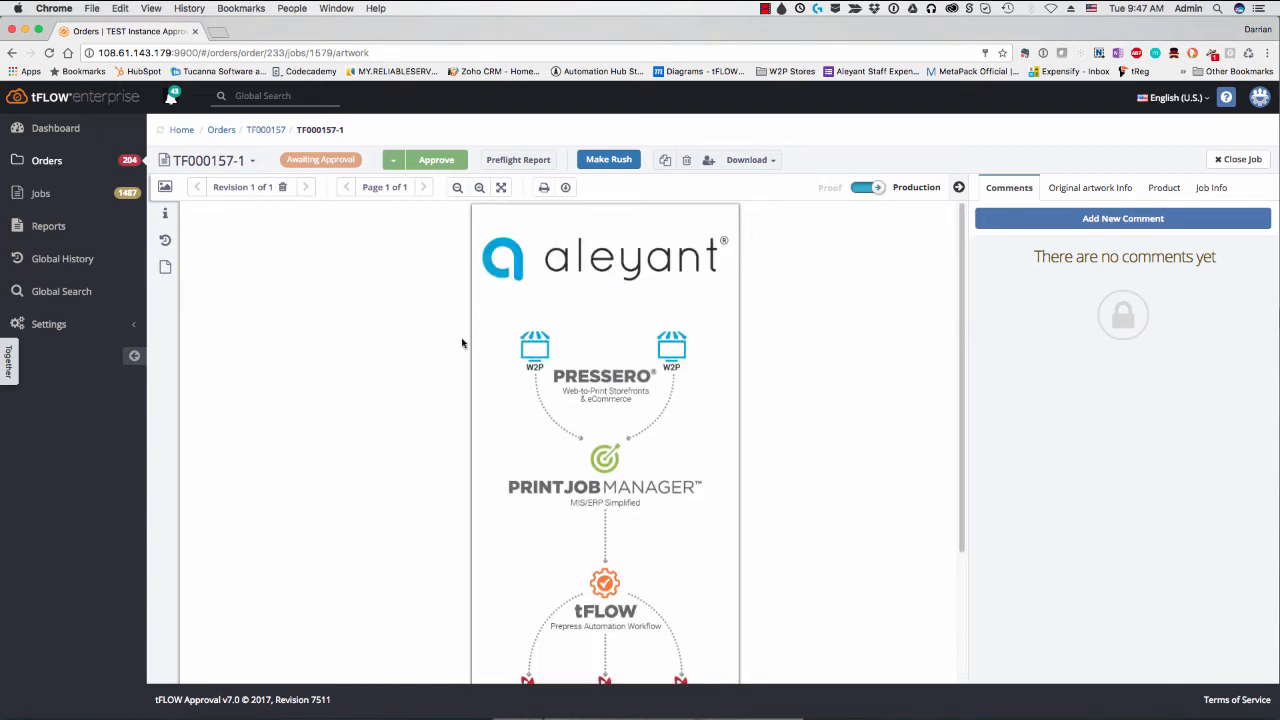
scroll("down", 3)
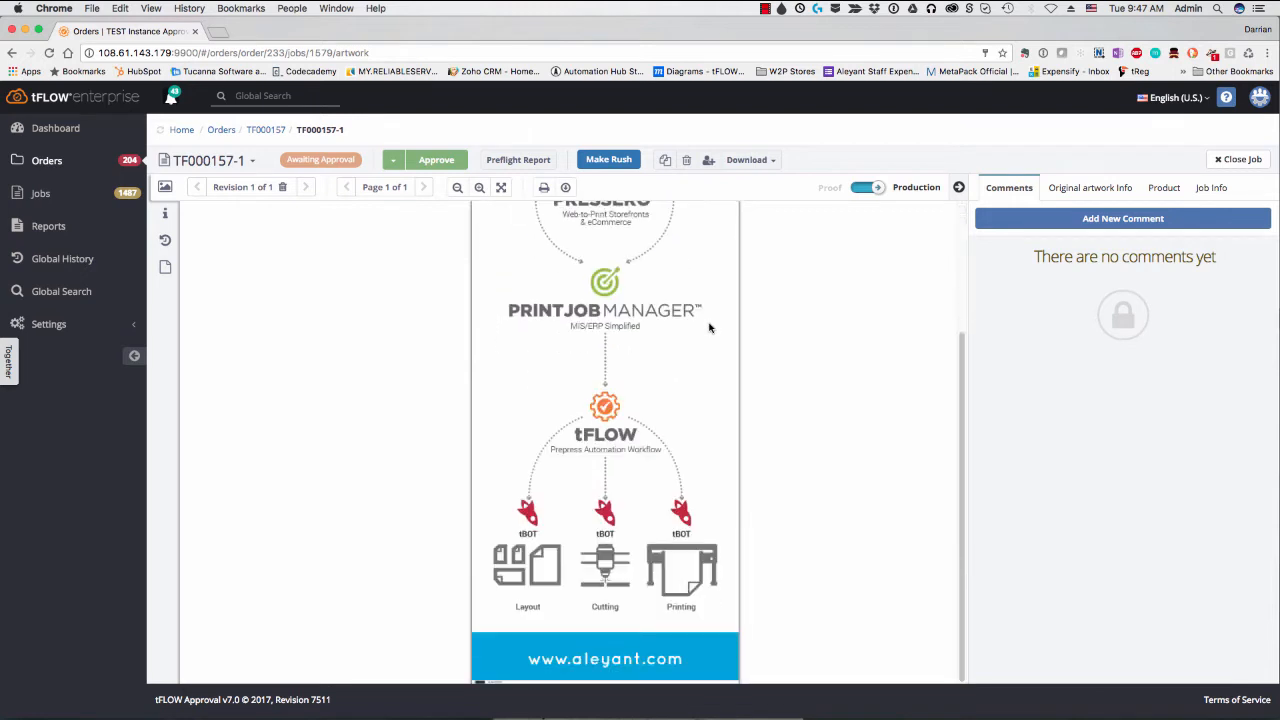
mouse_move(580, 264)
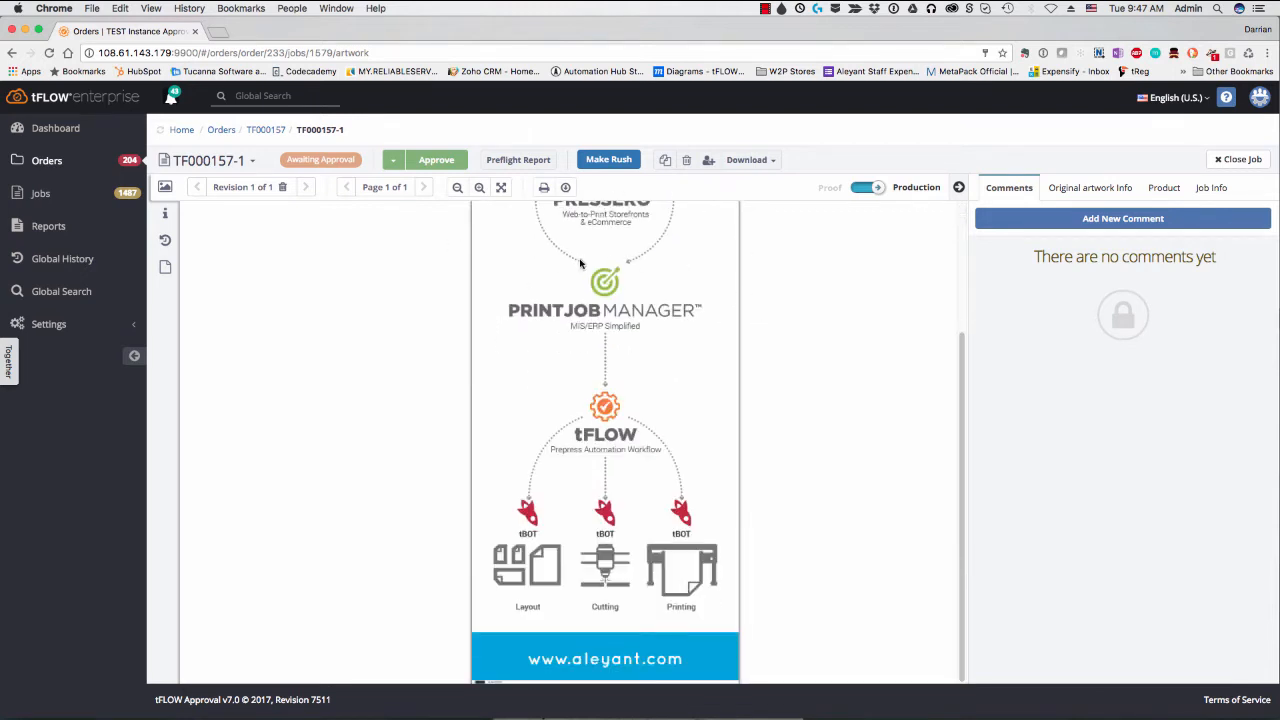
left_click(1163, 188)
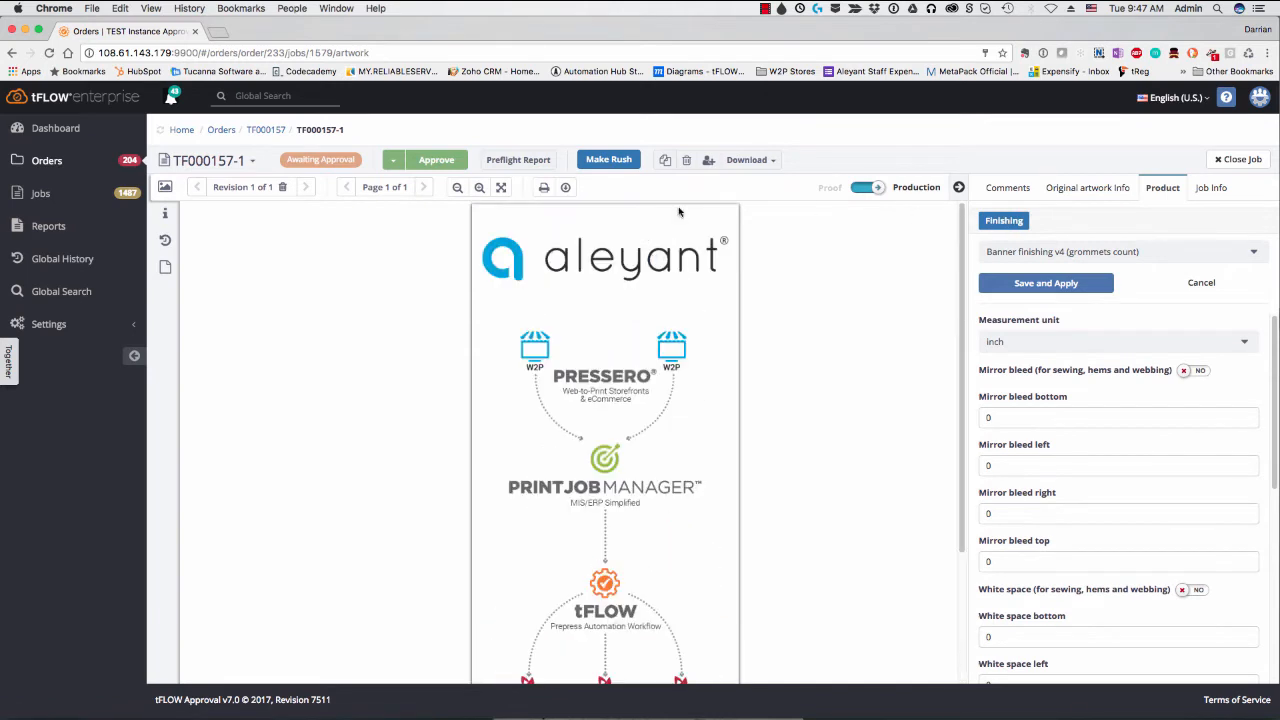
Turn on mirror bleed and 6-inch top/bottom white space, save and apply, then close TF000157-1.
scroll("down", 3)
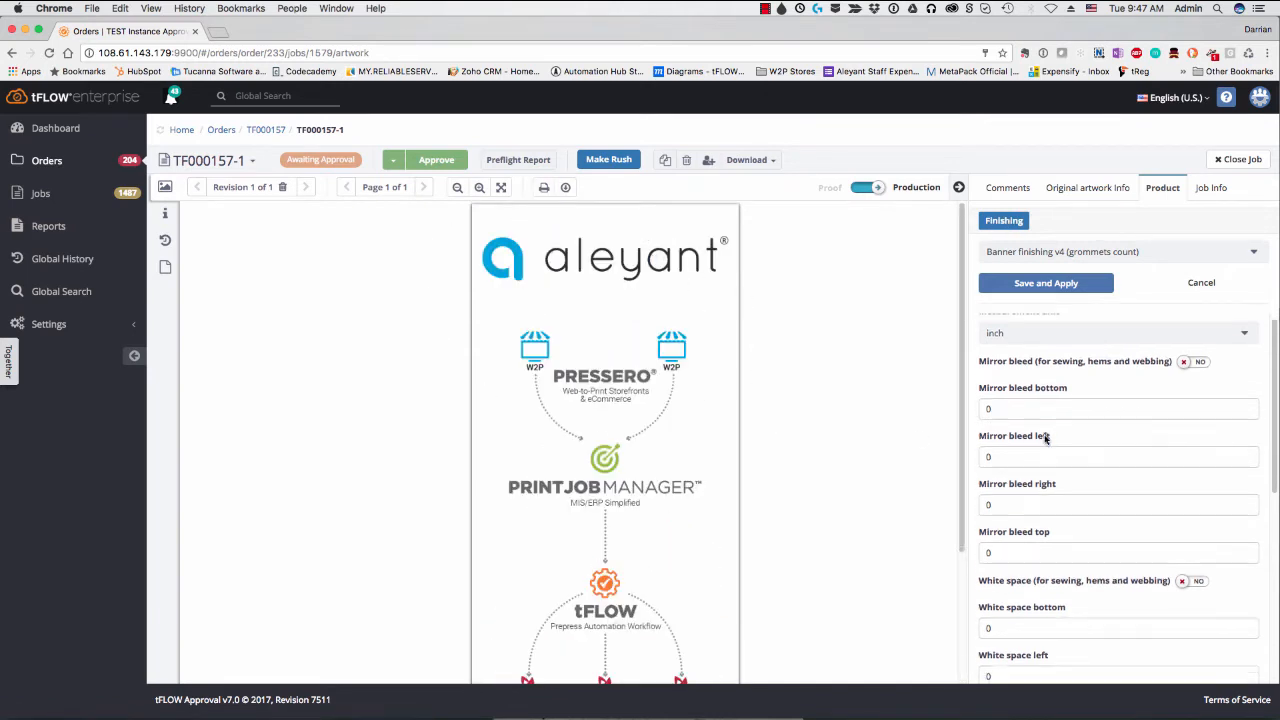
left_click(1193, 361)
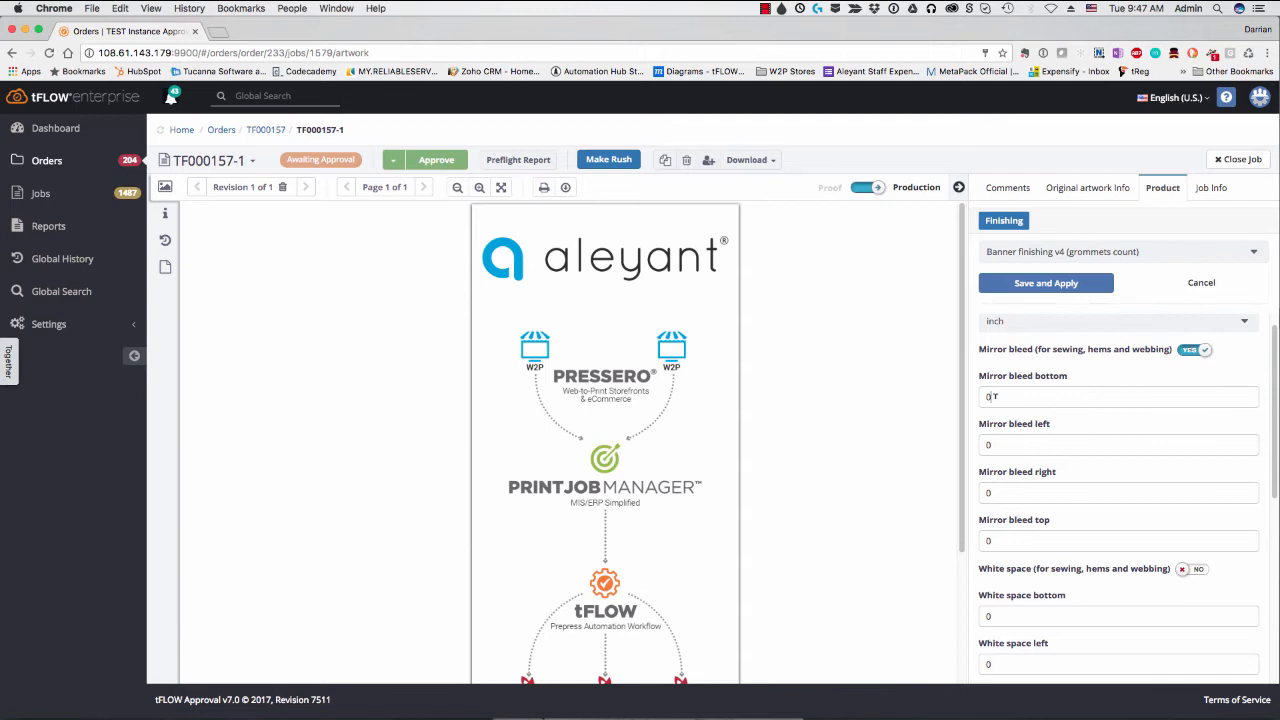
type("2")
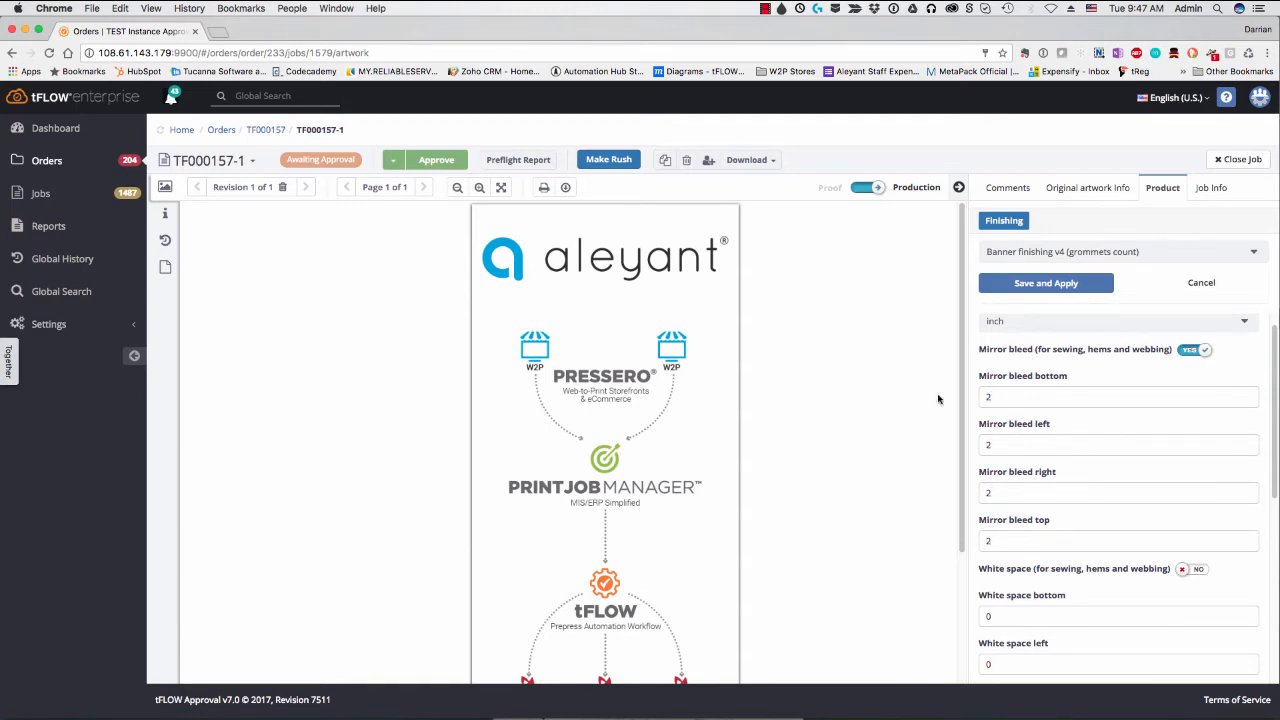
scroll("down", 3)
type("6")
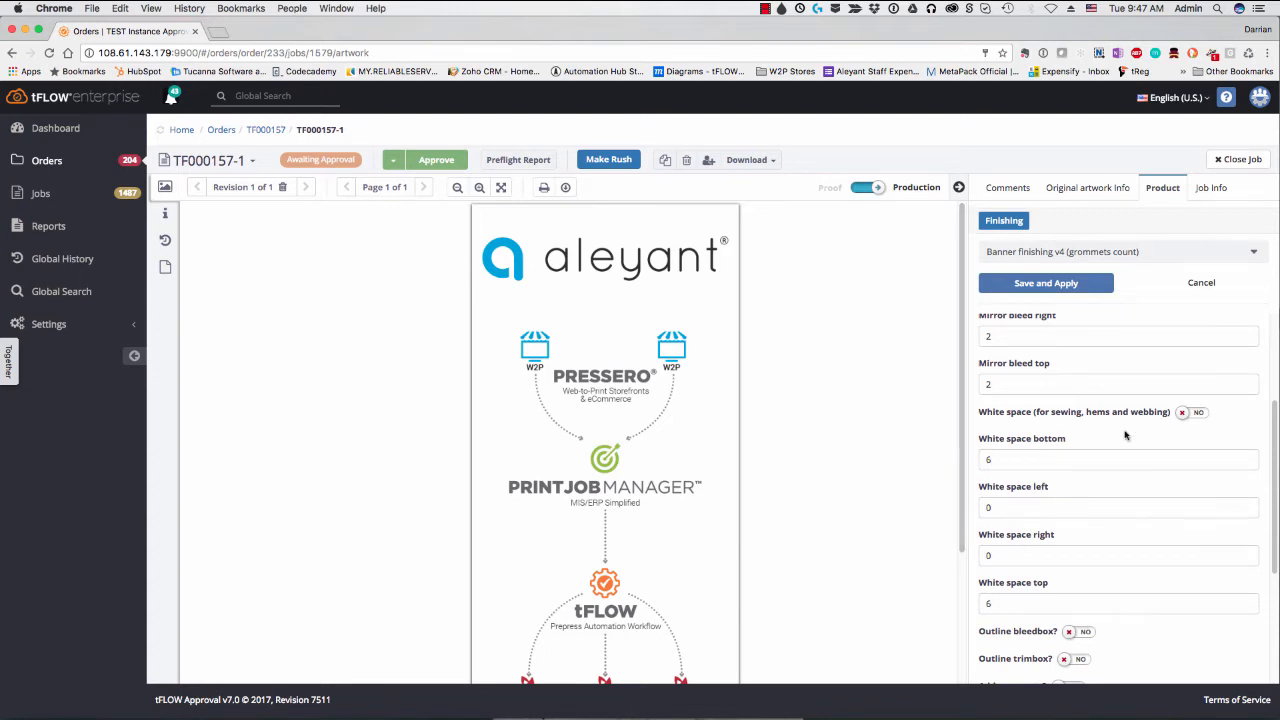
left_click(1195, 412)
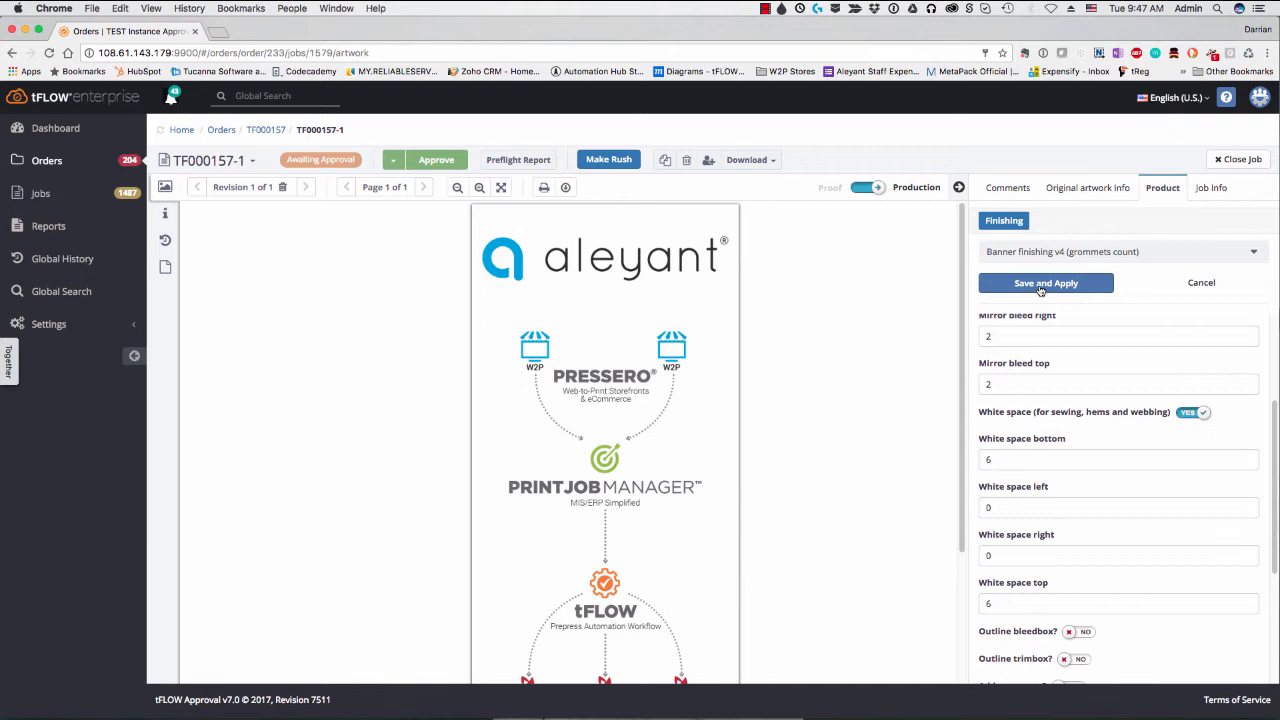
left_click(1046, 283)
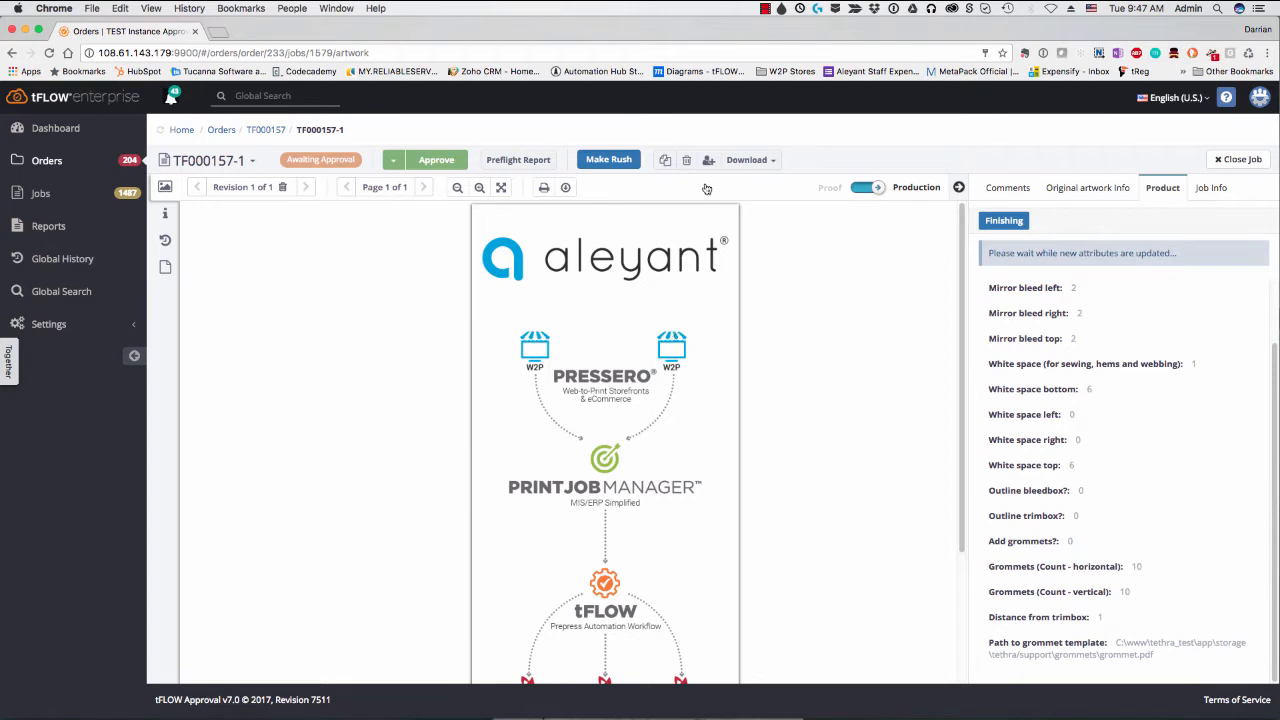
mouse_move(638, 358)
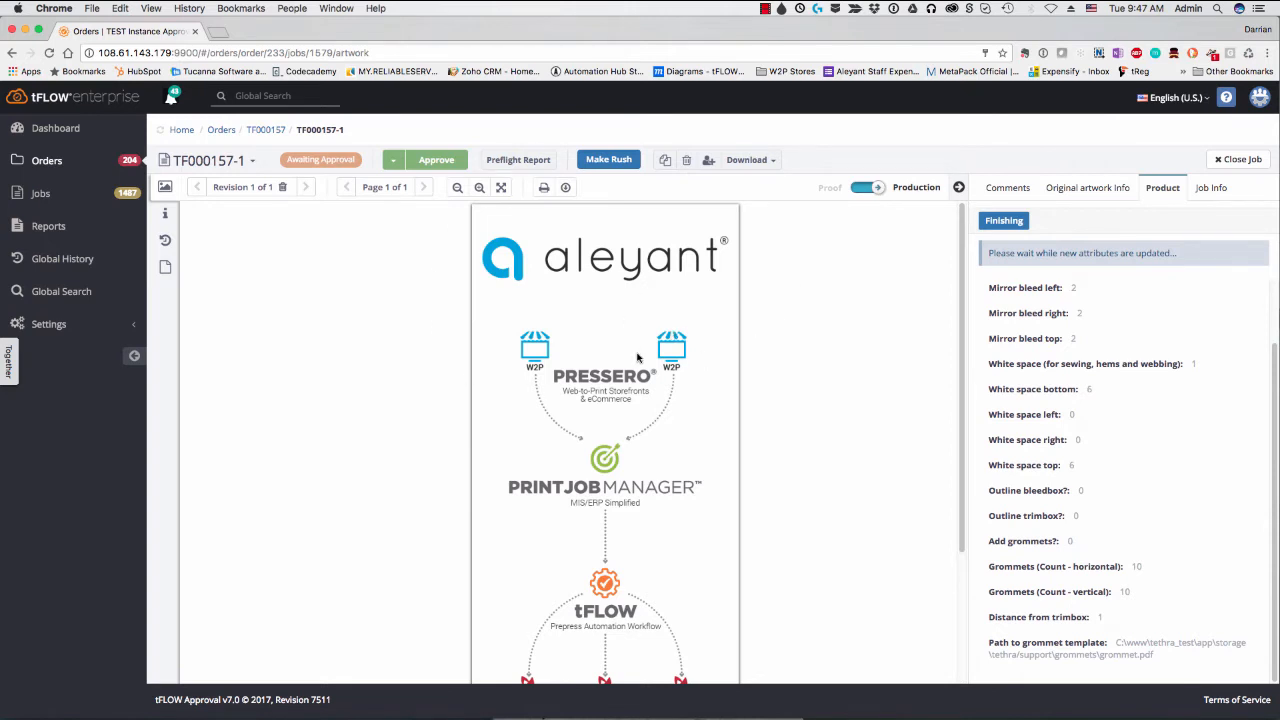
mouse_move(637, 358)
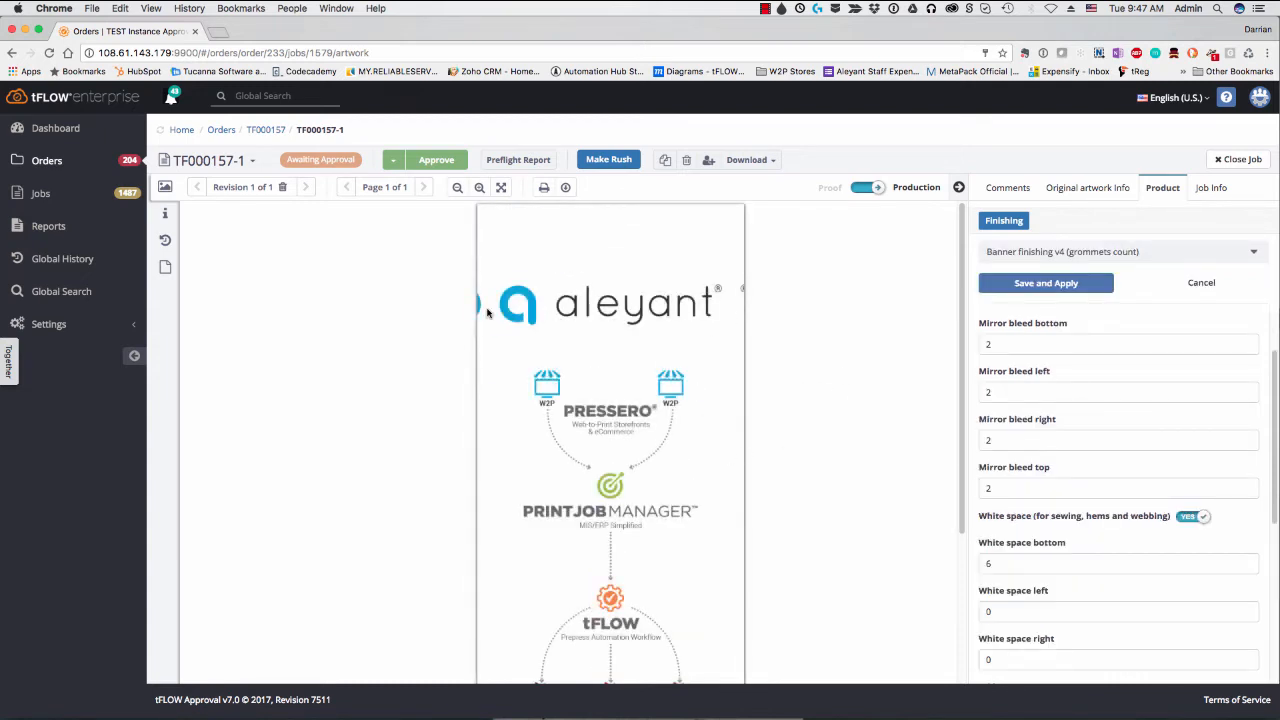
scroll("down", 3)
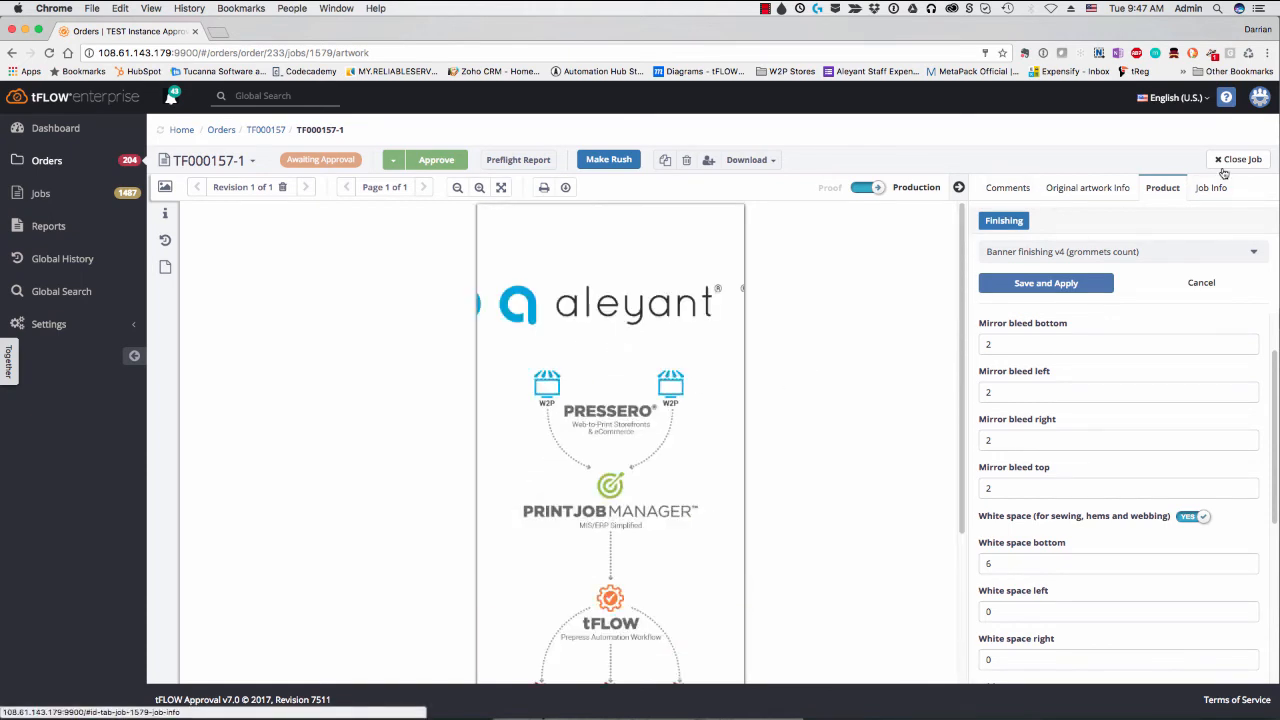
left_click(1242, 159)
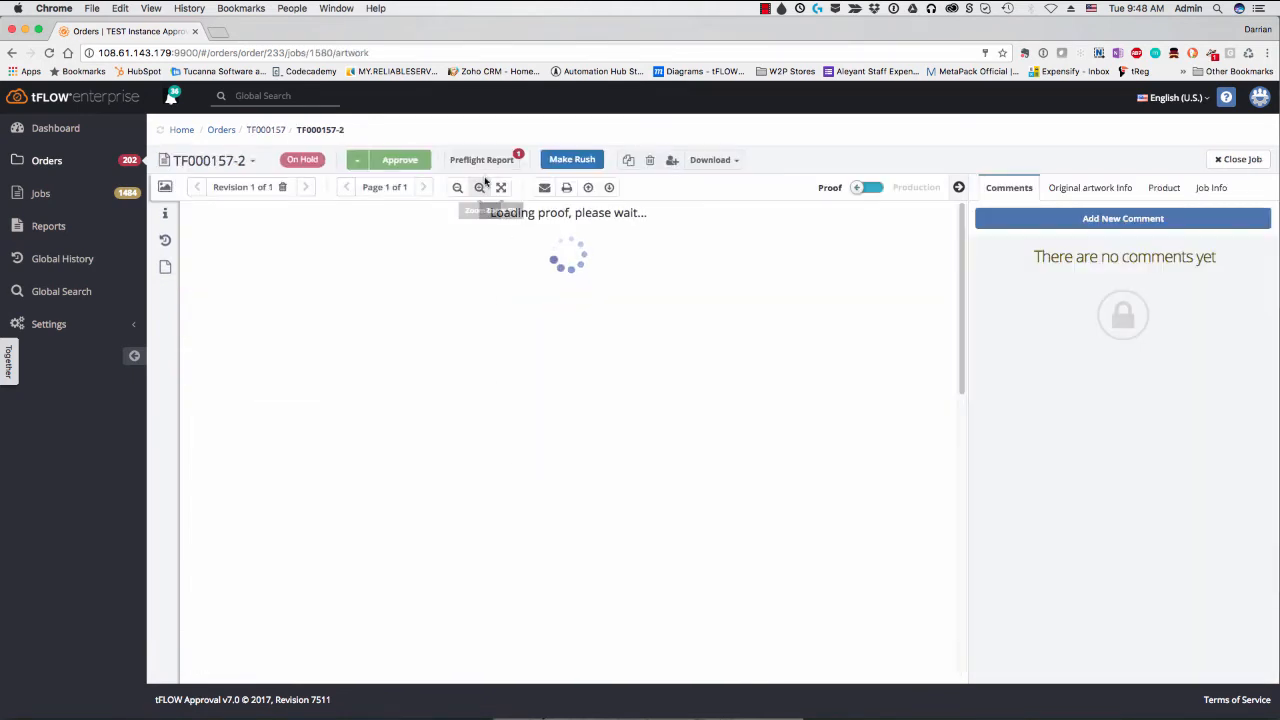
Read job TF000157-2's low-resolution preflight error and three fixed issues, then close the report.
left_click(482, 159)
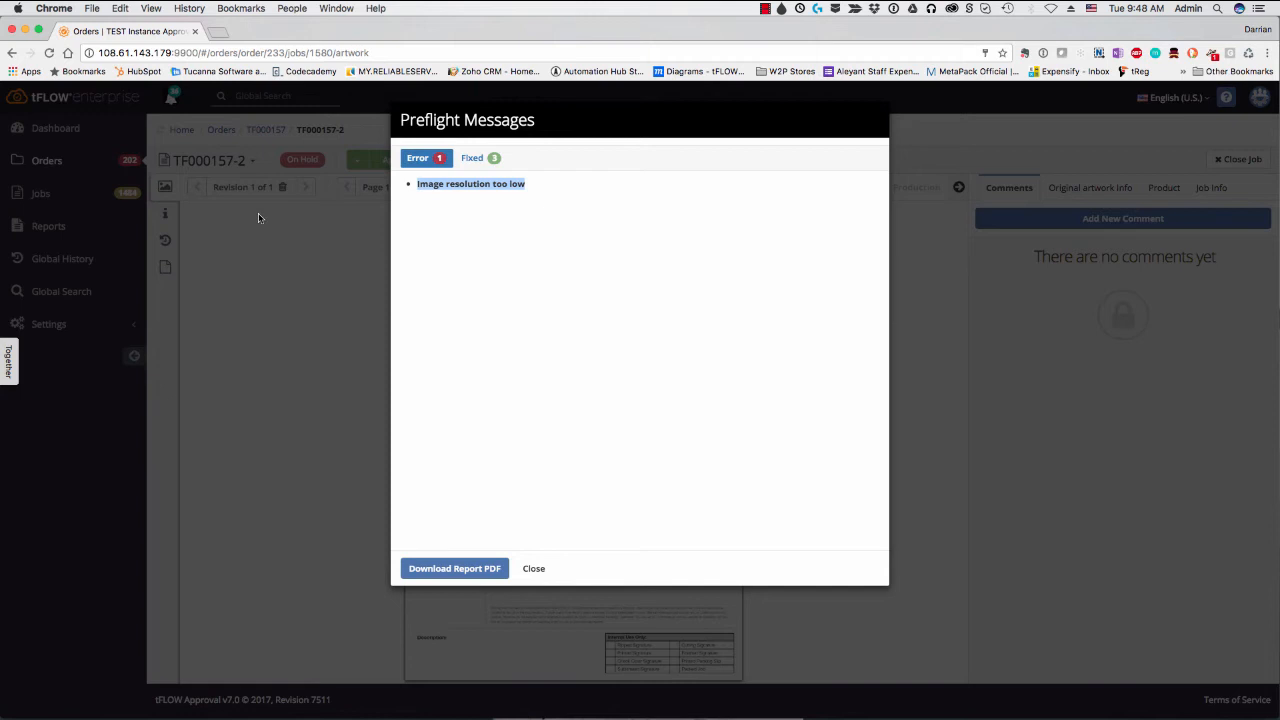
mouse_move(278, 182)
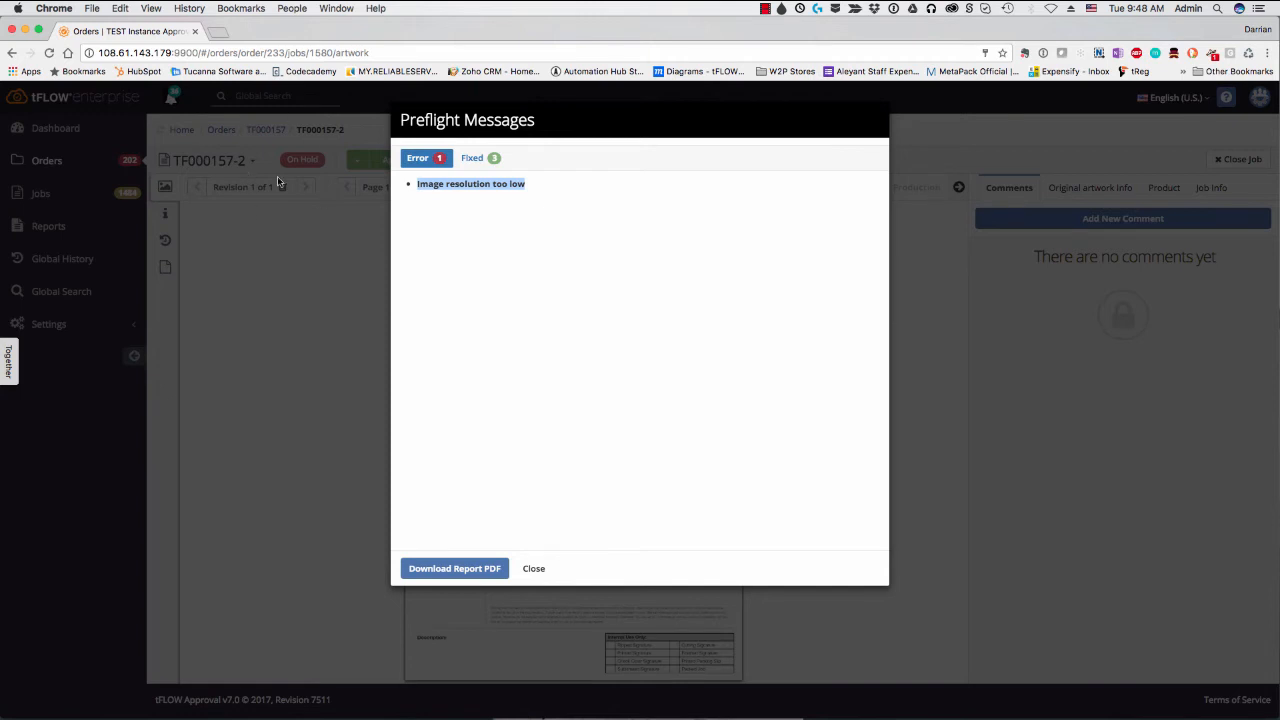
mouse_move(432, 197)
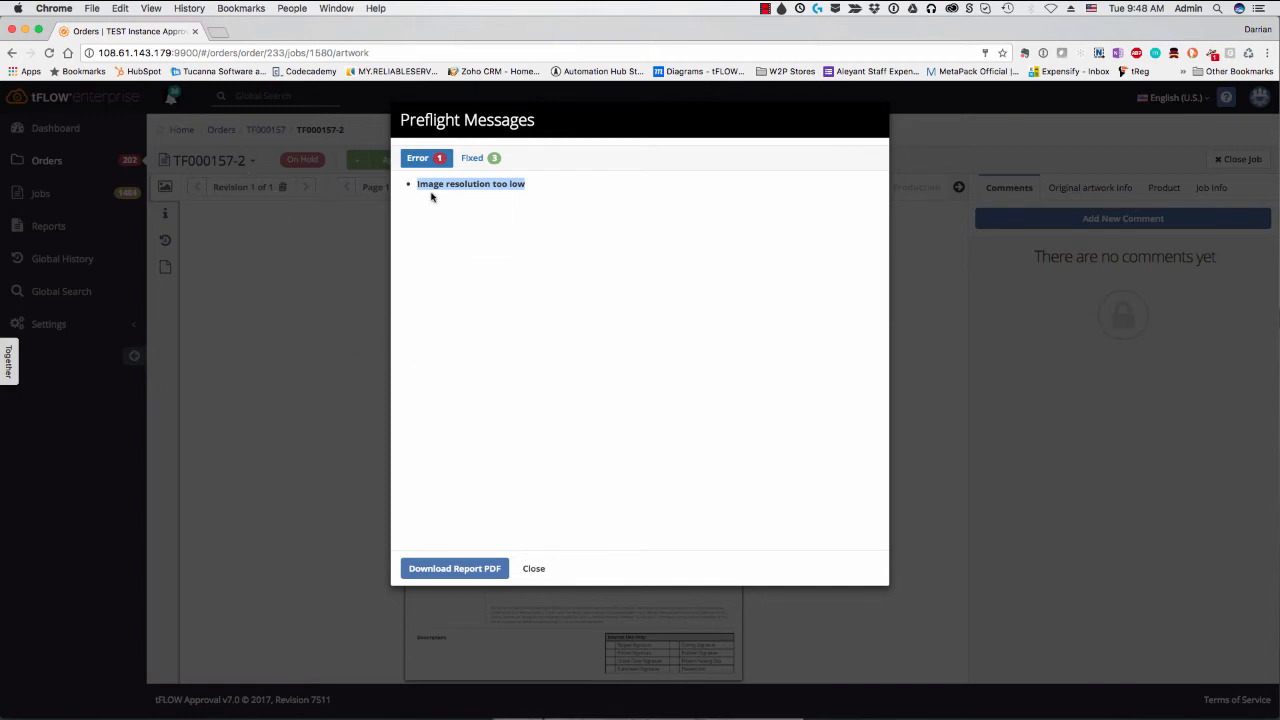
left_click(471, 157)
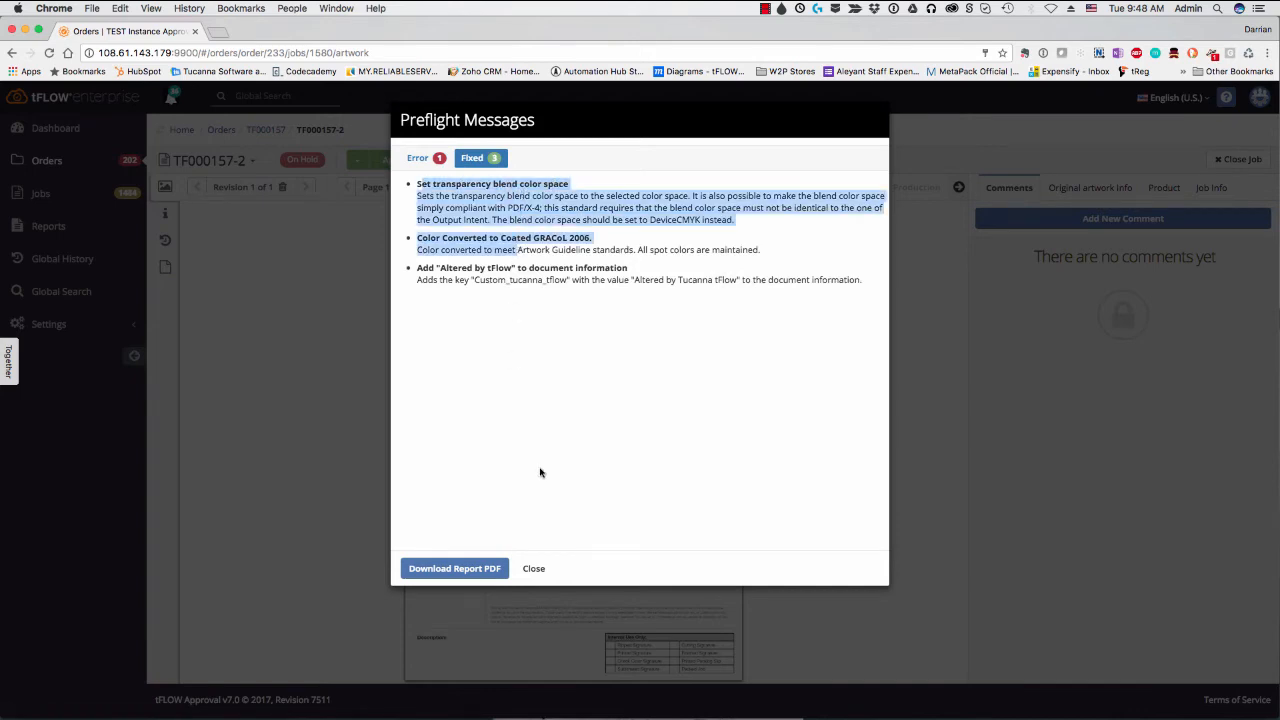
left_click(533, 568)
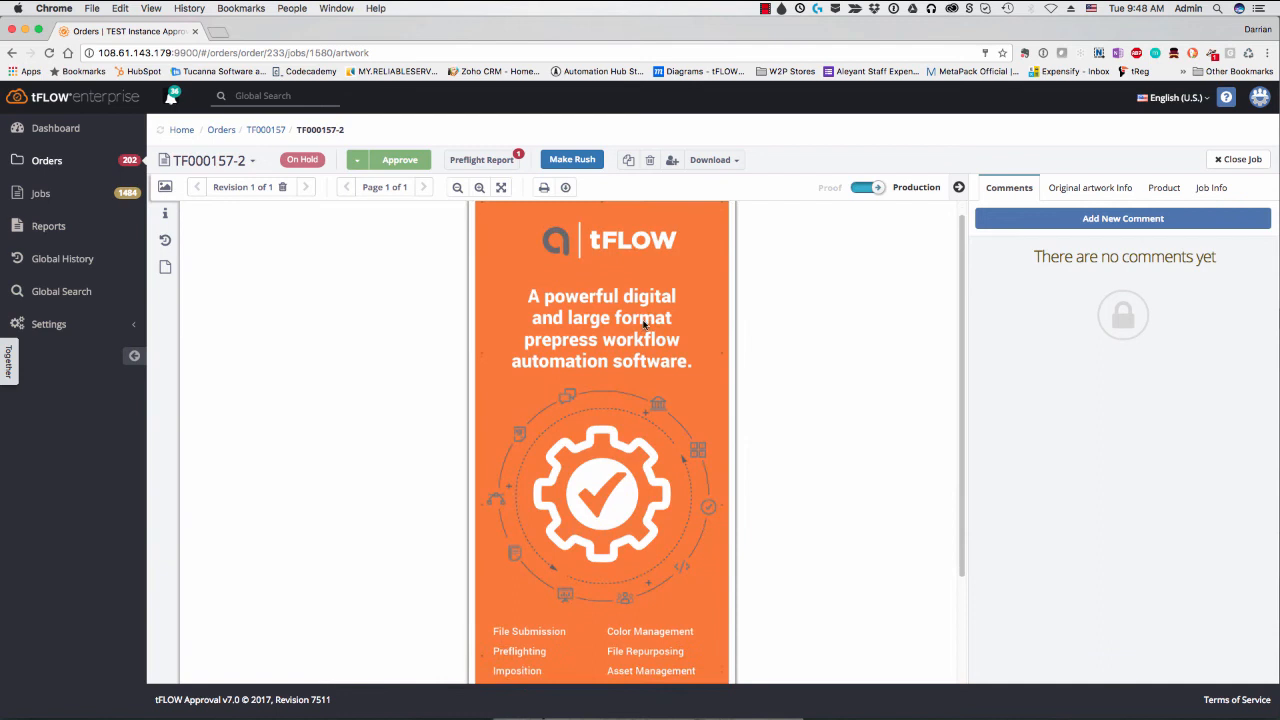
scroll("down", 3)
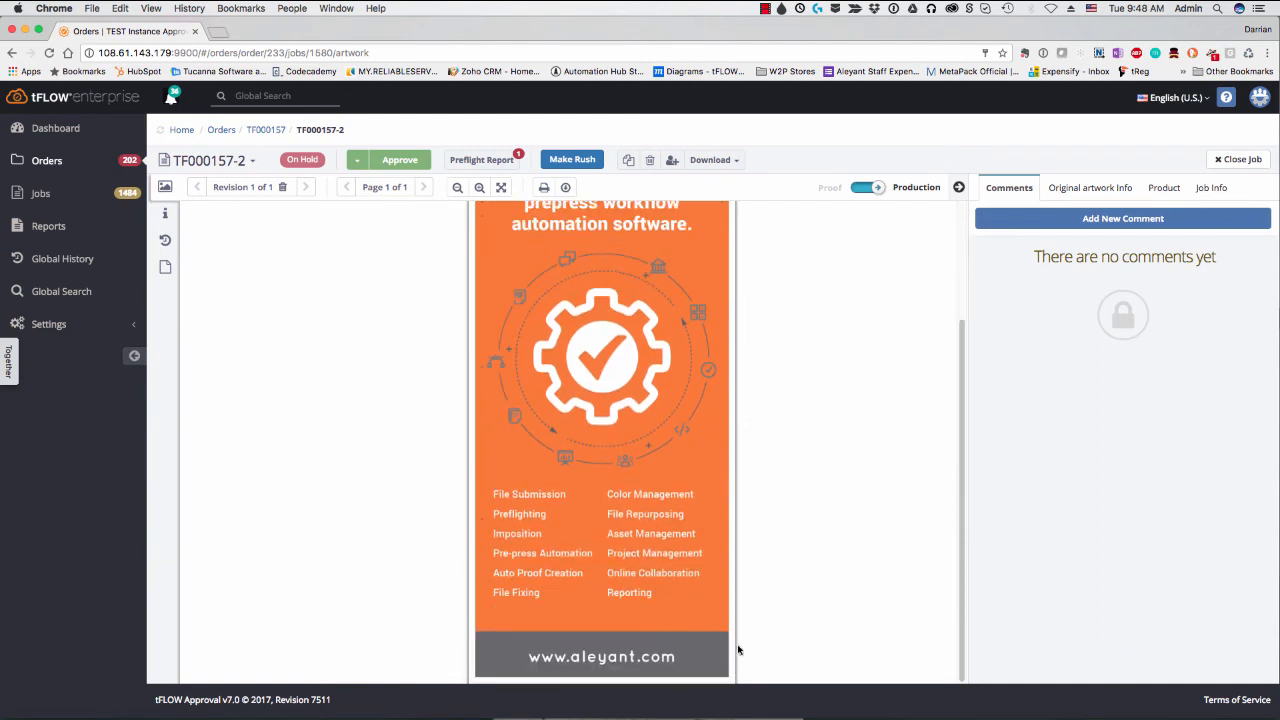
left_click(501, 187)
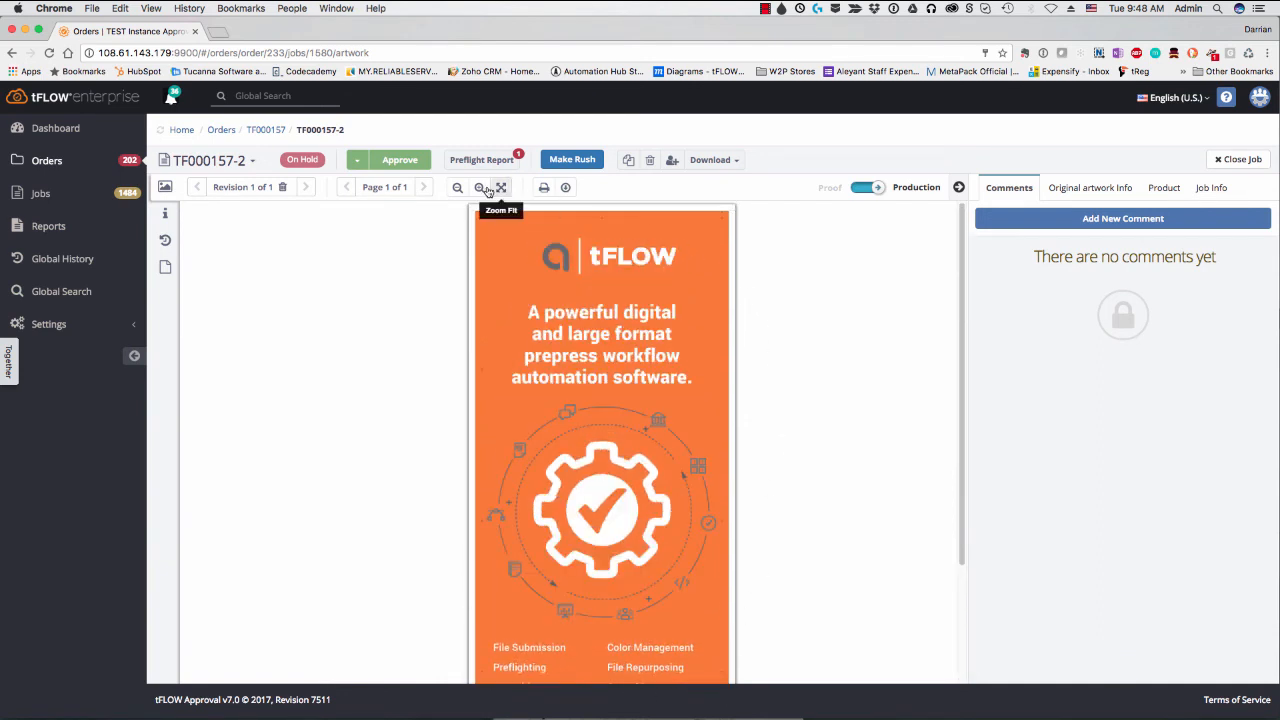
left_click(500, 187)
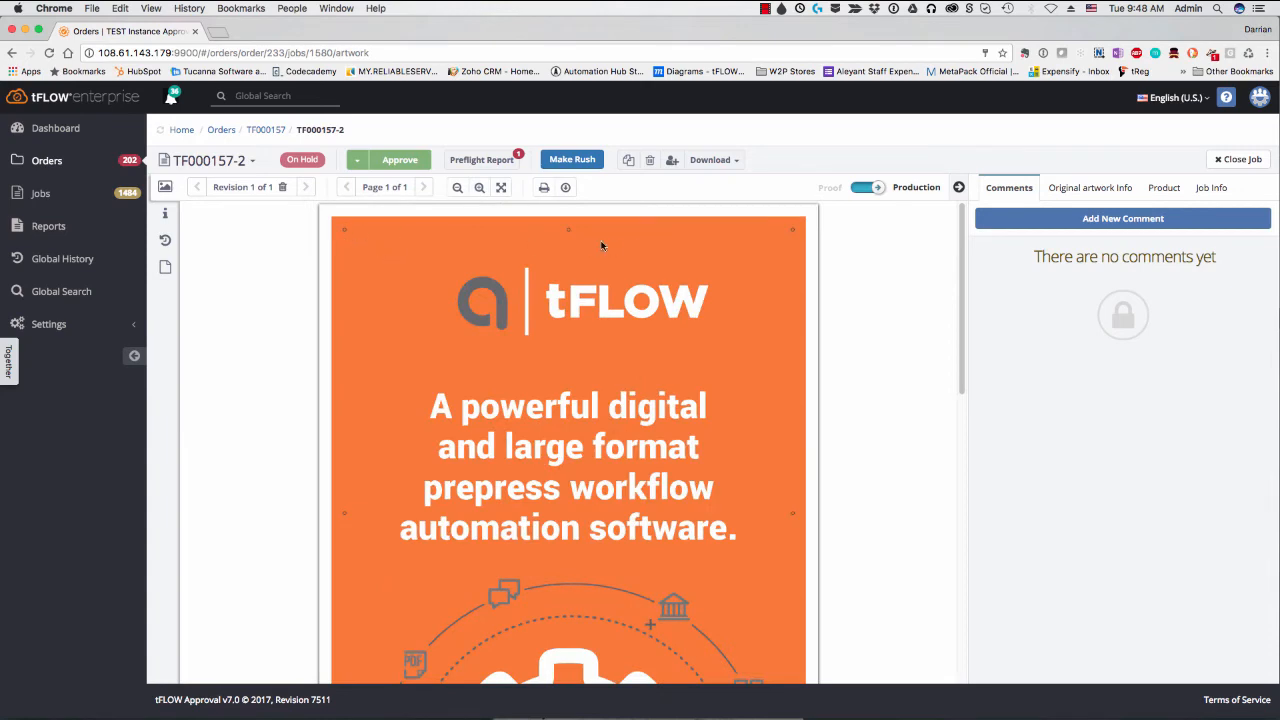
scroll("down", 3)
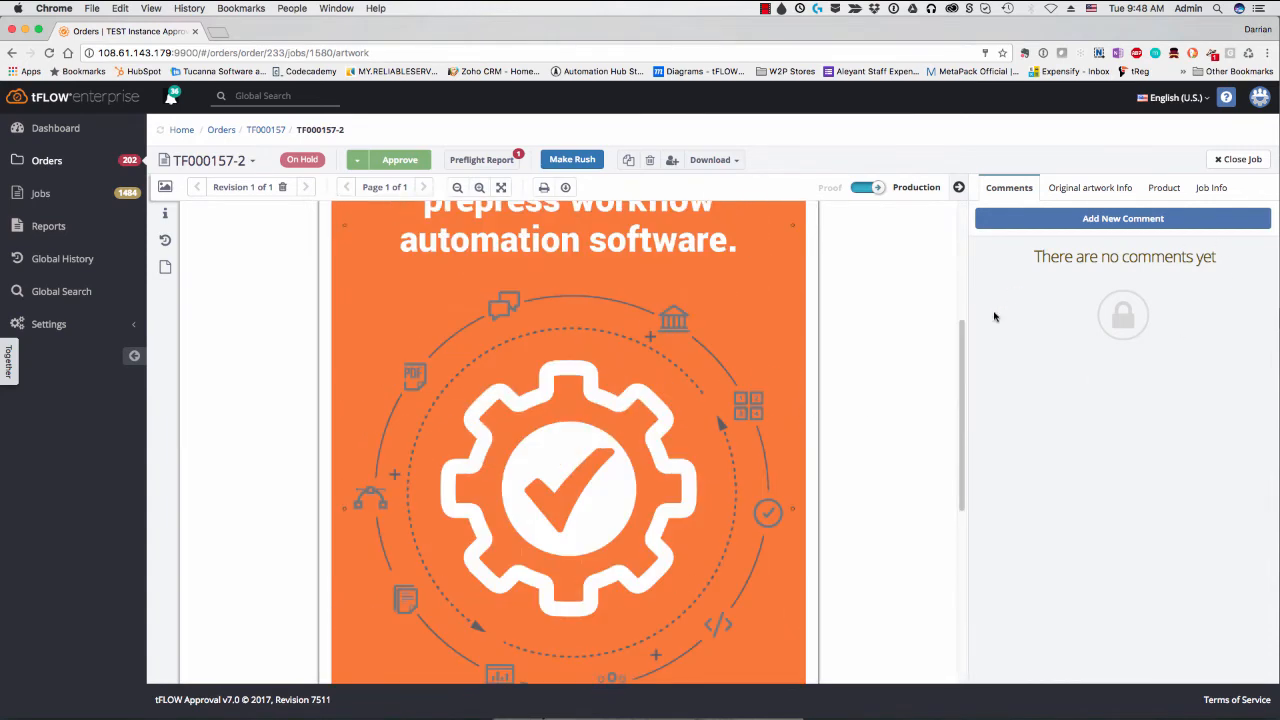
Switch 'Add grommets?' to NO in the Product finishing settings and save and apply.
left_click(1162, 187)
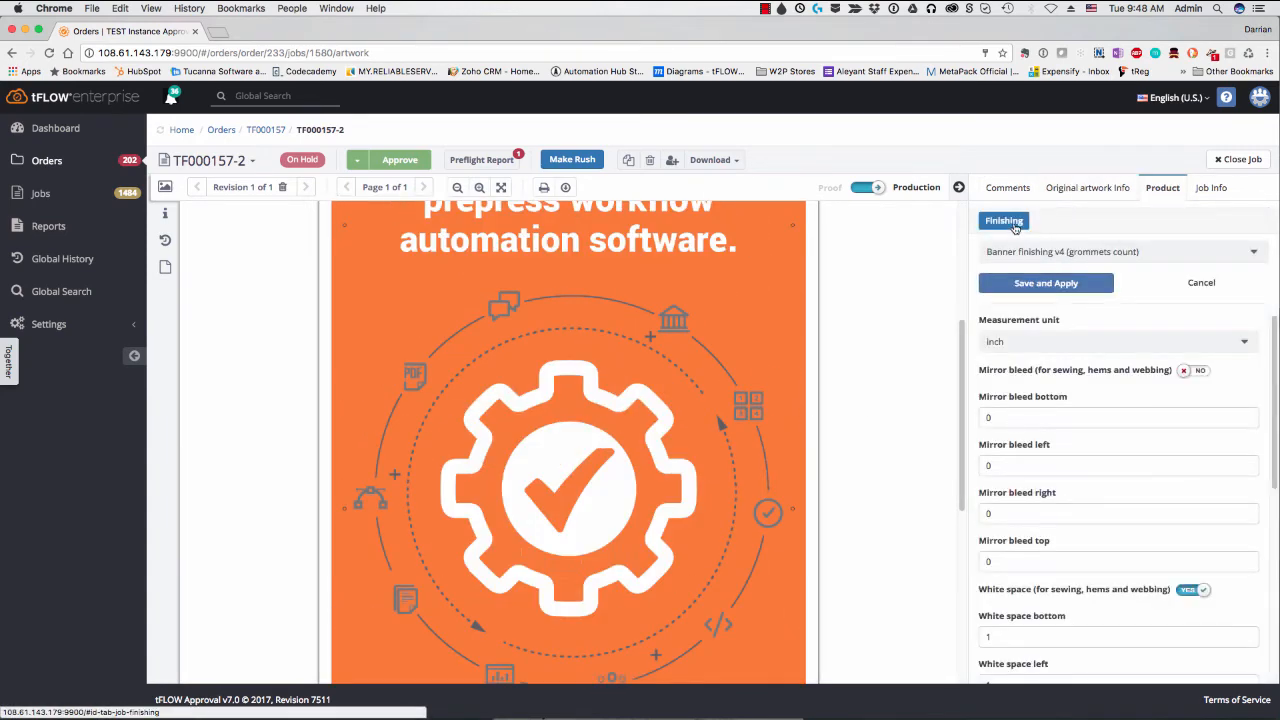
scroll("down", 3)
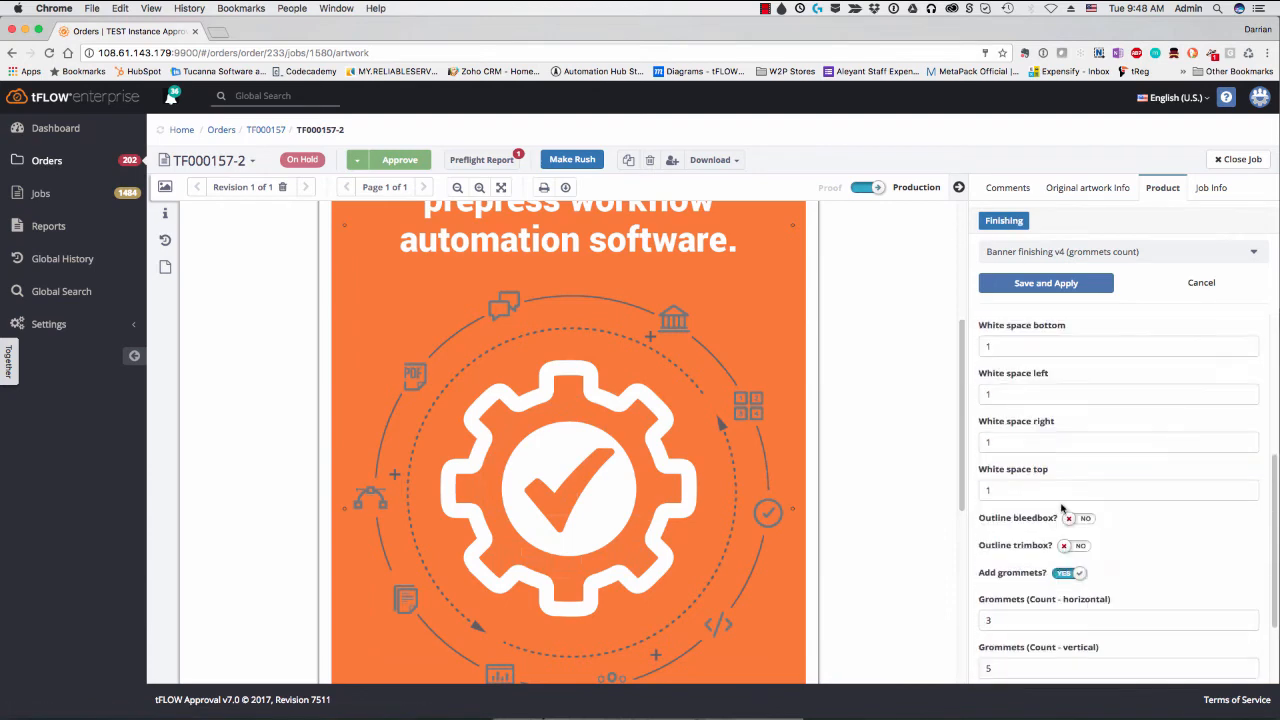
scroll("down", 3)
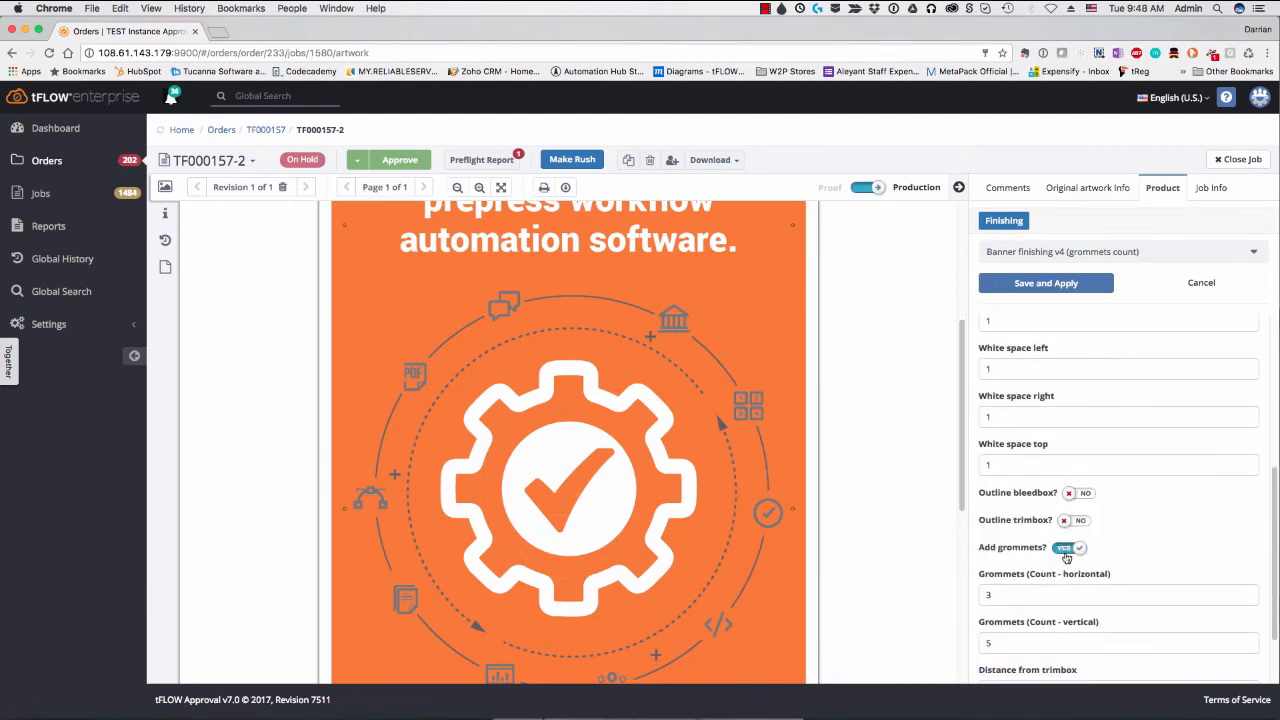
left_click(1071, 547)
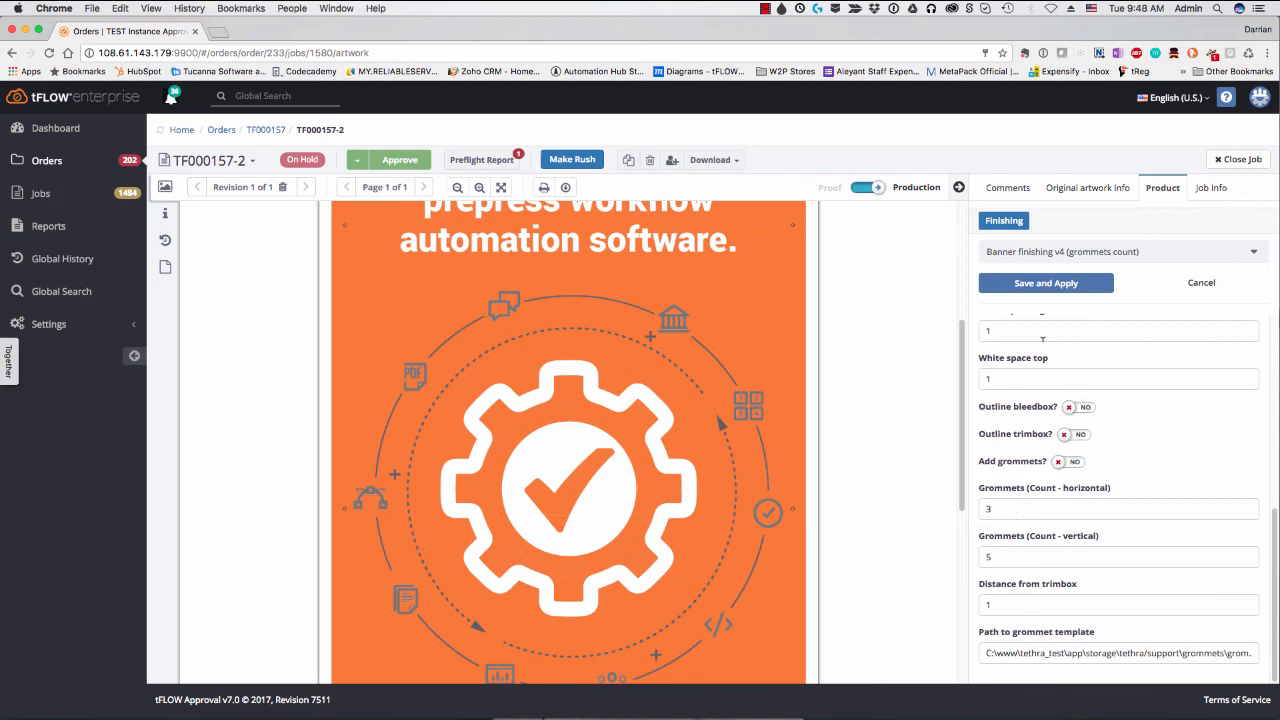
left_click(1045, 282)
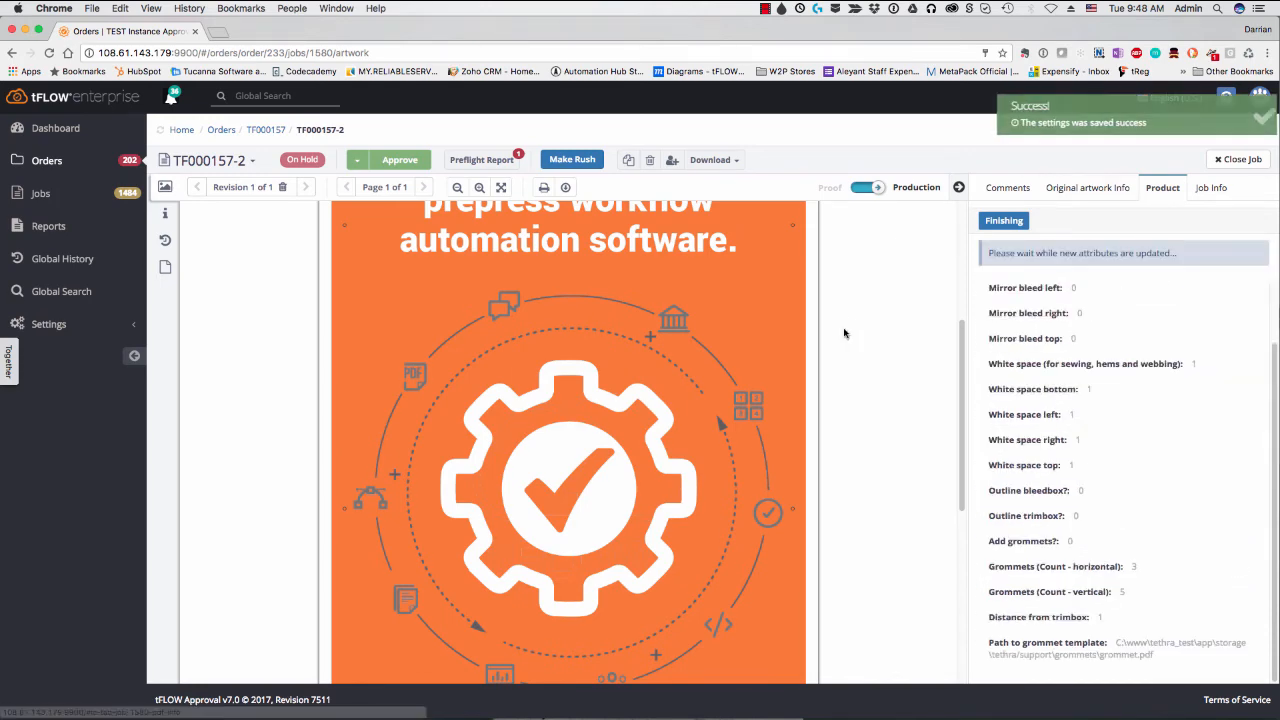
scroll("up", 3)
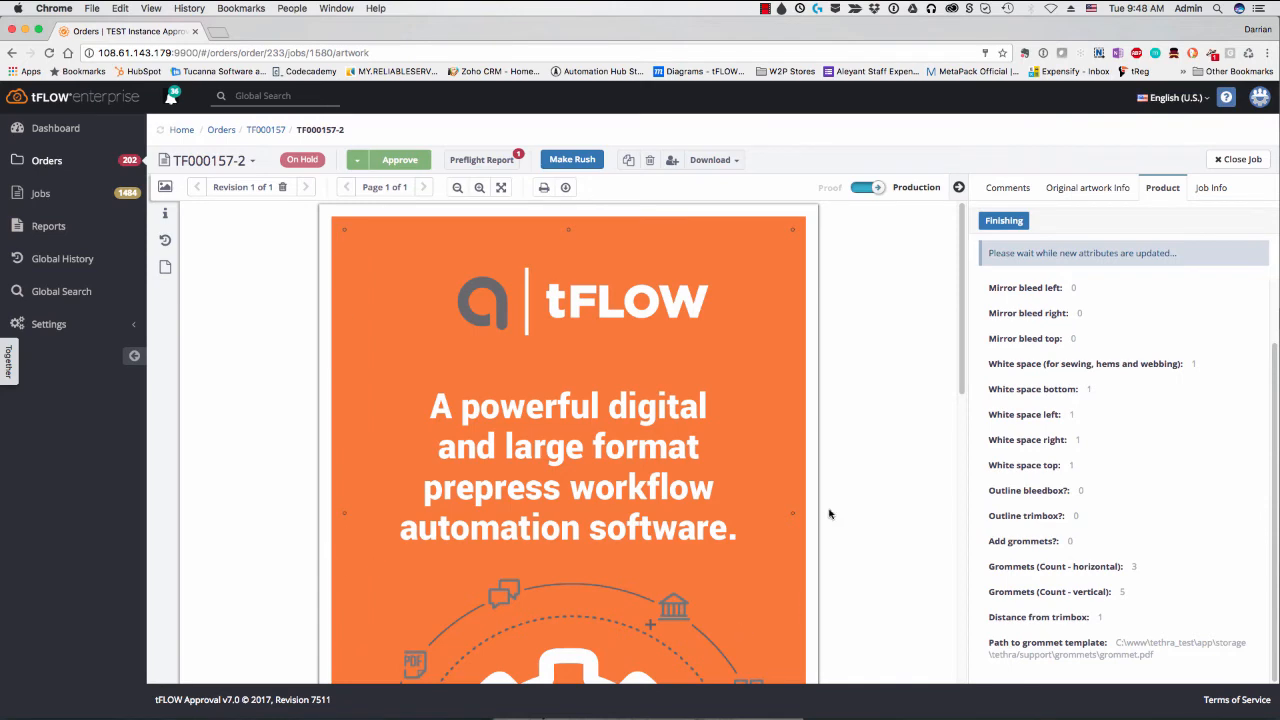
mouse_move(840, 472)
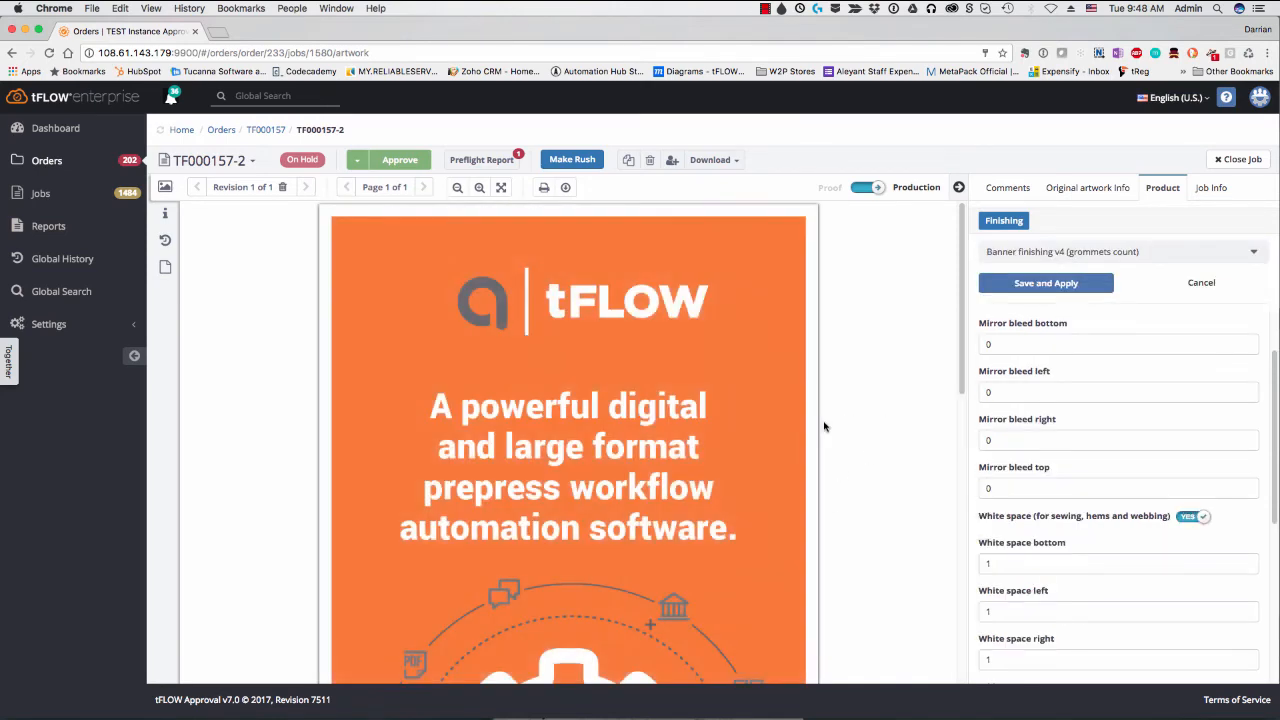
Scroll down the job's finishing settings while the new attributes finish updating.
scroll("down", 3)
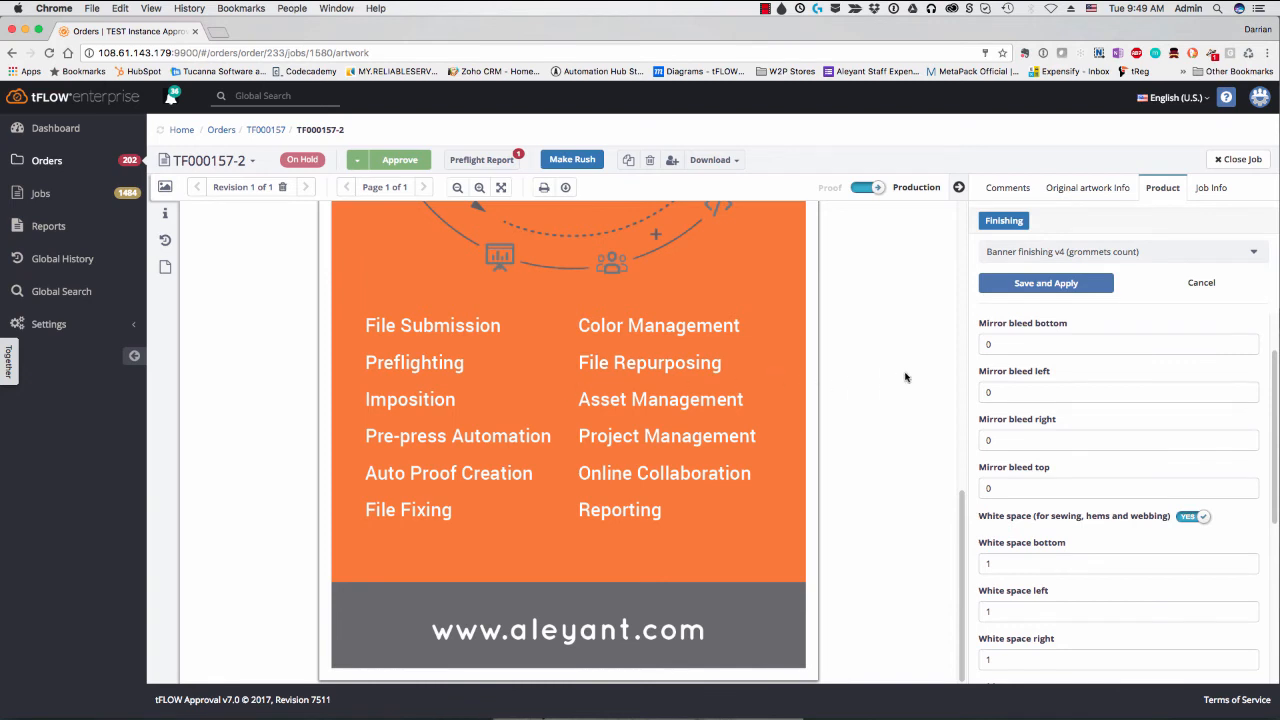
mouse_move(320, 430)
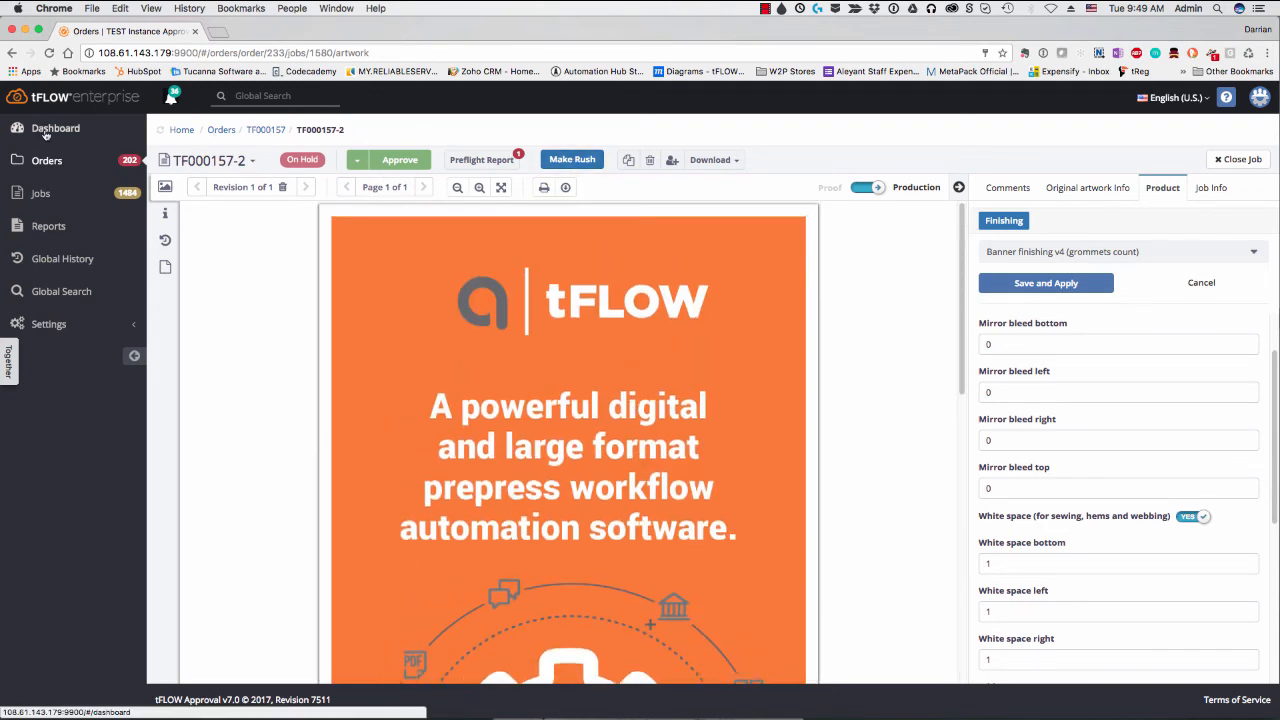
On the Dashboard, add the User Load widget listing job counts per user.
left_click(55, 128)
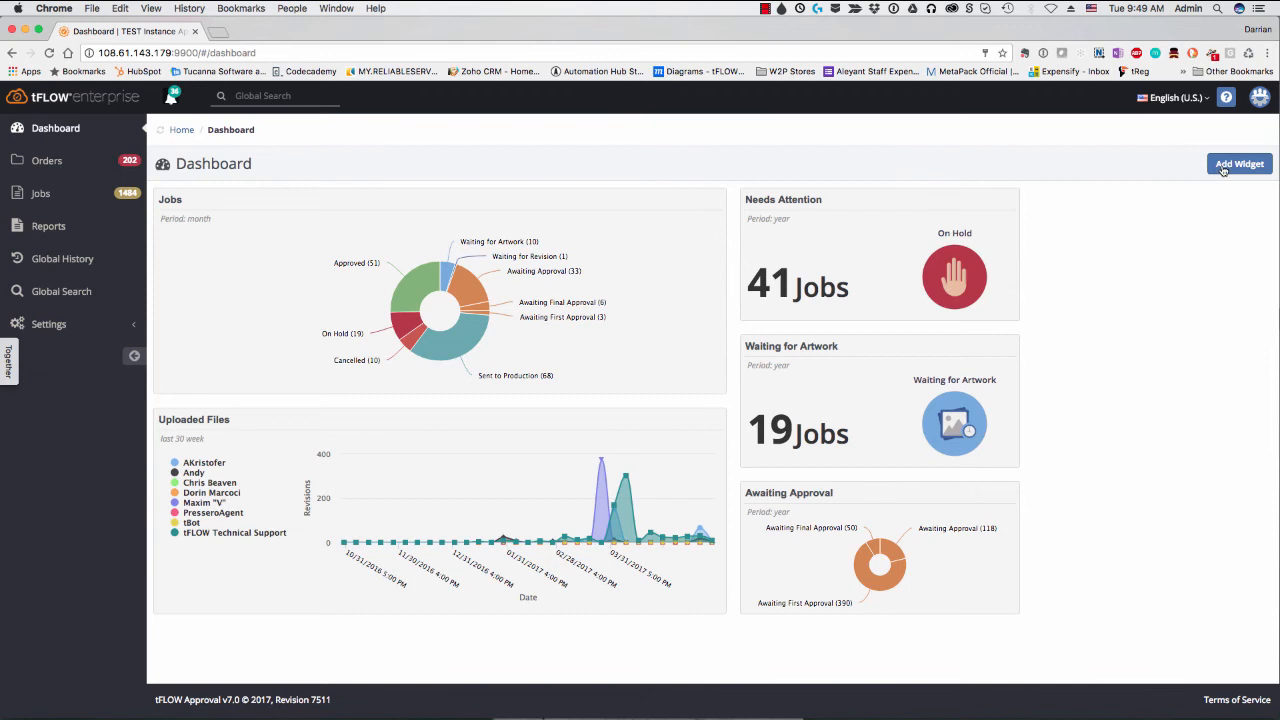
left_click(1239, 163)
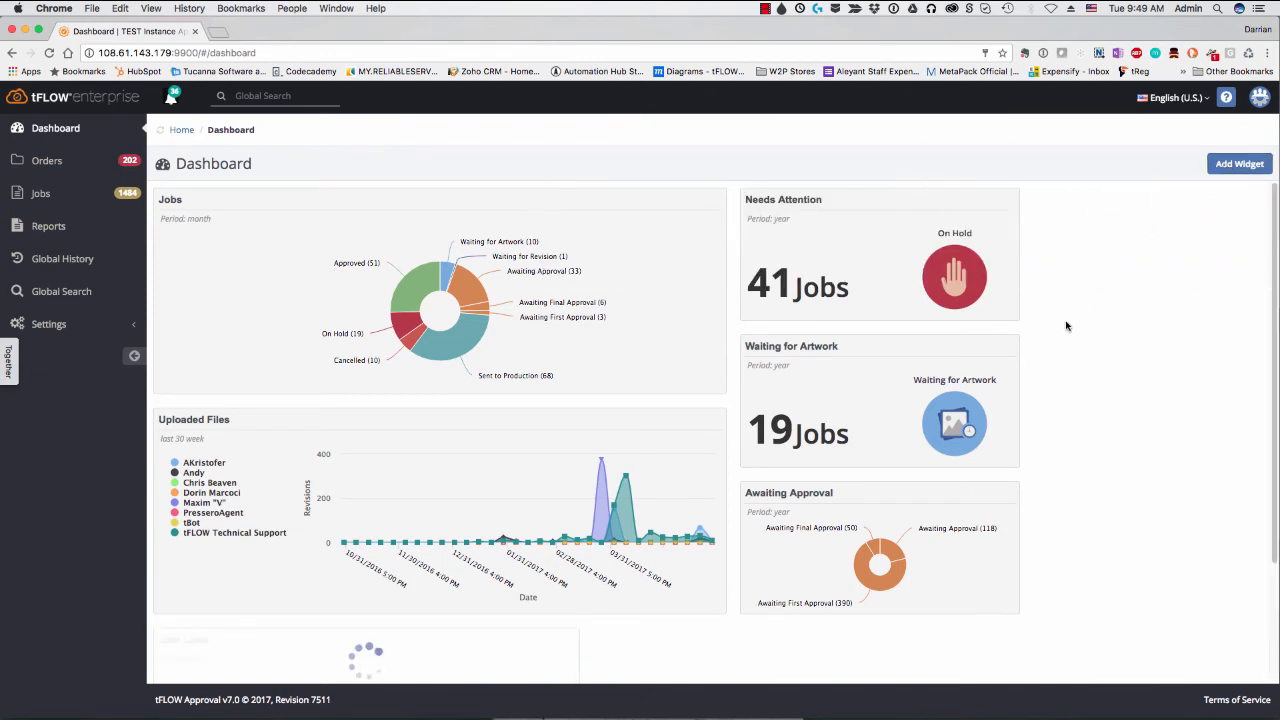
scroll("down", 3)
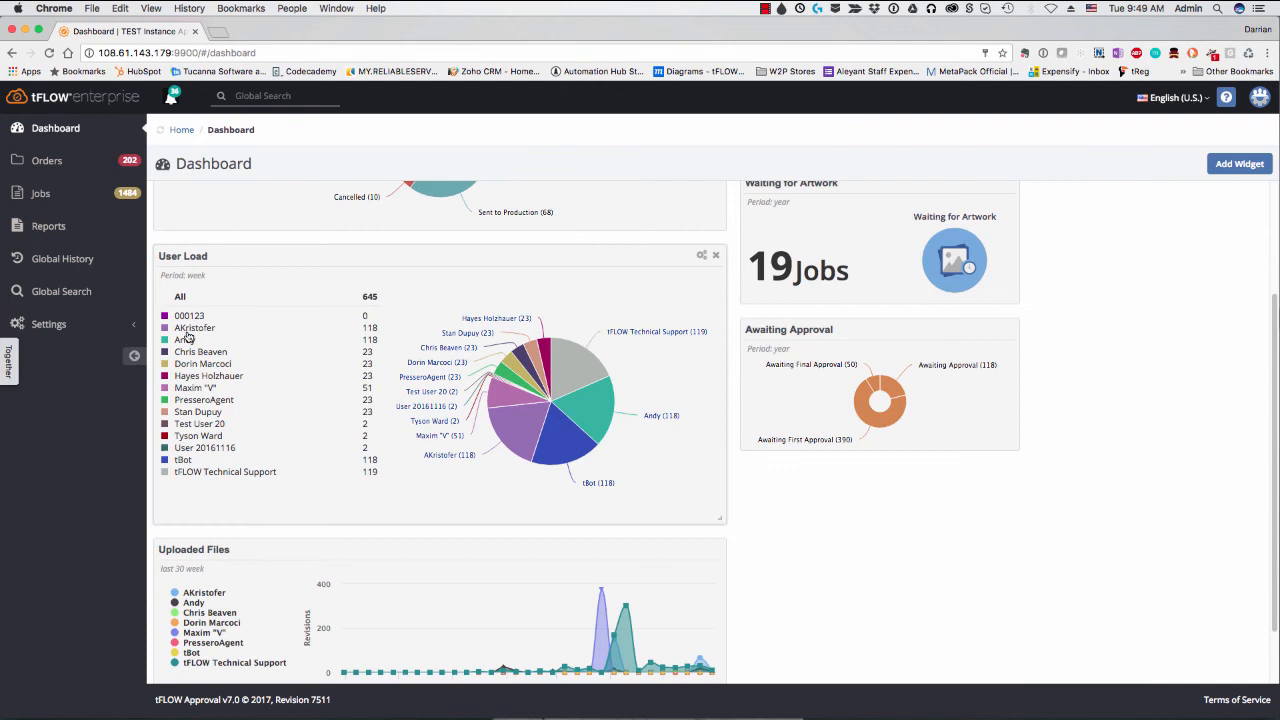
mouse_move(290, 408)
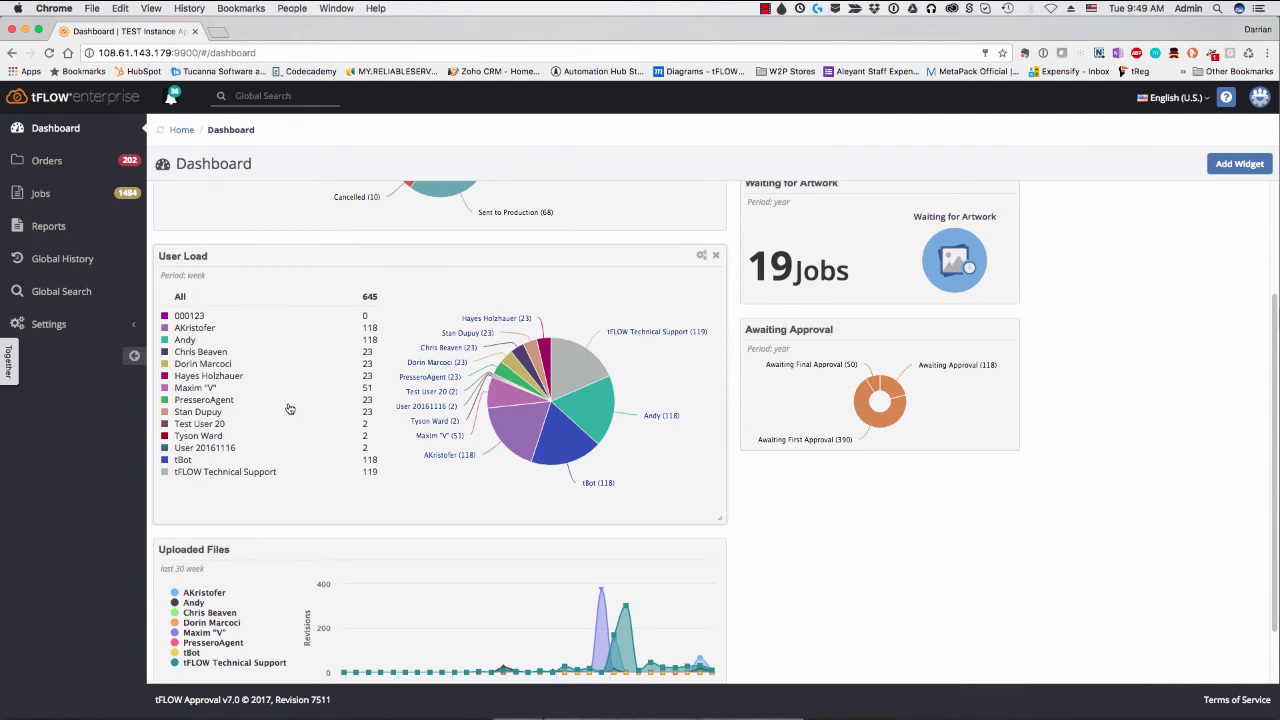
mouse_move(473, 334)
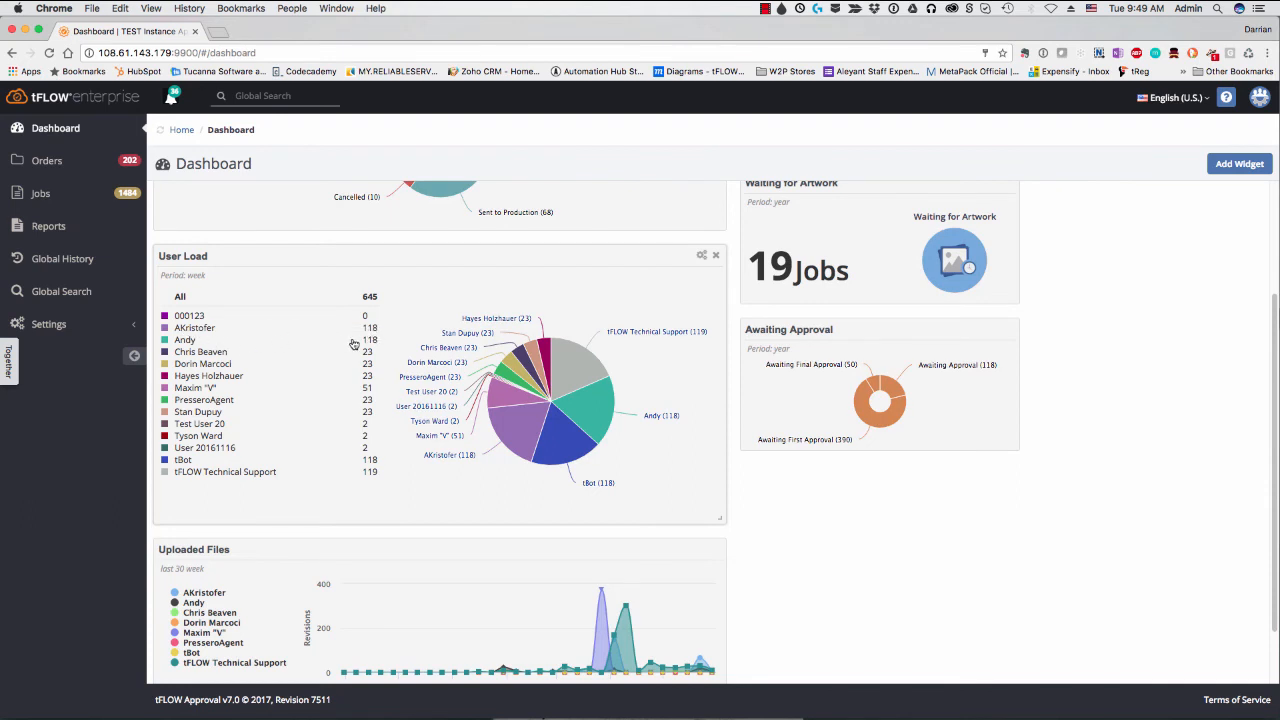
mouse_move(199, 334)
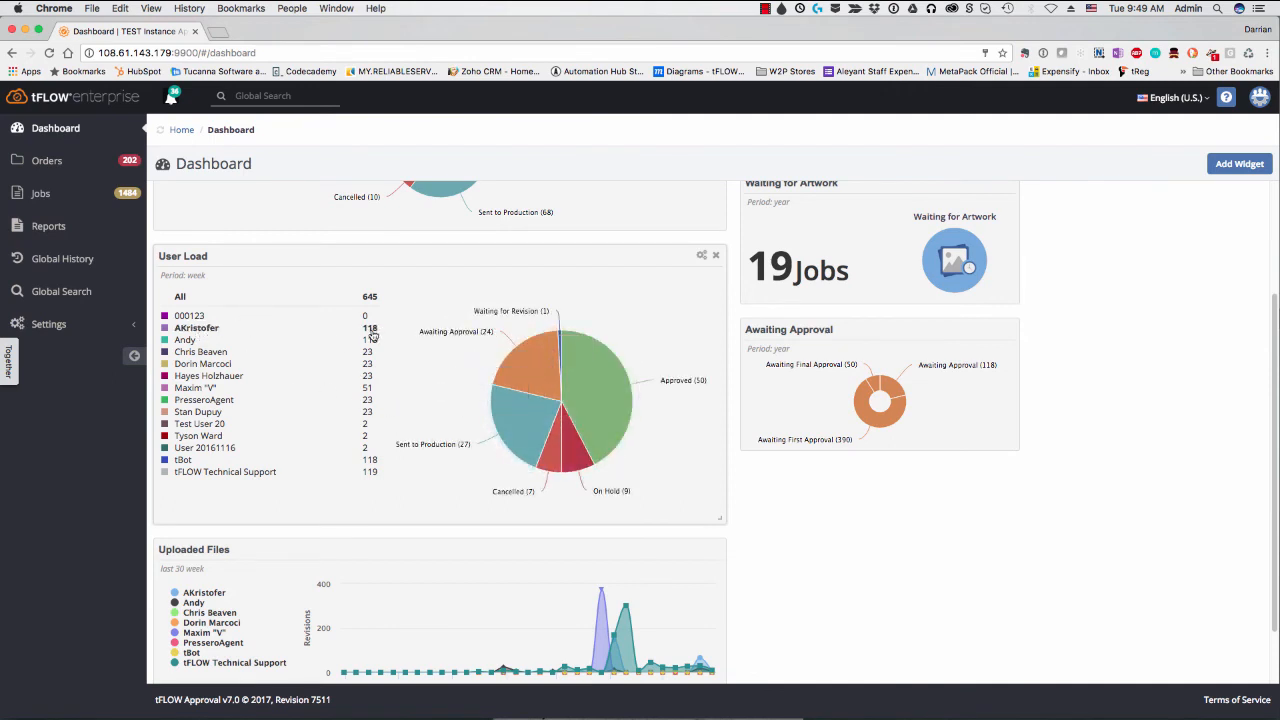
mouse_move(551, 321)
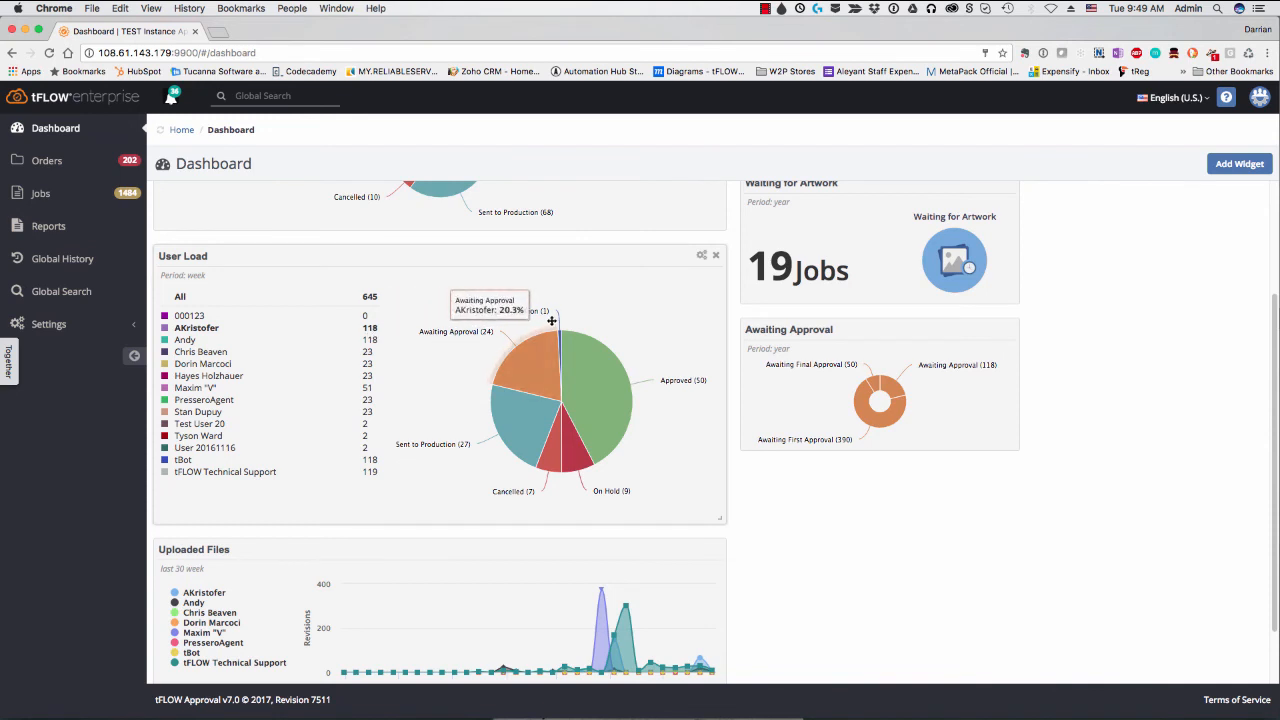
mouse_move(647, 383)
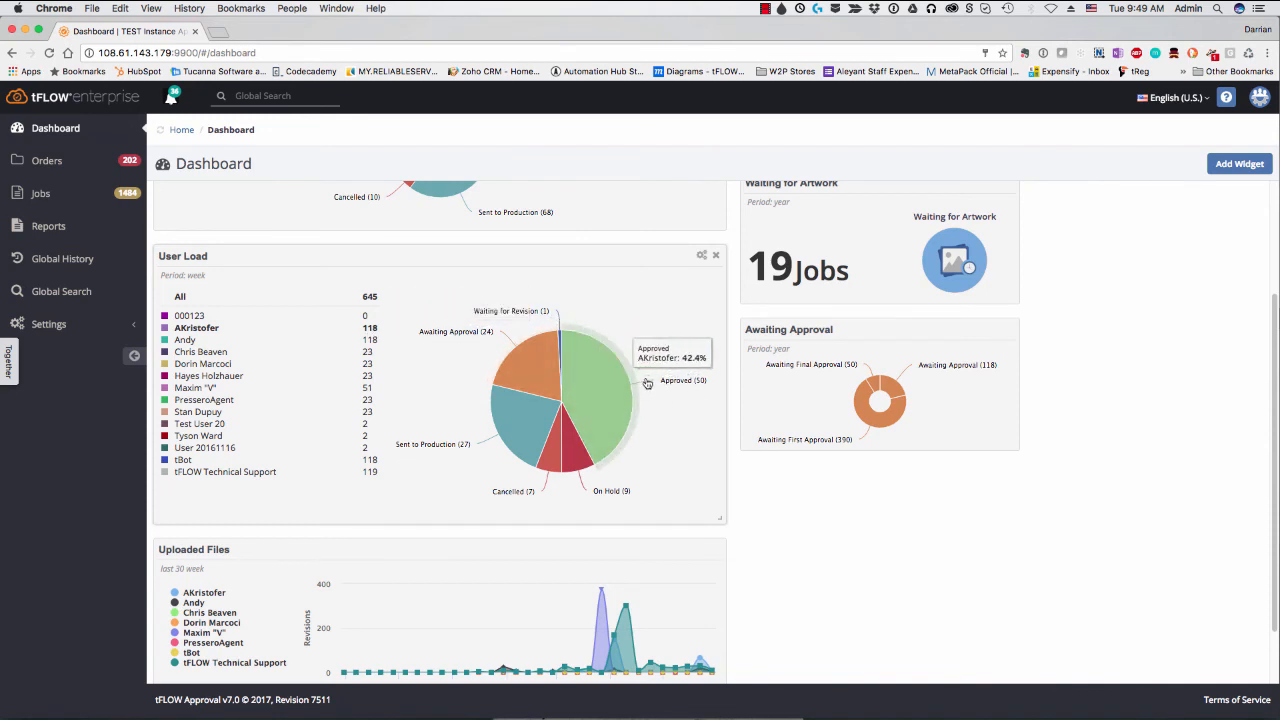
mouse_move(567, 487)
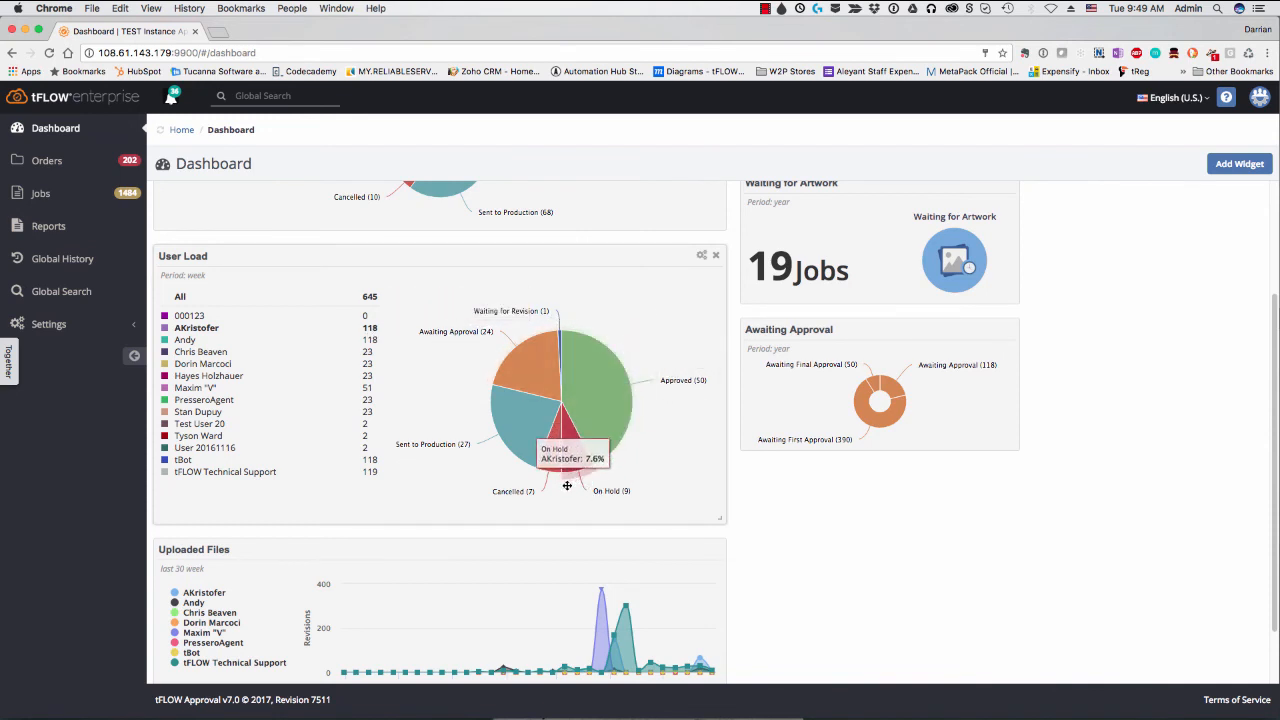
mouse_move(518, 435)
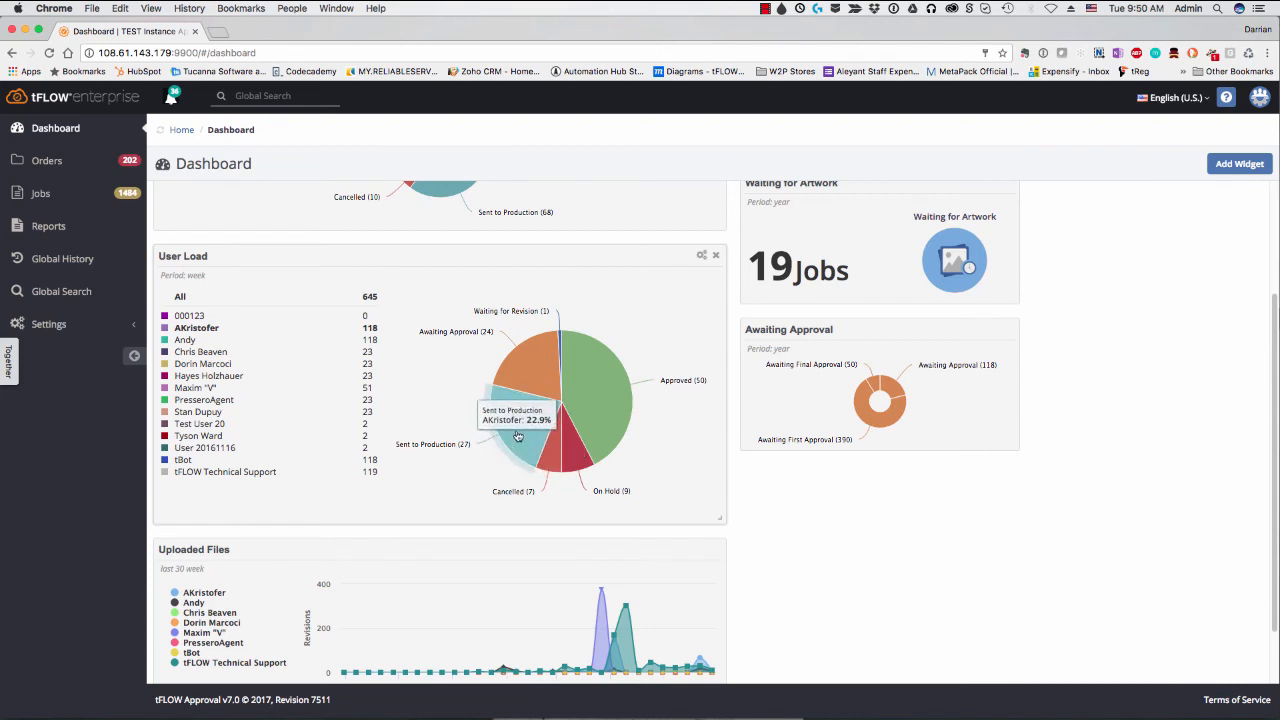
mouse_move(700, 352)
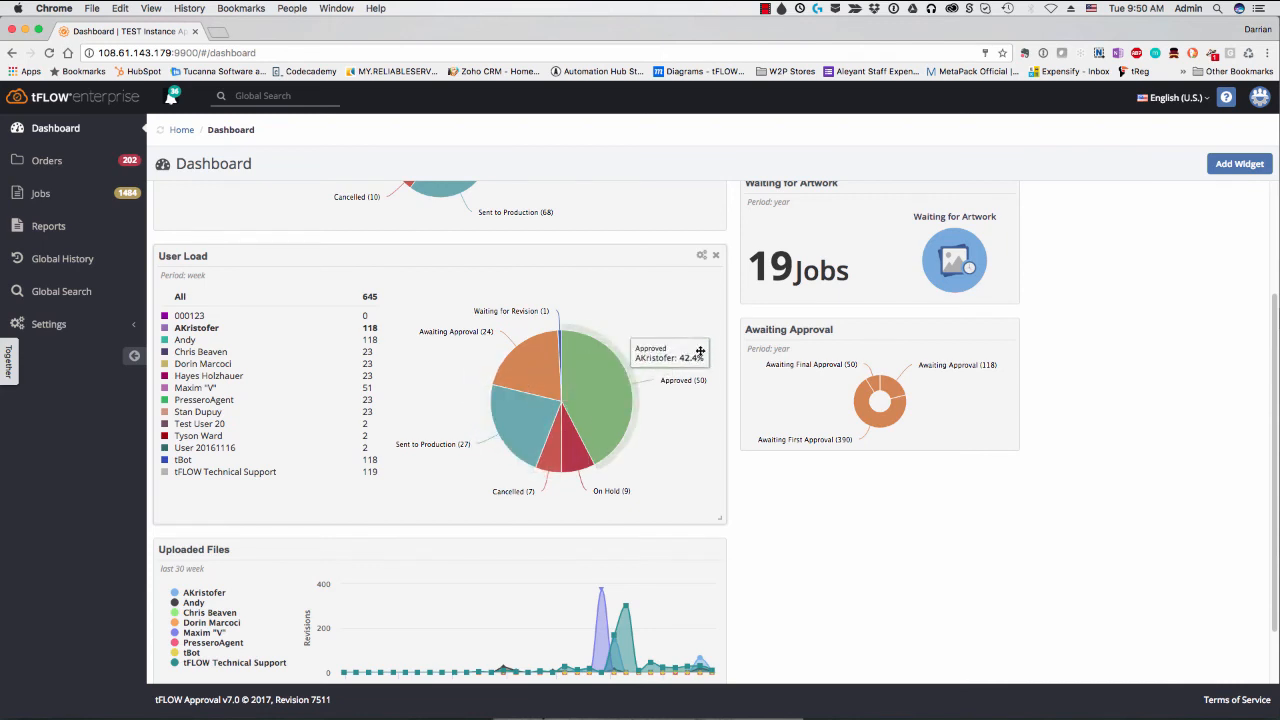
mouse_move(195, 306)
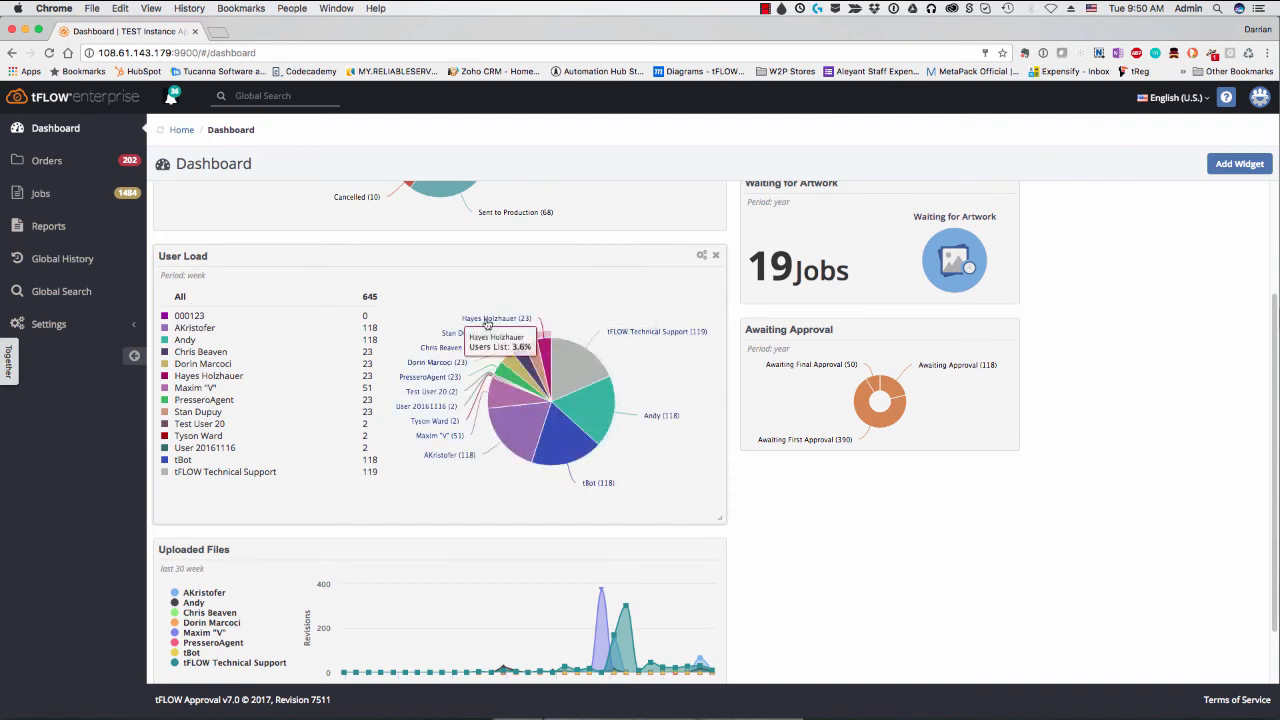
mouse_move(507, 407)
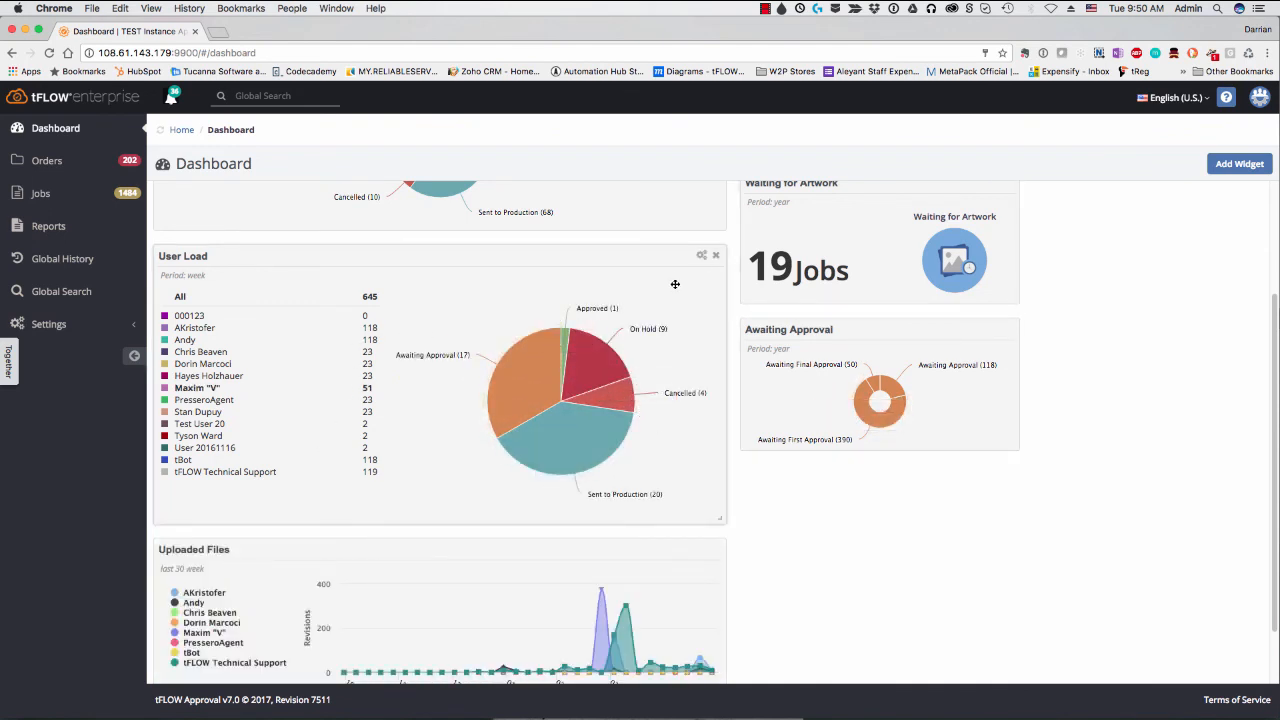
Open the User Load widget's settings dialog.
left_click(701, 254)
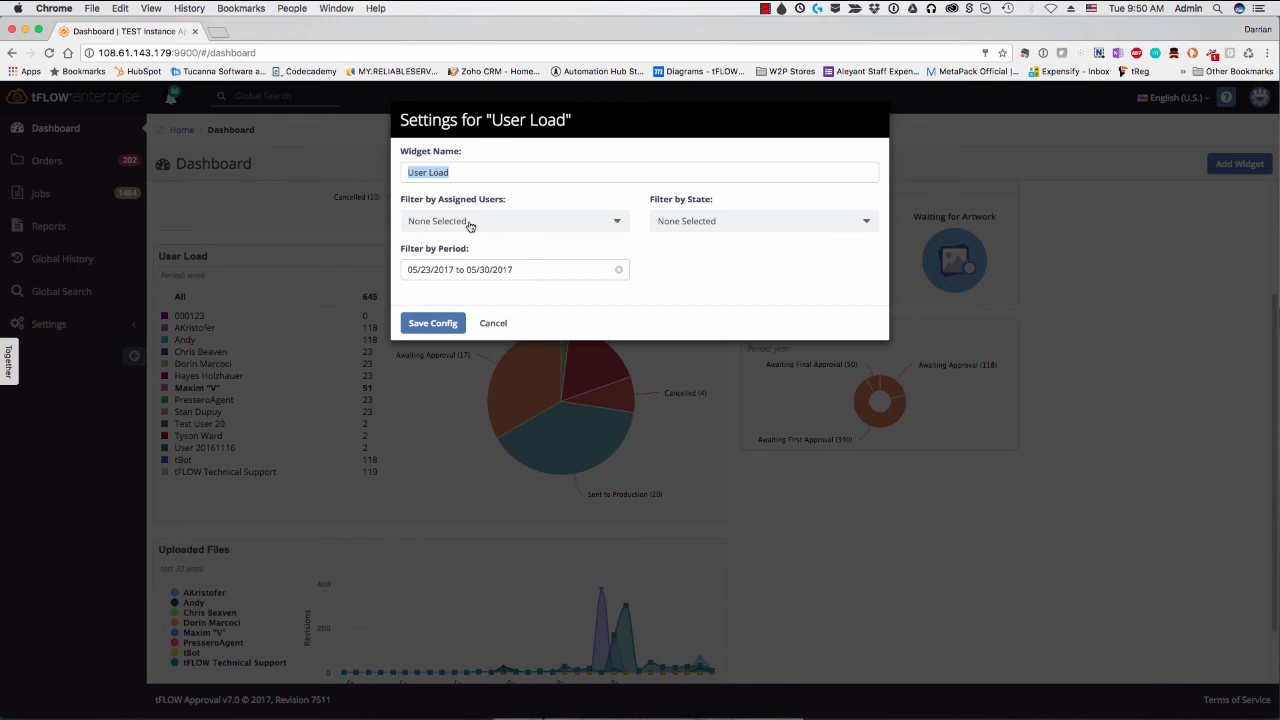
mouse_move(726, 243)
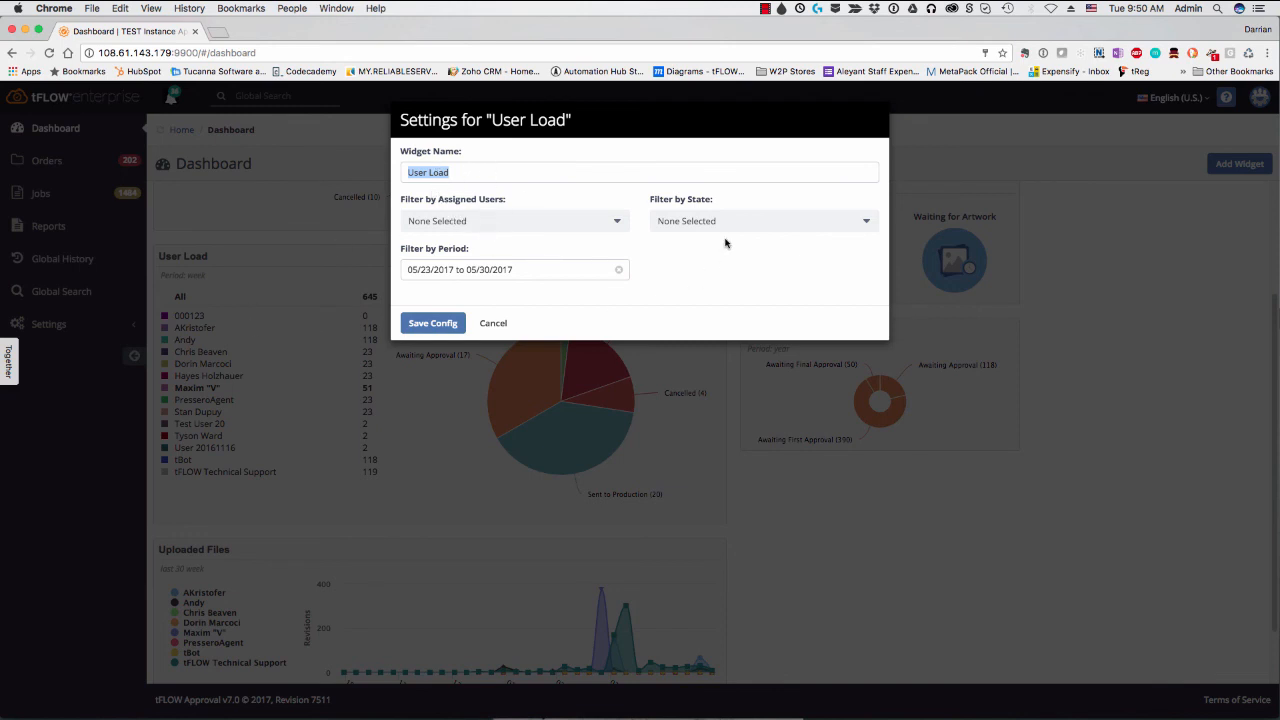
Browse the Assigned Users and State filter lists without selecting anything.
left_click(513, 220)
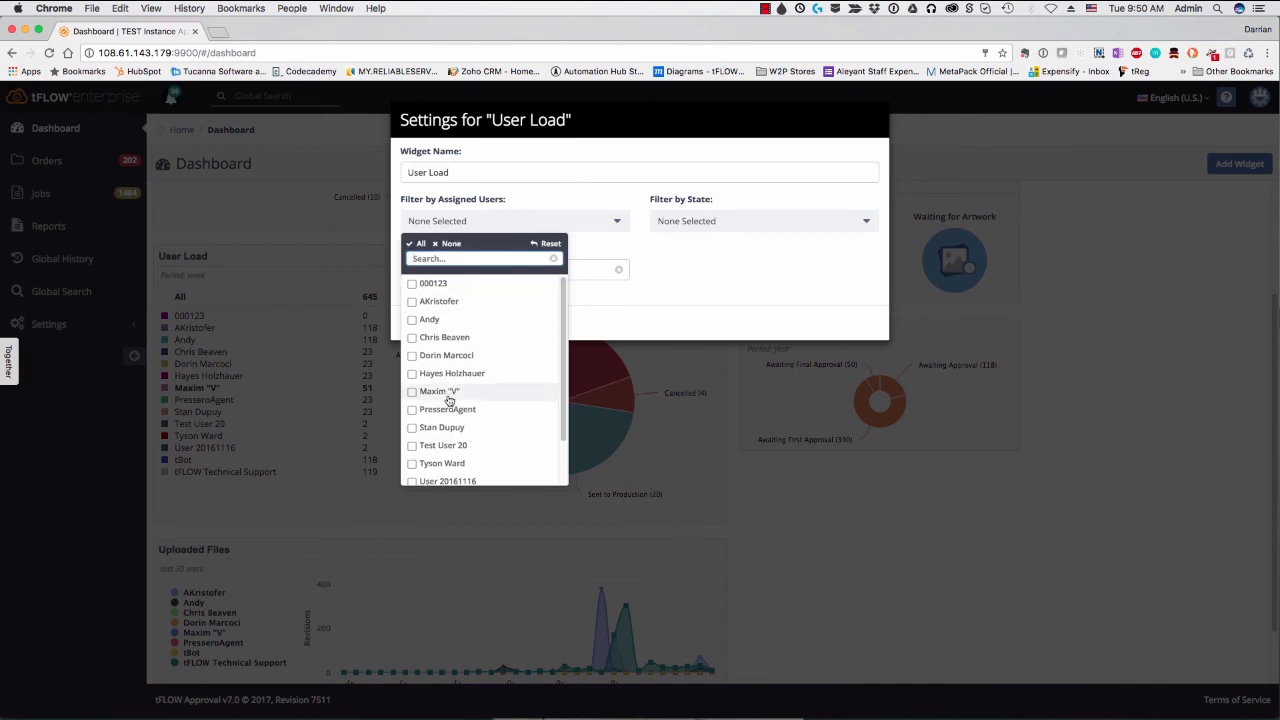
scroll("down", 3)
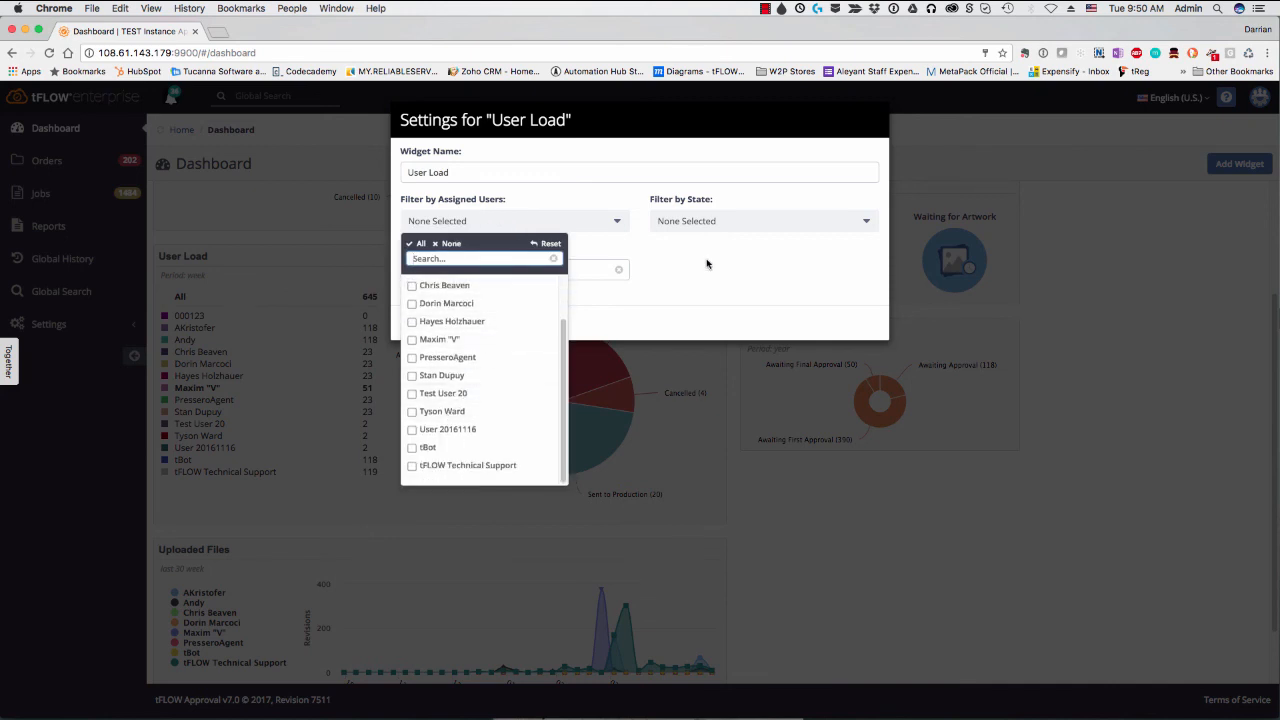
left_click(762, 221)
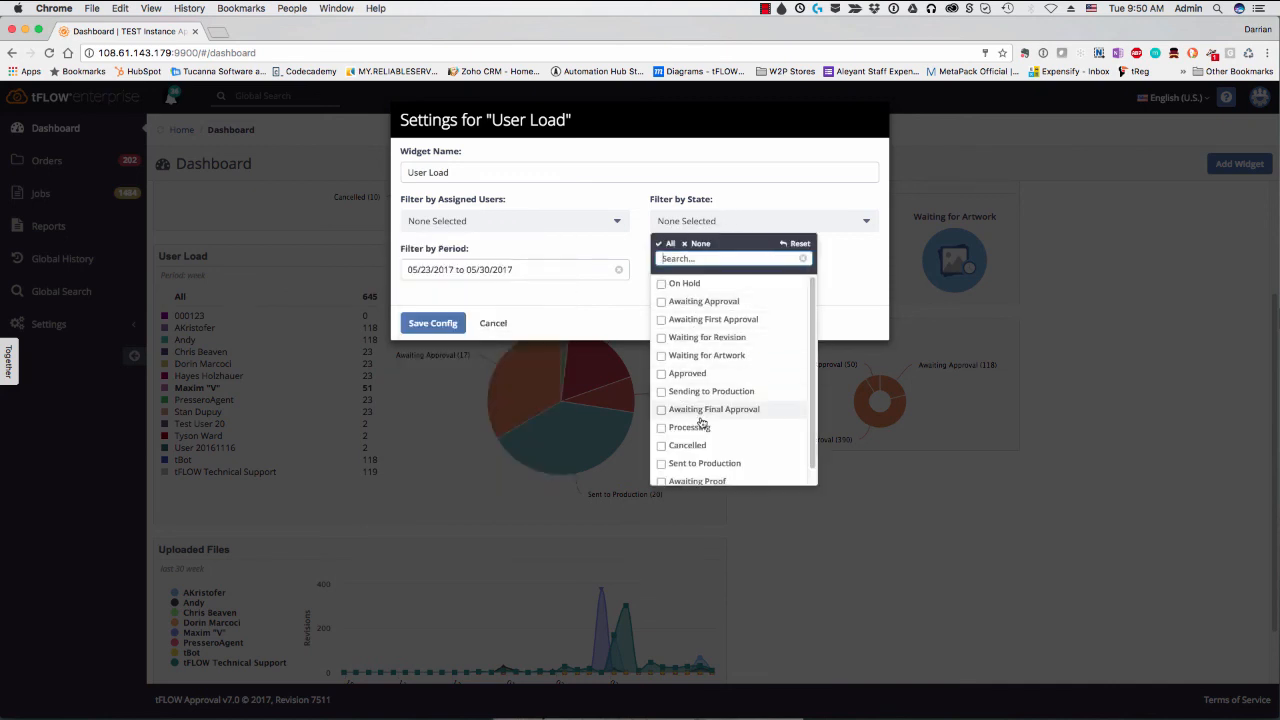
left_click(515, 269)
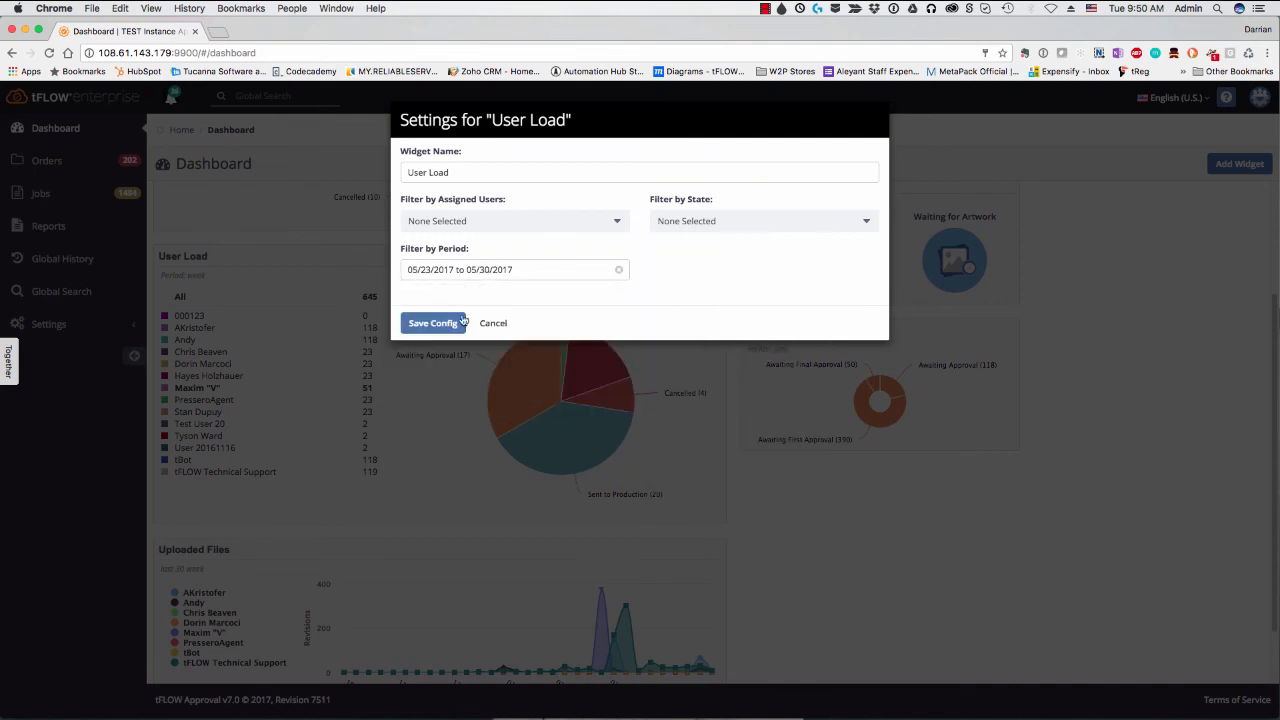
Save the User Load config with no user or state filter.
left_click(432, 322)
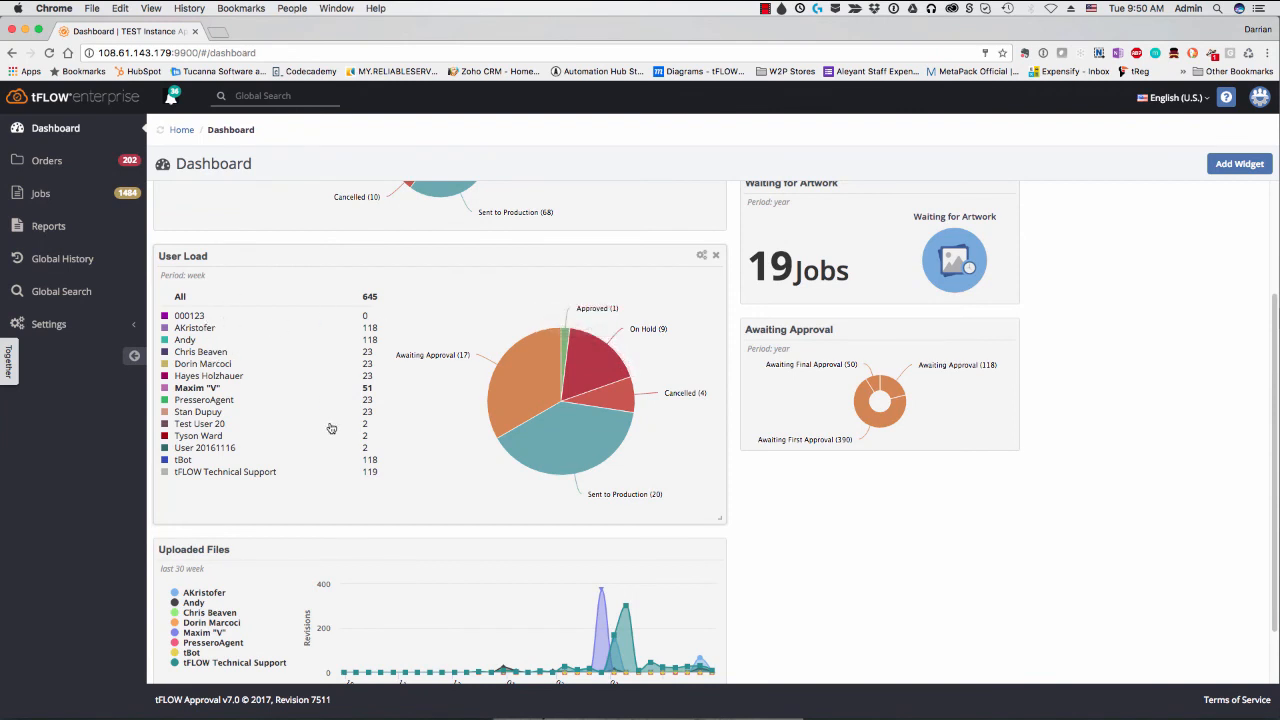
mouse_move(418, 373)
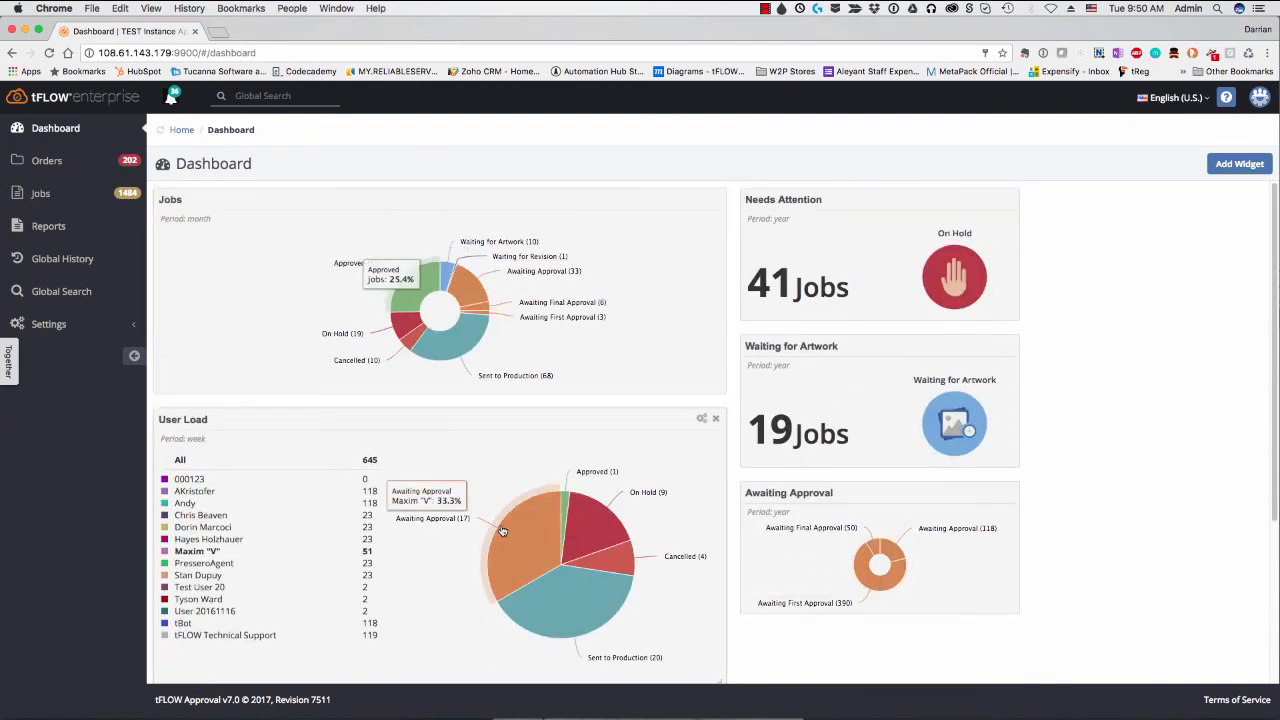
mouse_move(73, 471)
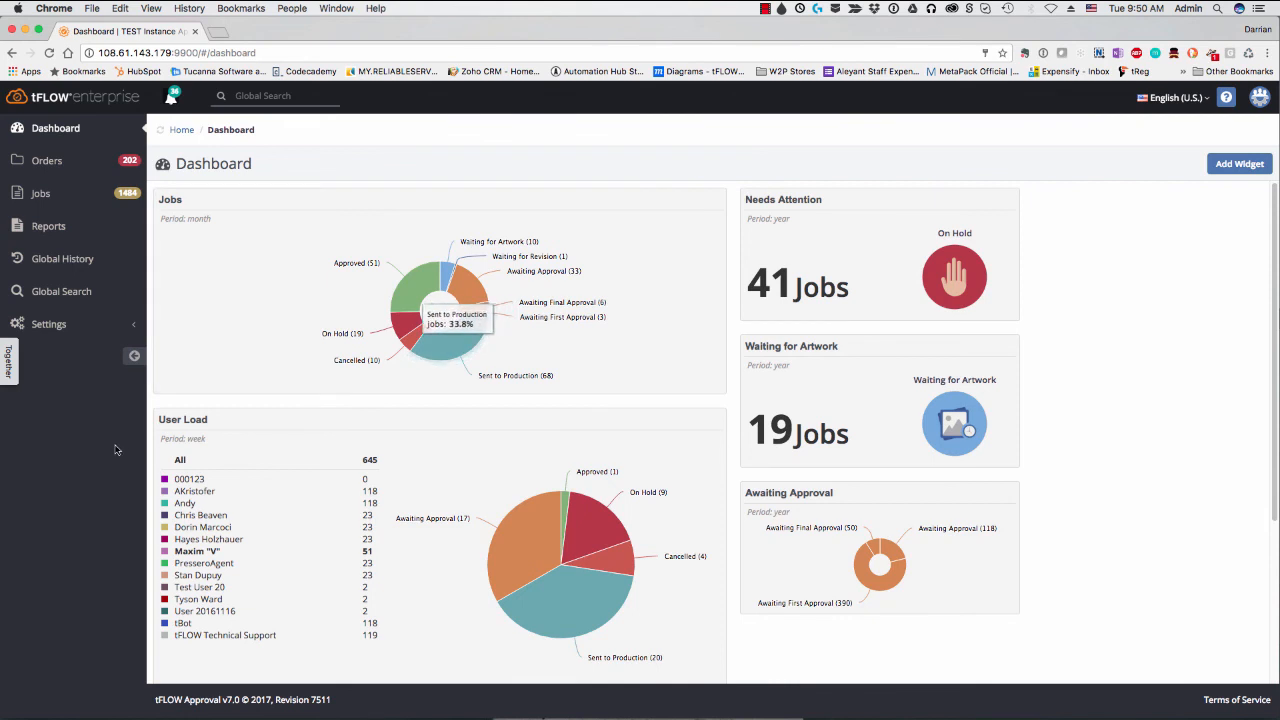
mouse_move(65, 466)
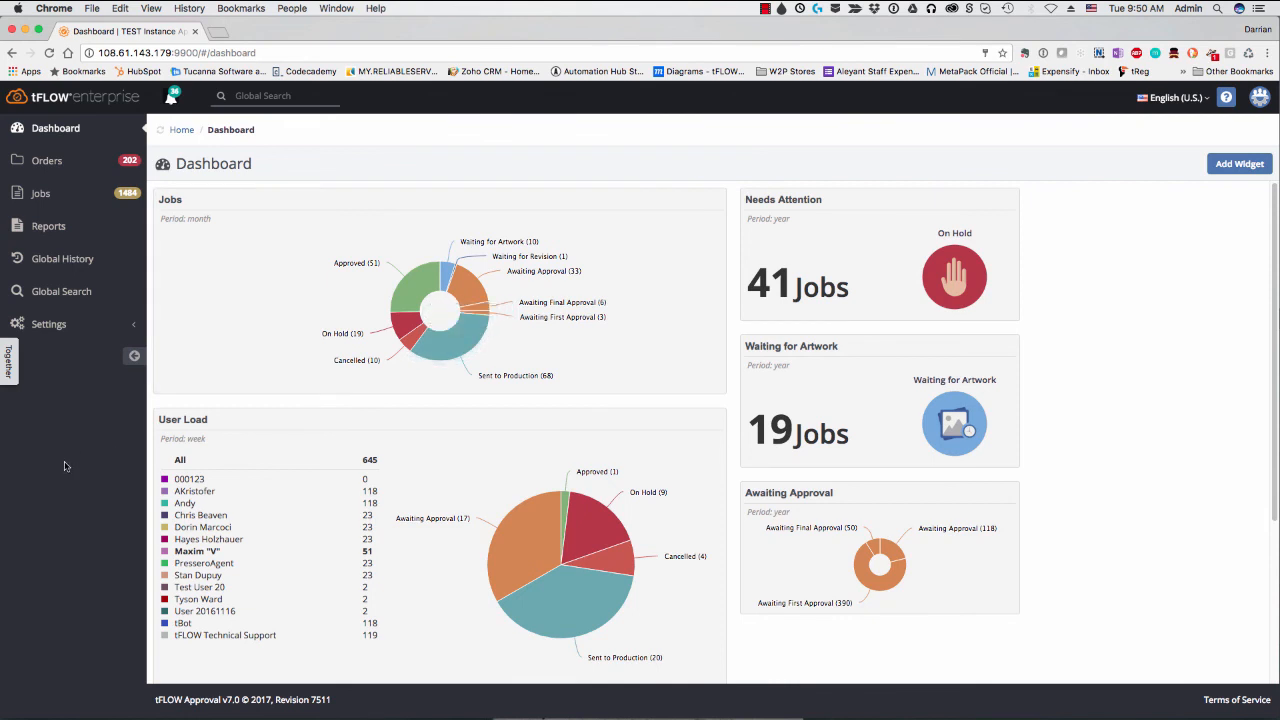